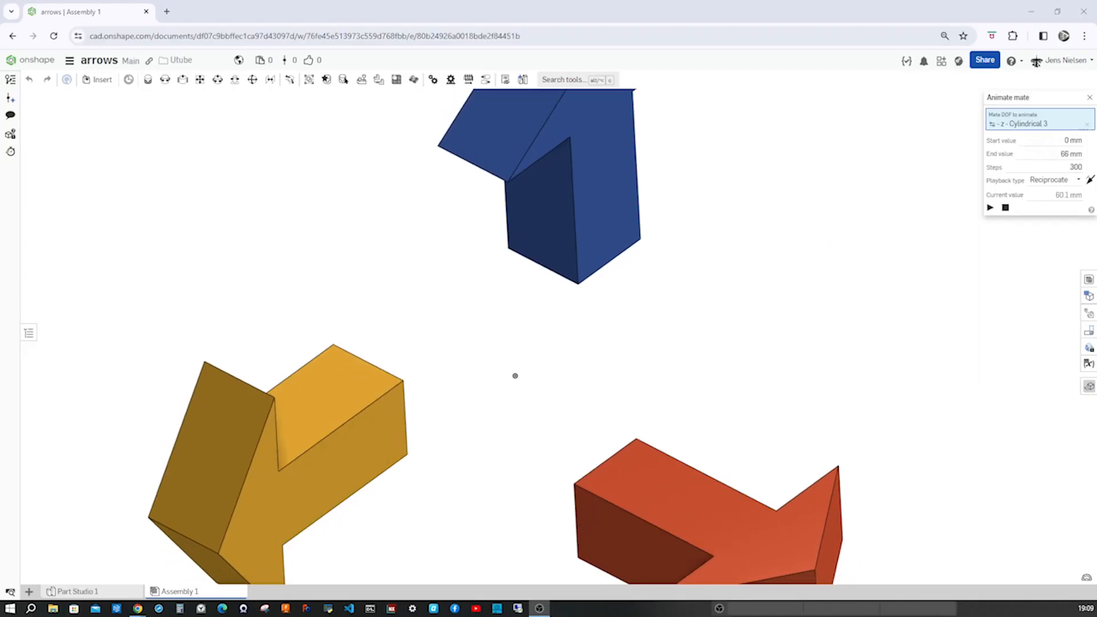
# Create a length variable named a with a value of 22 mm in Part Studio 2.
pyautogui.click(989, 208)
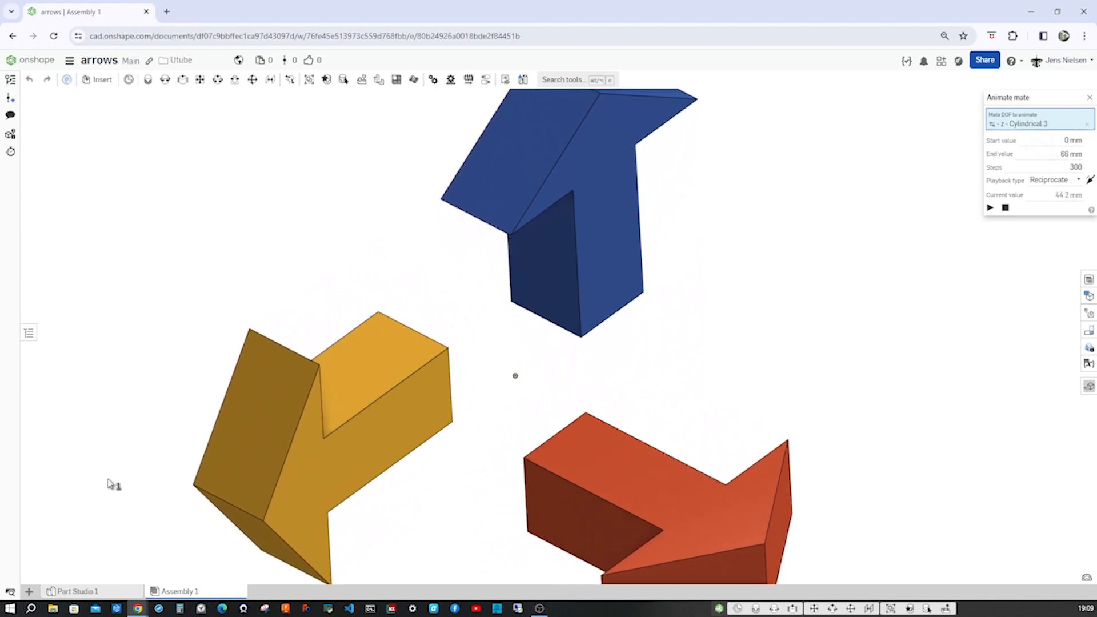
pyautogui.click(989, 207)
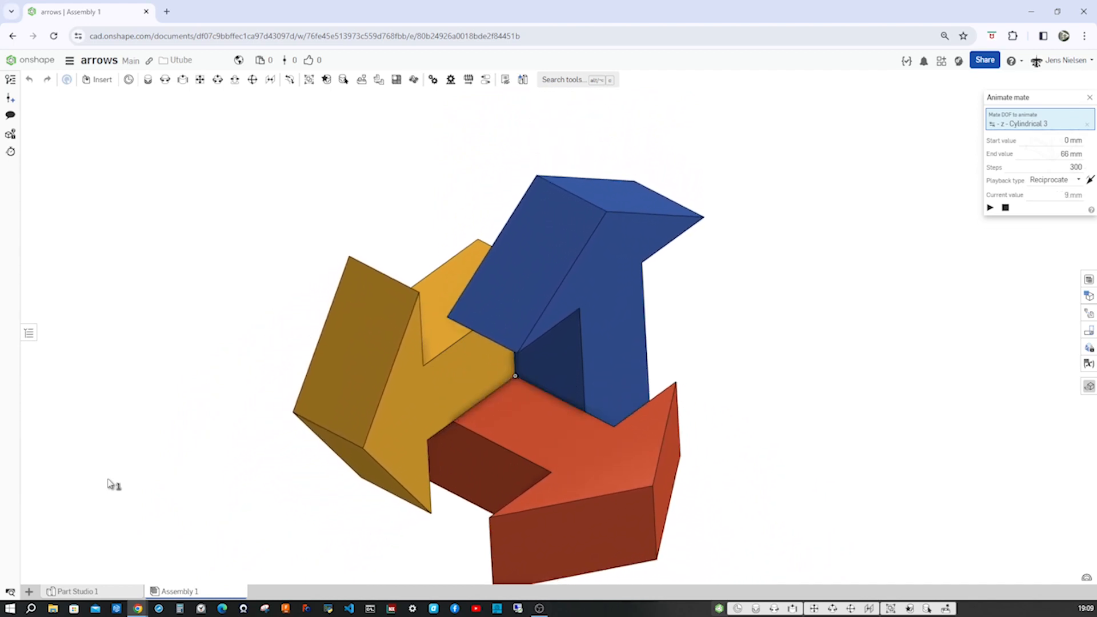
pyautogui.click(989, 208)
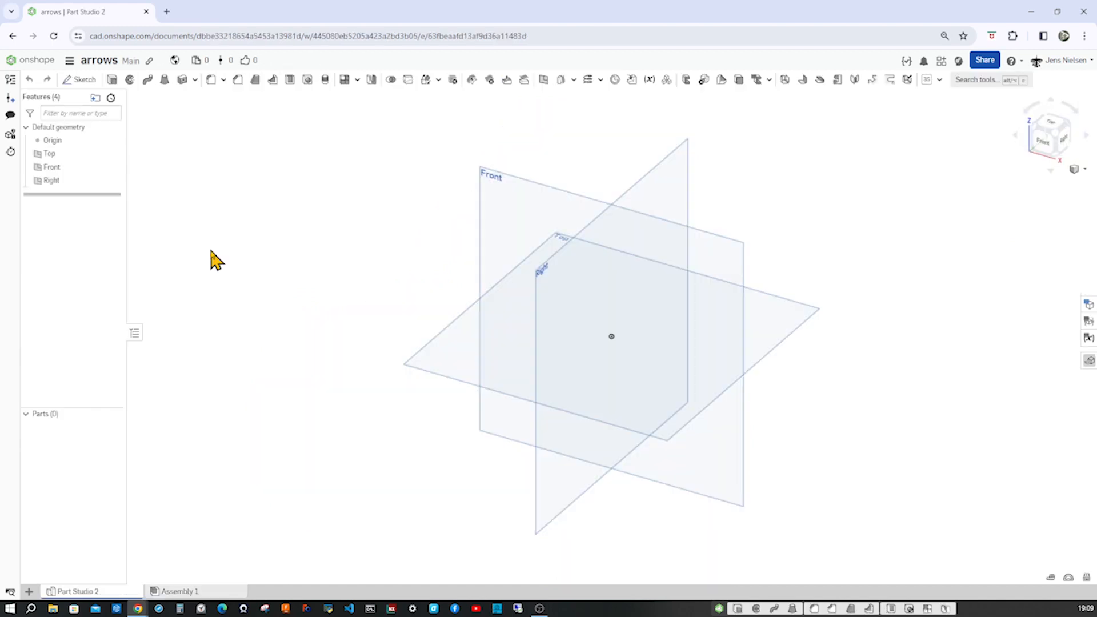
pyautogui.moveTo(648, 79)
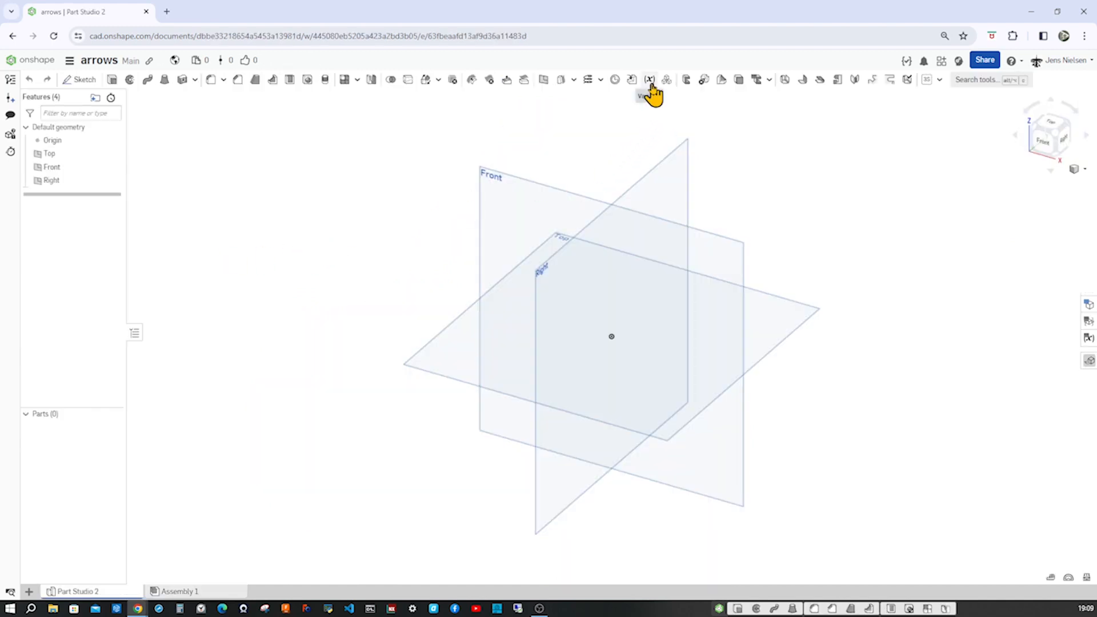
pyautogui.click(649, 79)
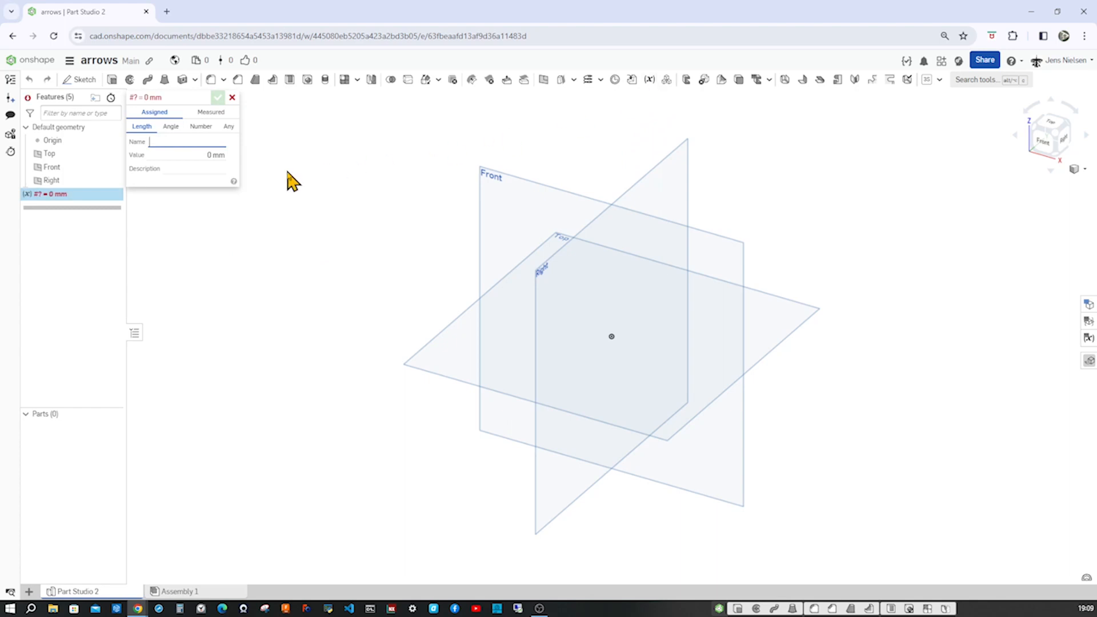
pyautogui.write('a')
pyautogui.click(187, 154)
pyautogui.write('22')
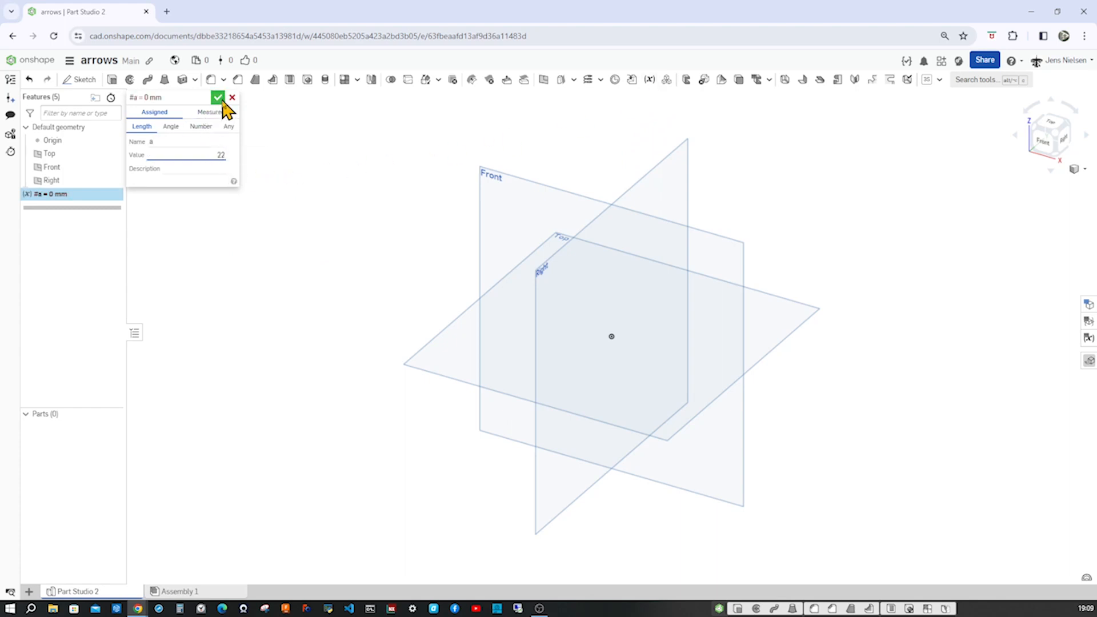
pyautogui.click(217, 97)
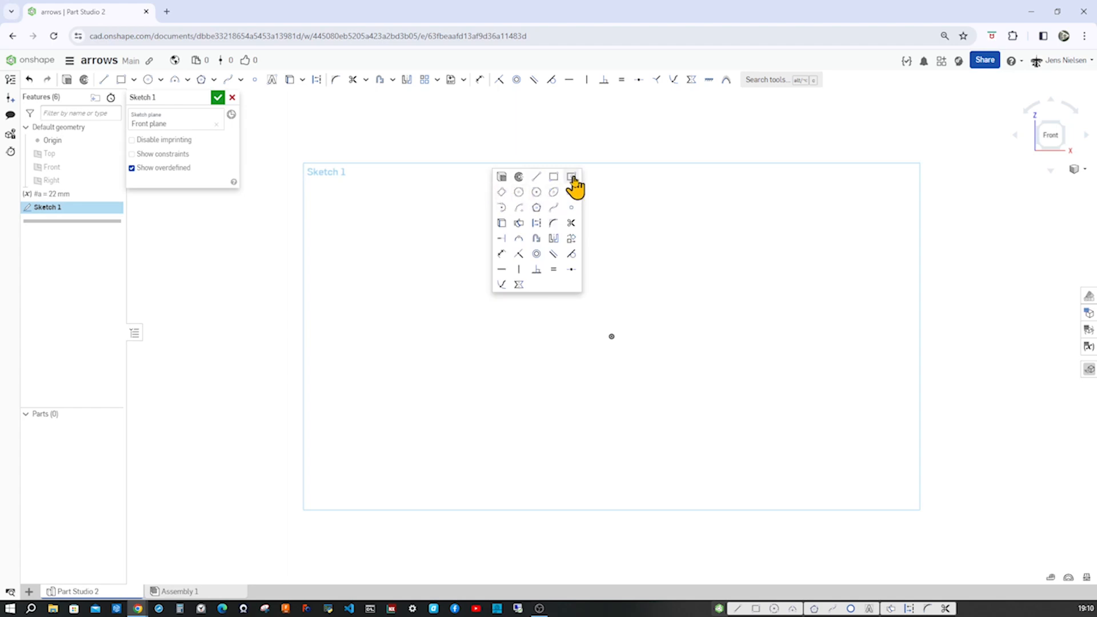
# Sketch a #a by #a*2 center-point rectangle with a mirrored triangular arrowhead on the Front plane.
pyautogui.click(572, 177)
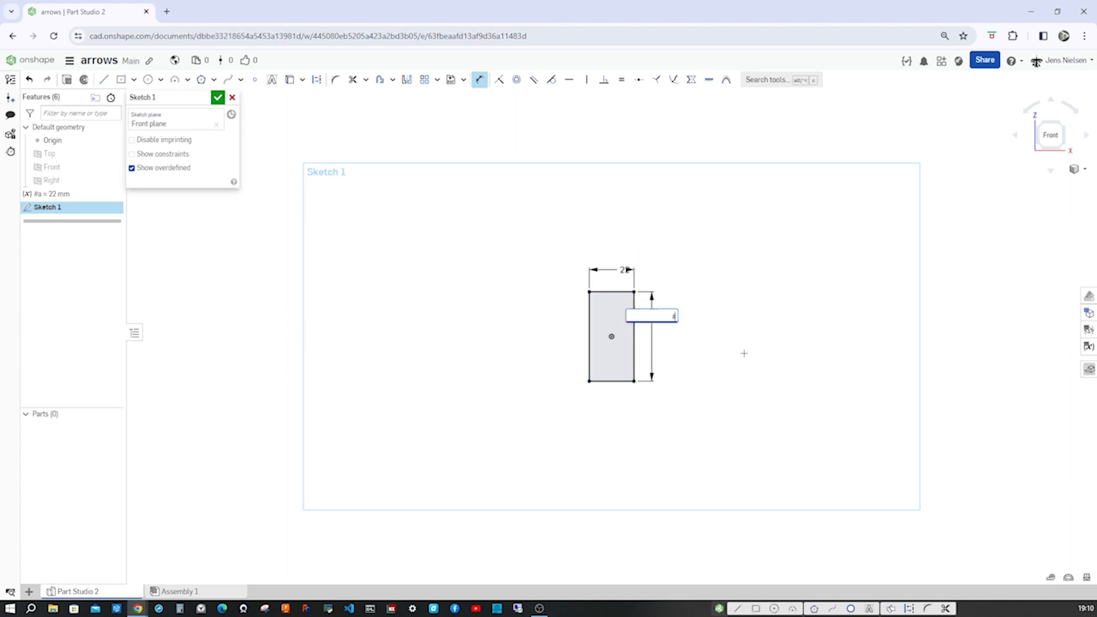
pyautogui.write('#a*')
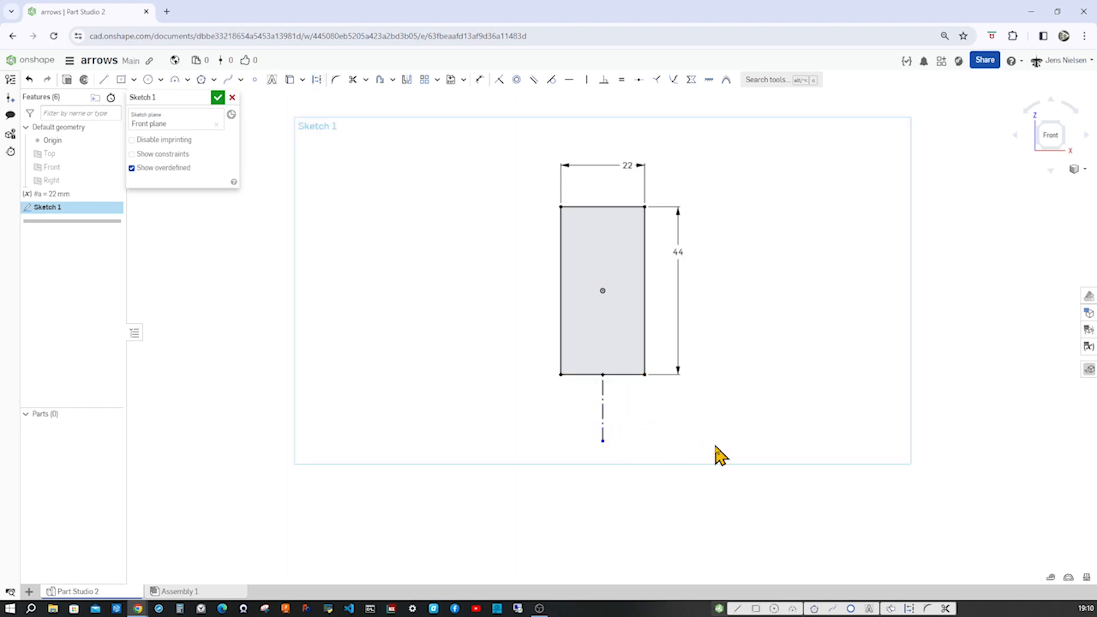
pyautogui.click(602, 409)
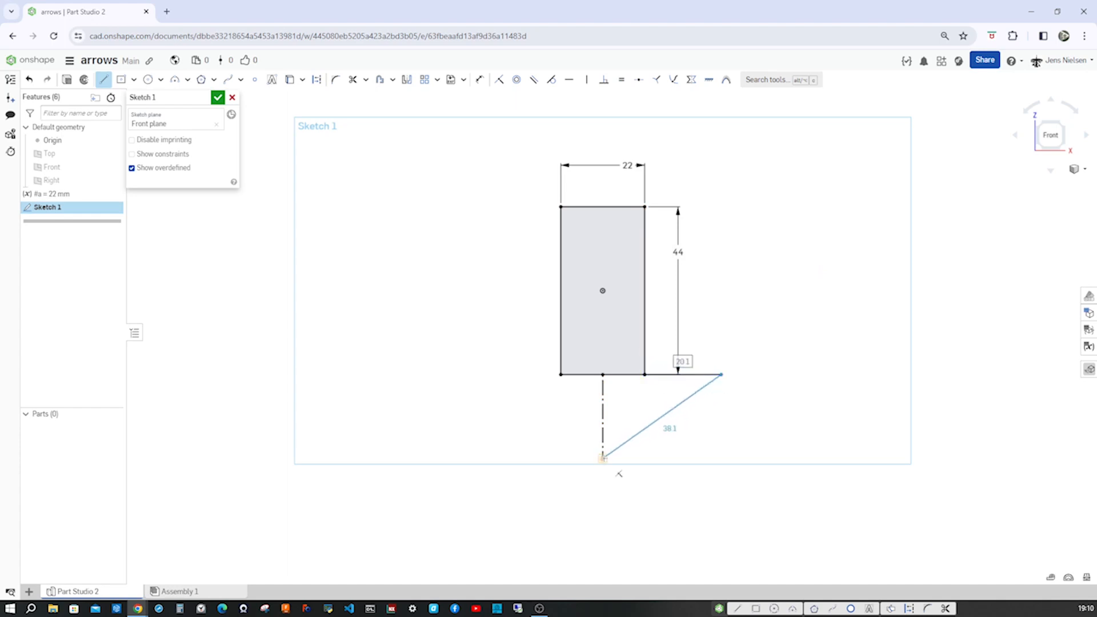
pyautogui.click(661, 417)
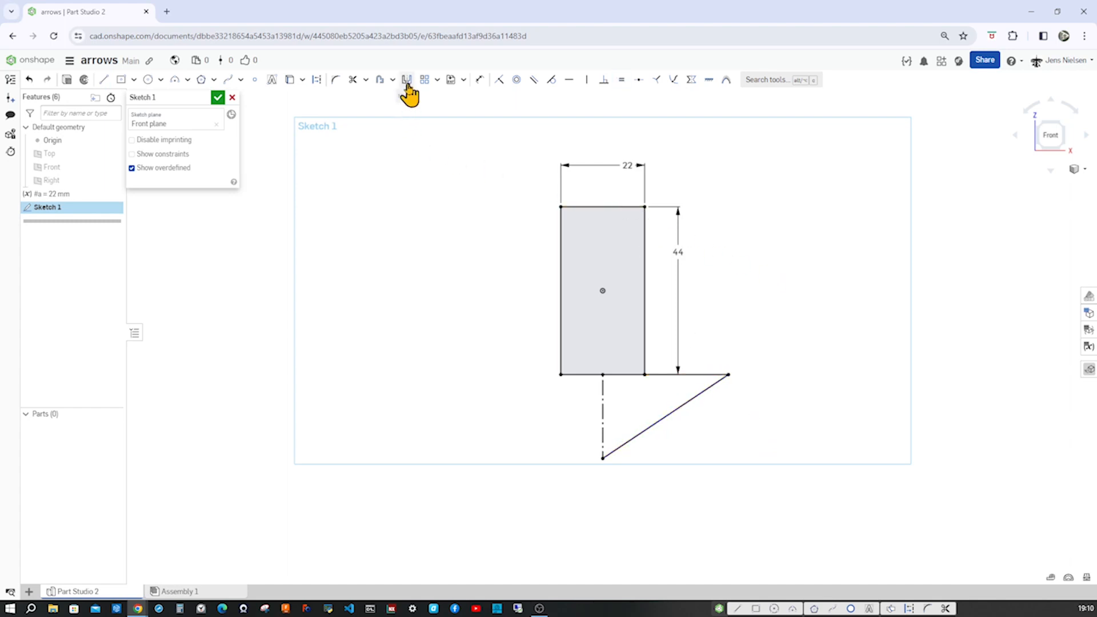
pyautogui.click(406, 78)
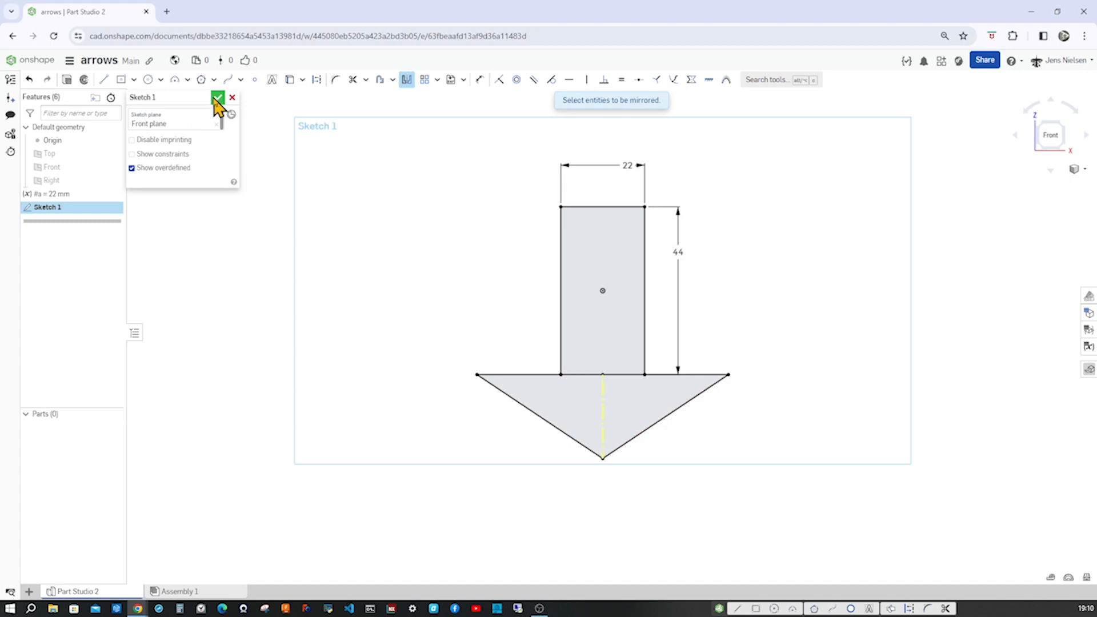
pyautogui.click(218, 97)
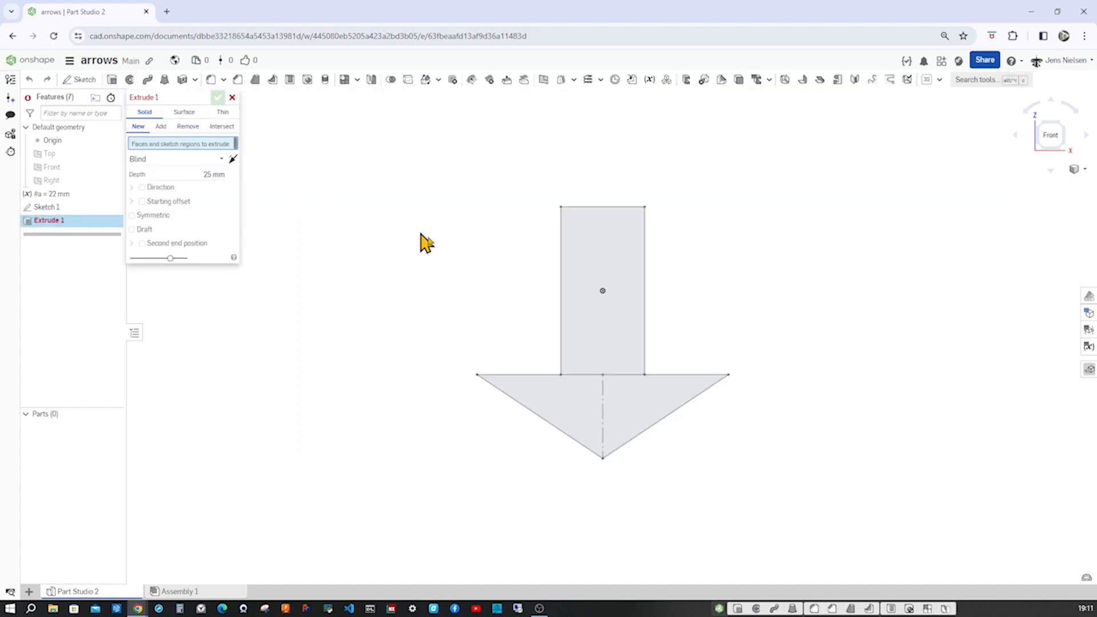
# Extrude both arrow sketch regions symmetrically with depth #a.
pyautogui.click(602, 290)
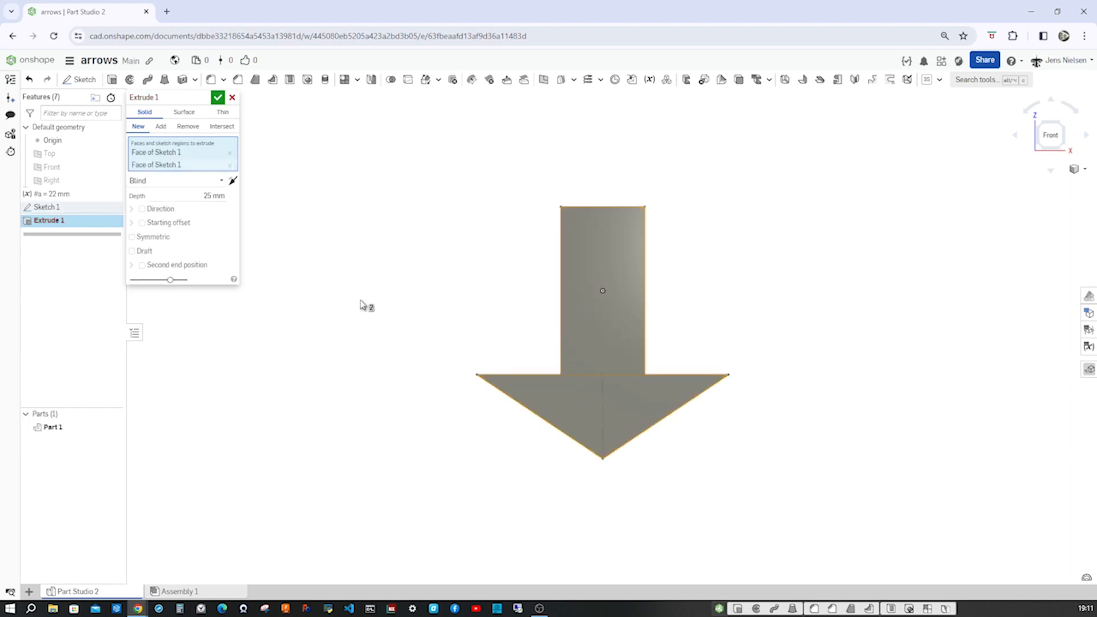
pyautogui.click(132, 237)
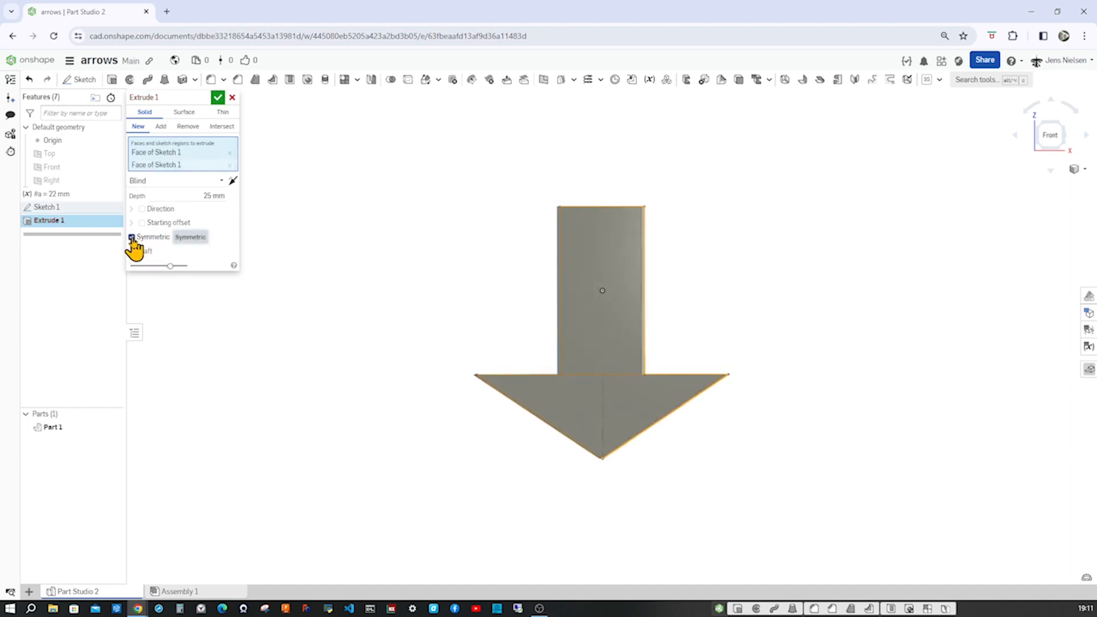
pyautogui.click(132, 237)
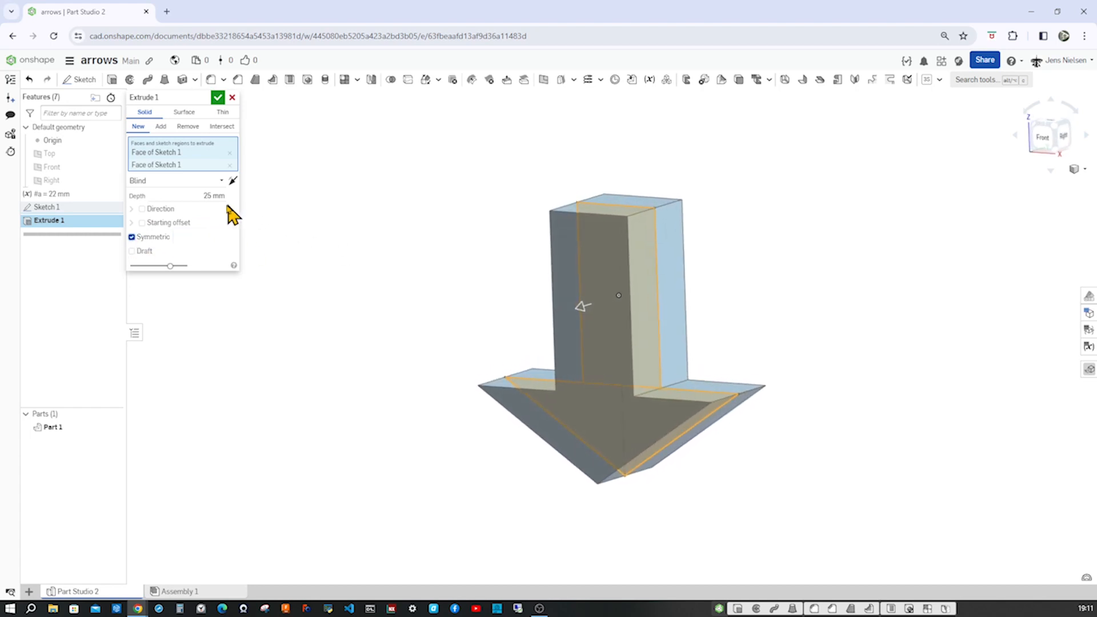
pyautogui.tripleClick(213, 196)
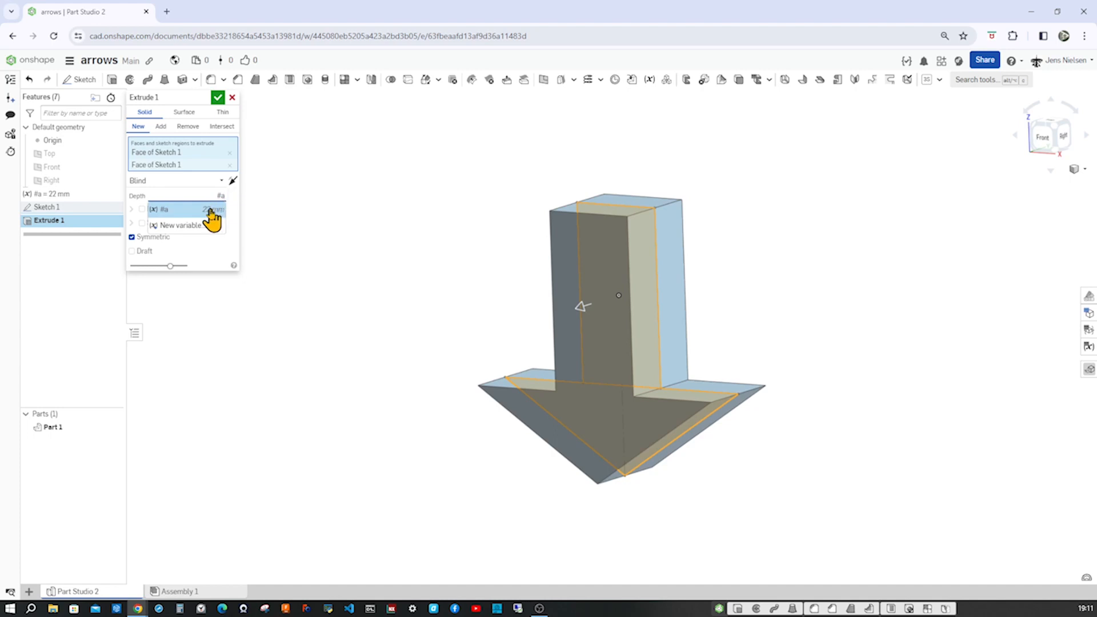
pyautogui.click(218, 97)
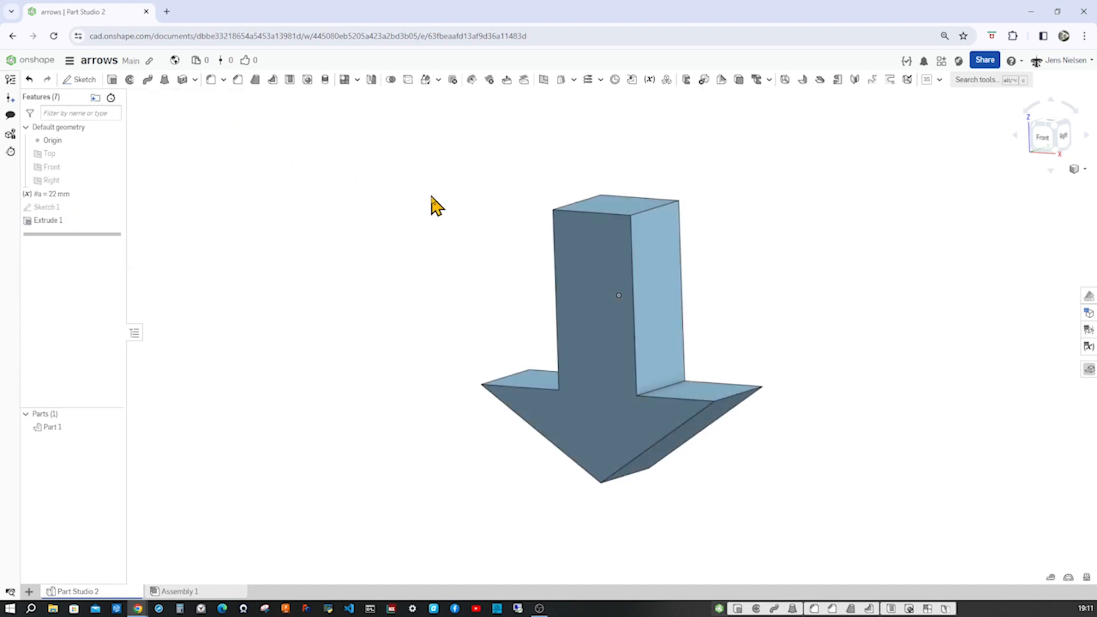
pyautogui.moveTo(74, 452)
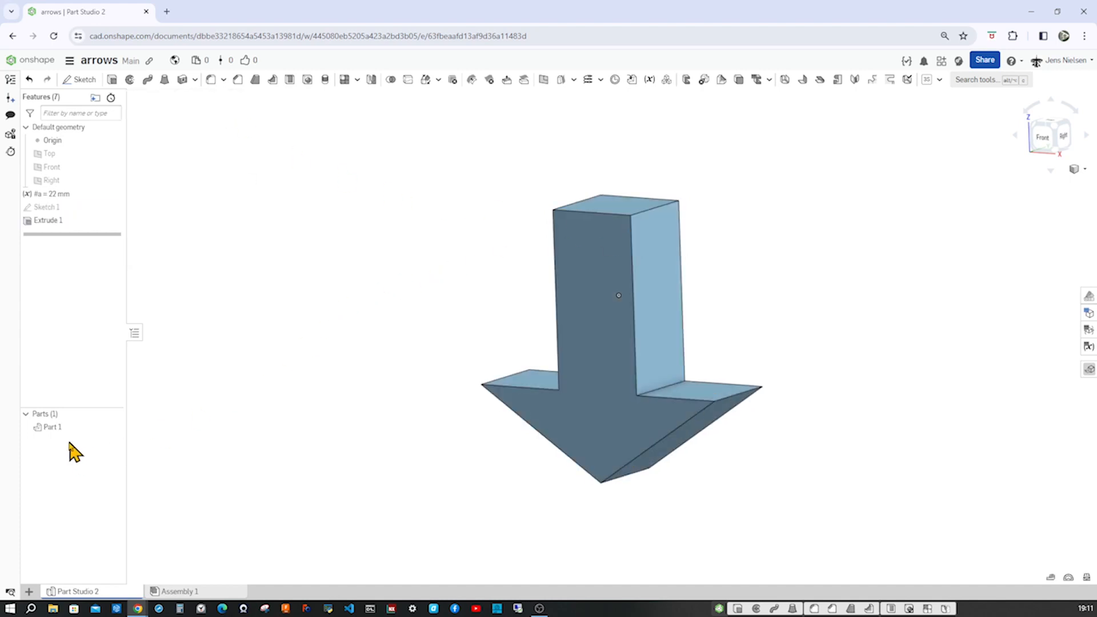
# Rename Part 1 to 'yellow arrow'.
pyautogui.rightClick(53, 427)
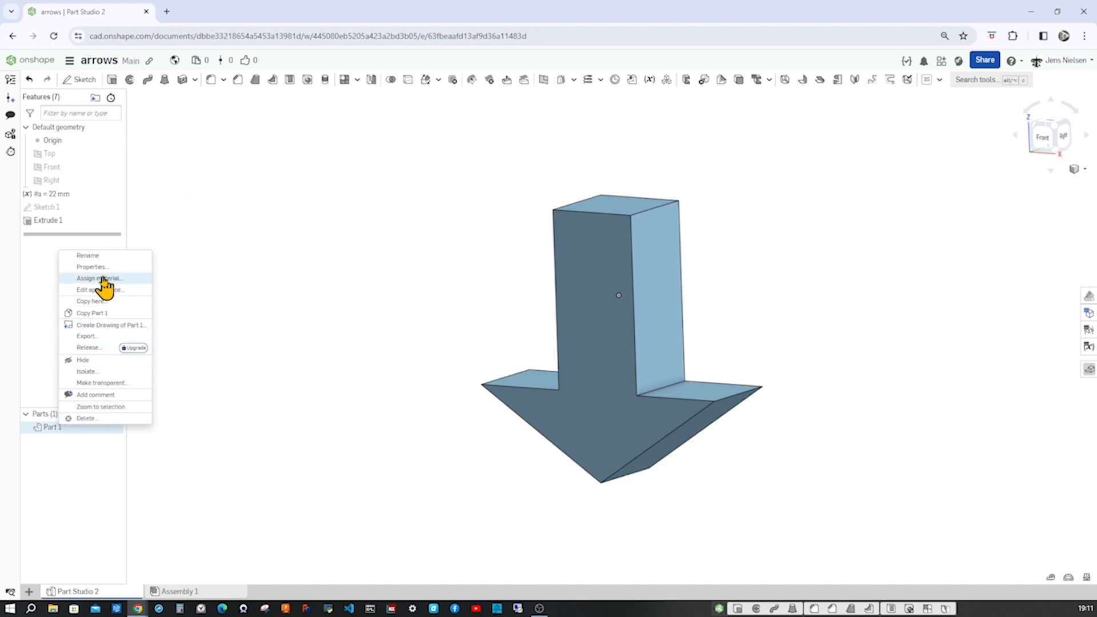
pyautogui.click(87, 255)
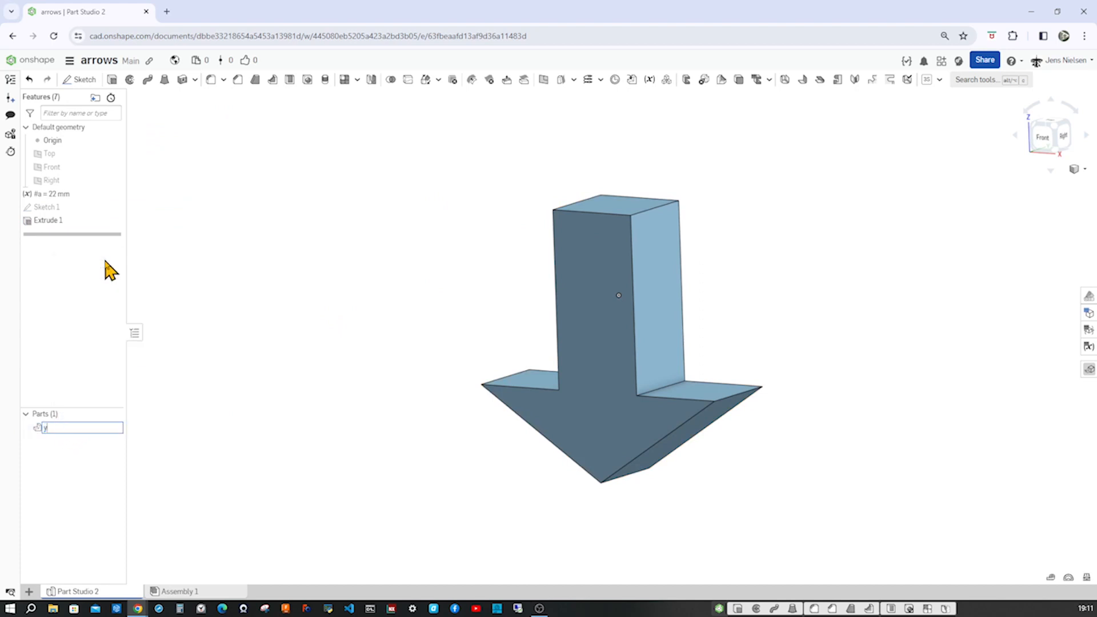
pyautogui.write('yellow arr')
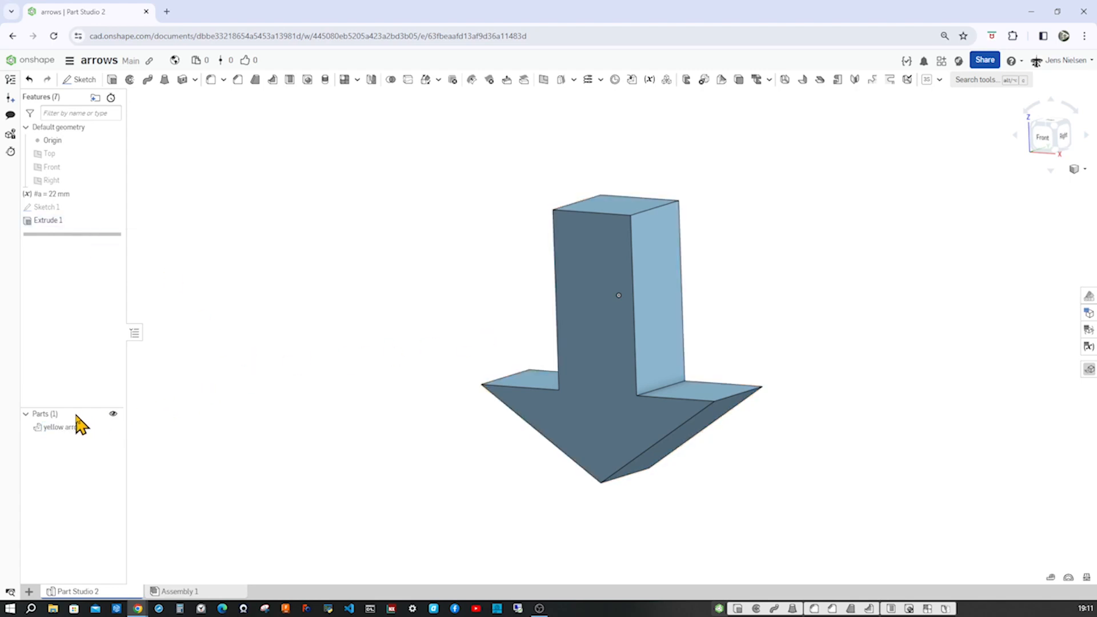
# Set the yellow arrow's appearance to yellow.
pyautogui.rightClick(63, 427)
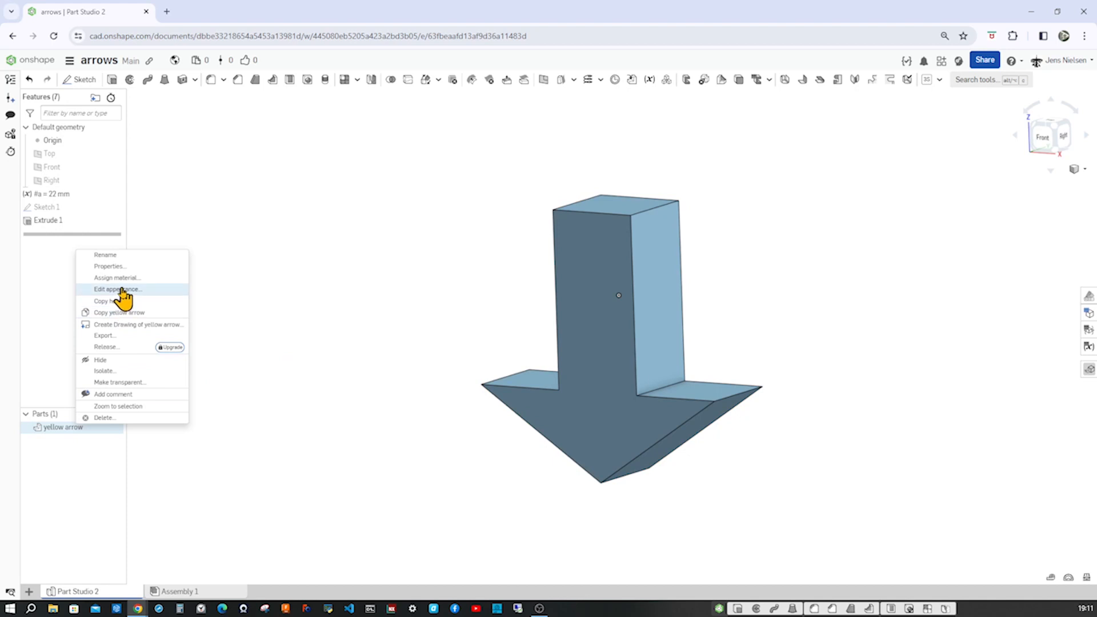
pyautogui.moveTo(130, 294)
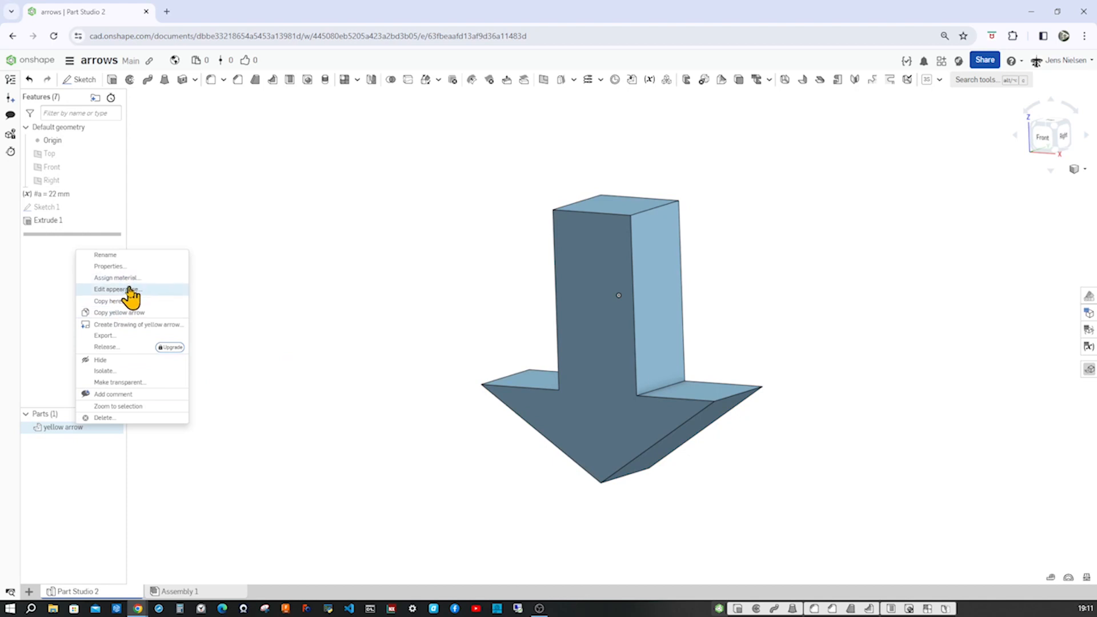
pyautogui.click(116, 289)
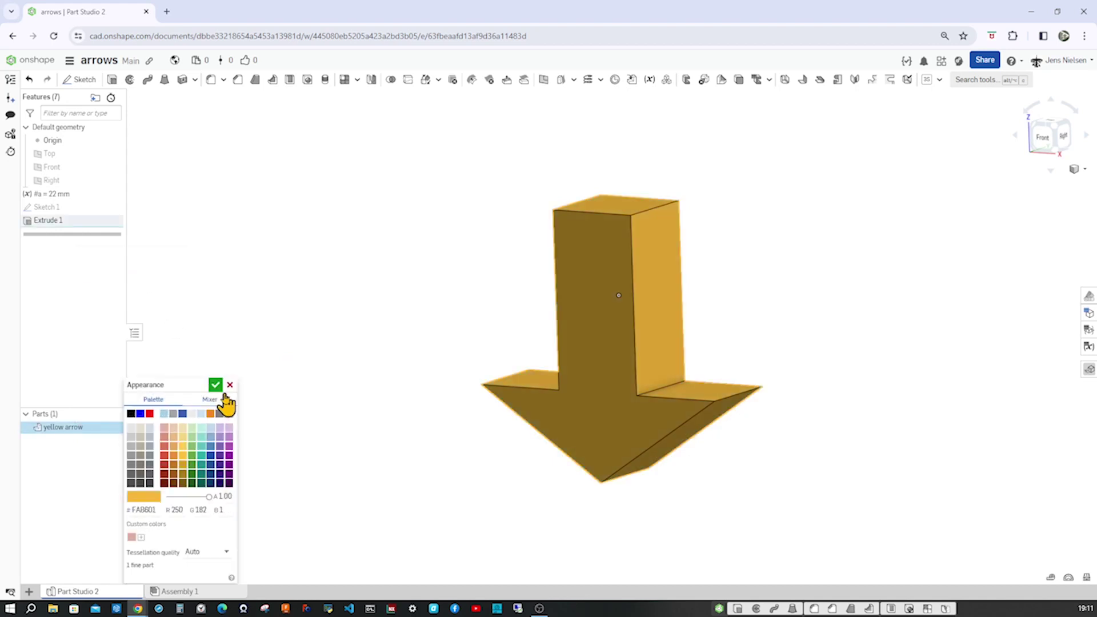
pyautogui.click(215, 384)
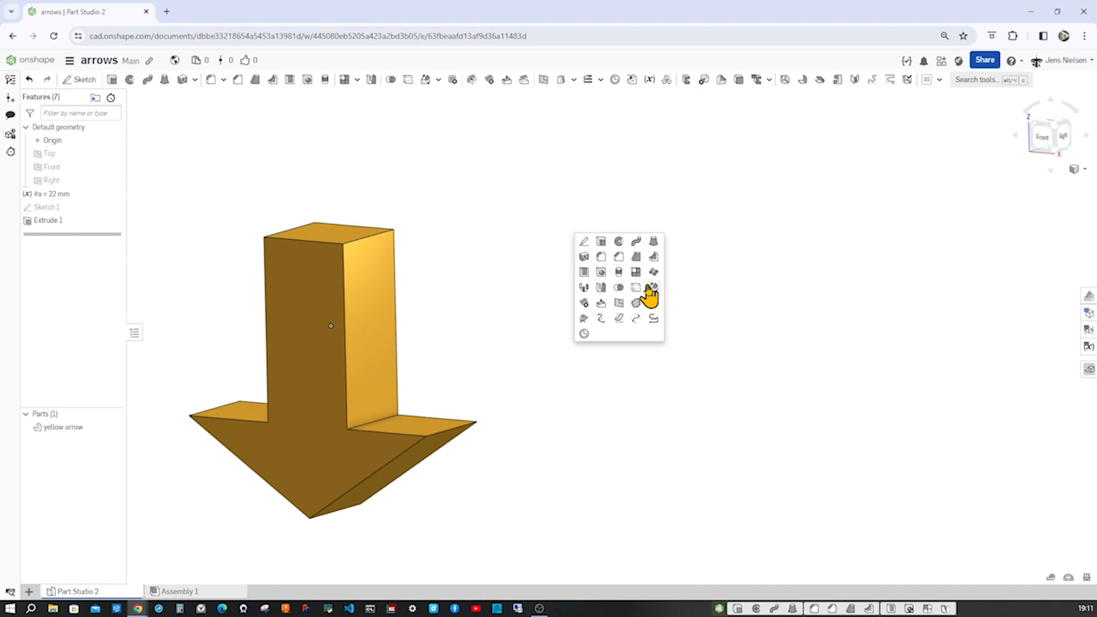
# Copy the yellow arrow sideways with Translate by distance, creating Part 2.
pyautogui.click(651, 287)
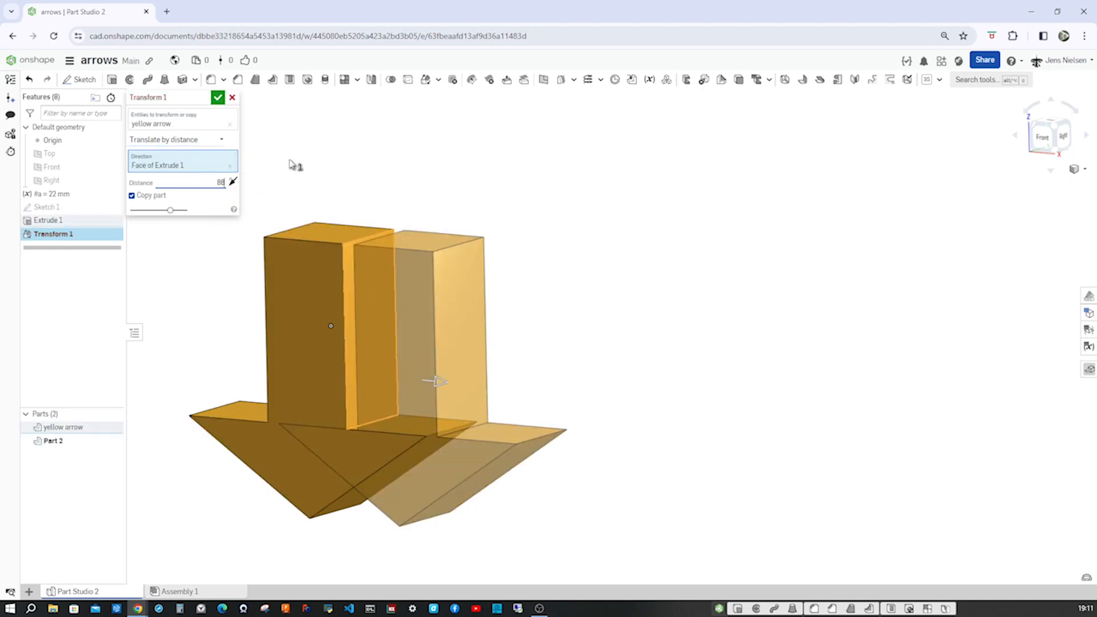
pyautogui.click(218, 98)
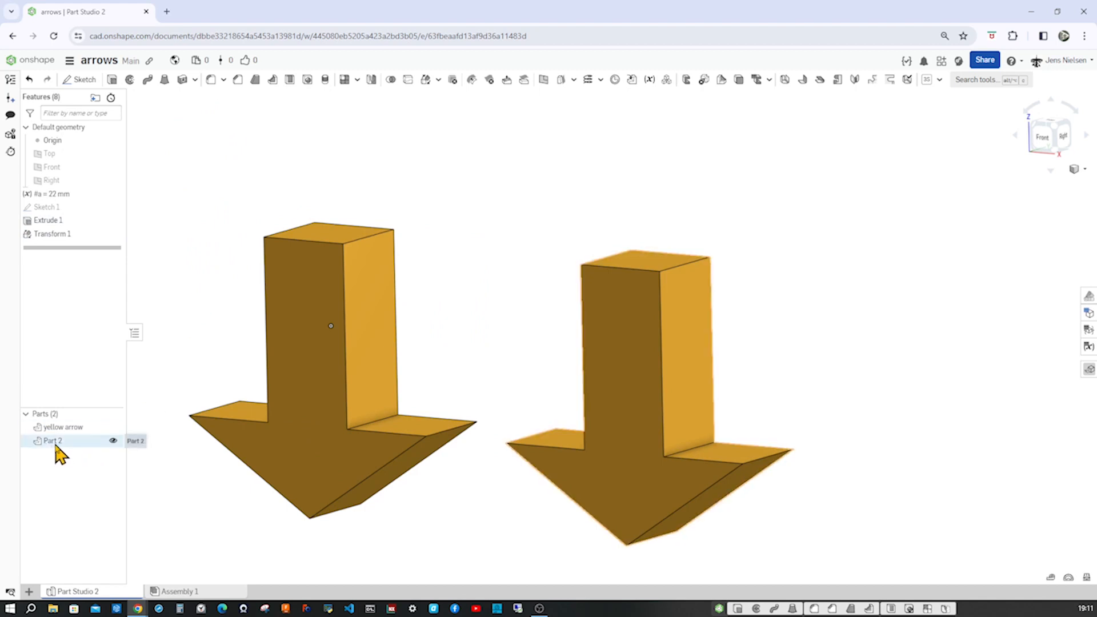
# Rename Part 2 to 'blue arrow'.
pyautogui.rightClick(52, 441)
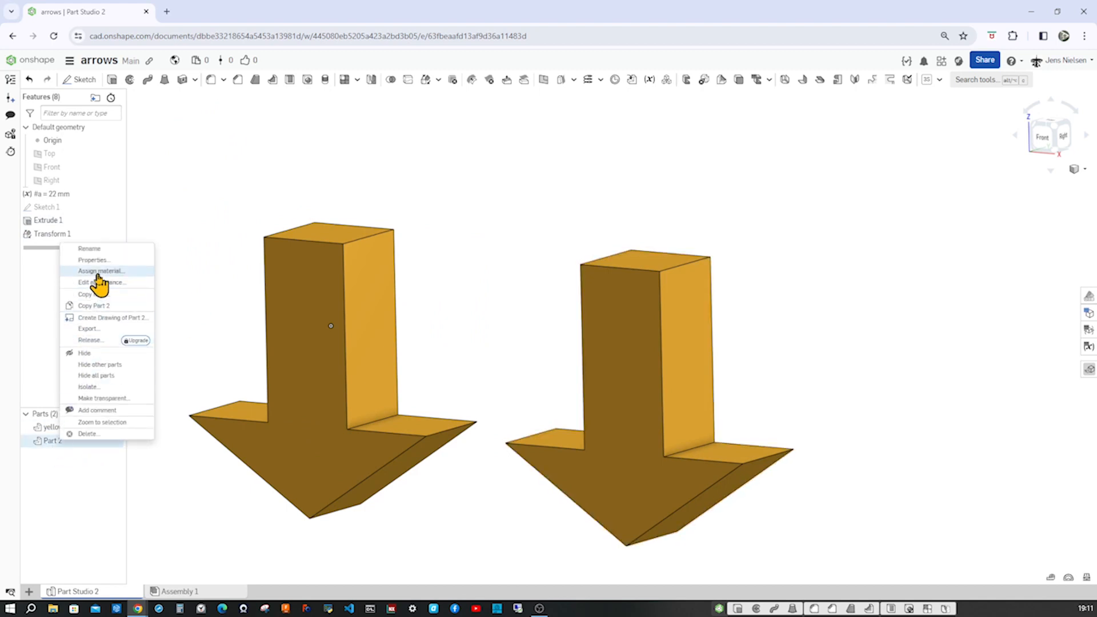
pyautogui.click(90, 248)
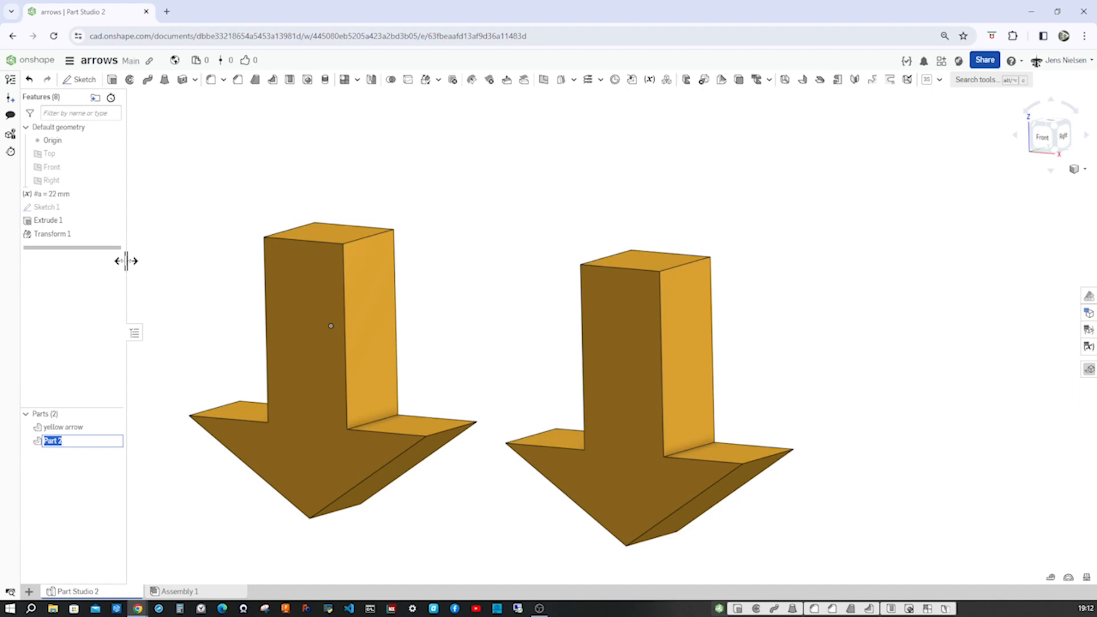
pyautogui.write('blue a')
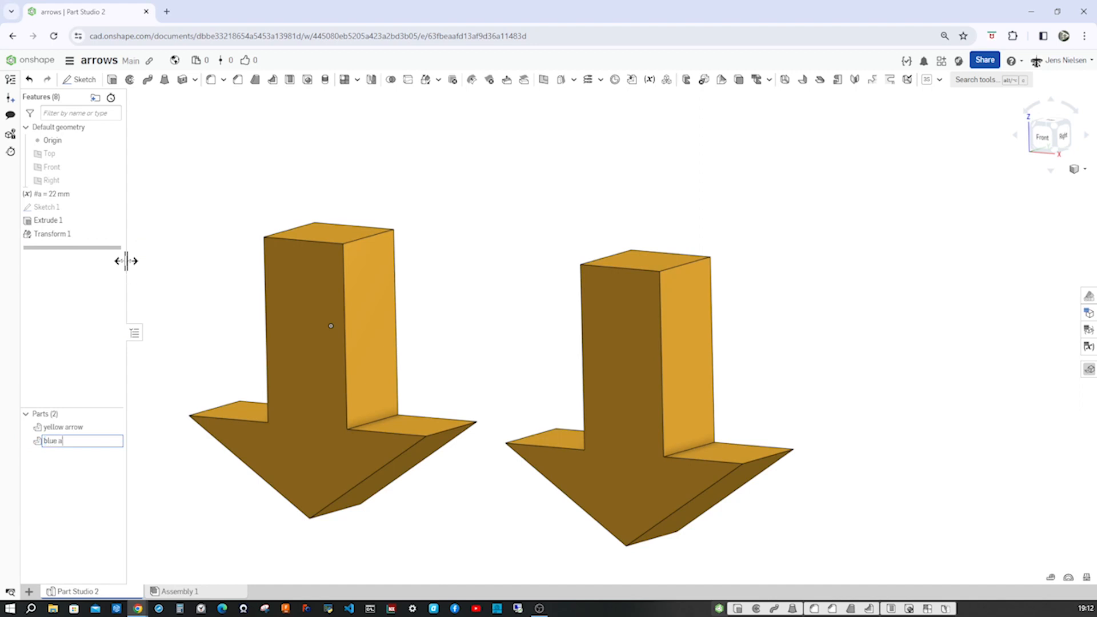
pyautogui.write('rrow')
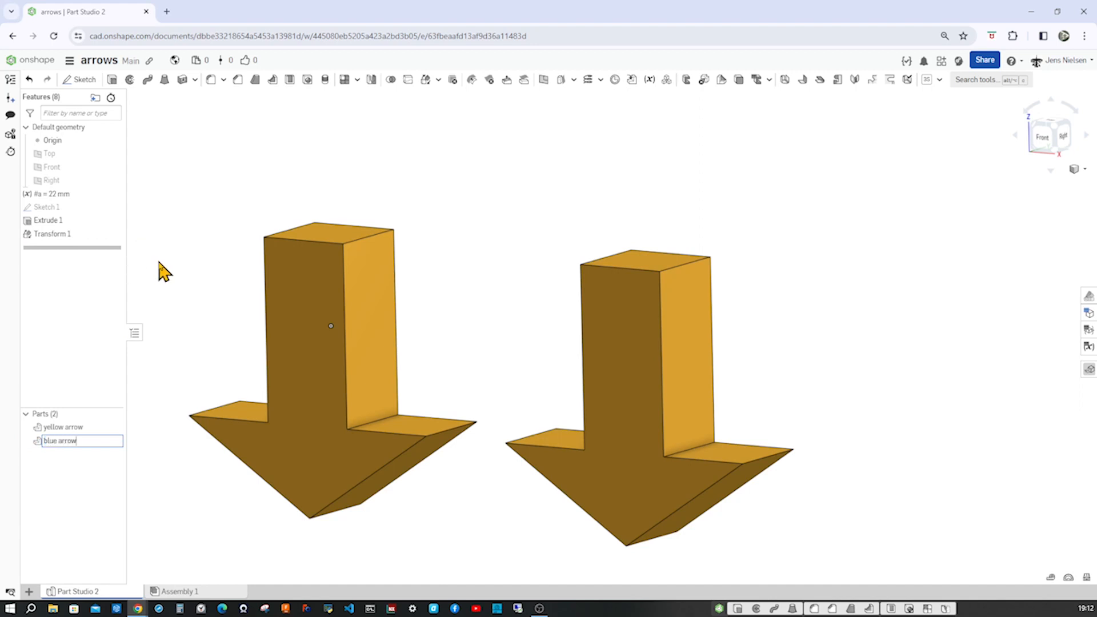
# Set the blue arrow's appearance to blue.
pyautogui.rightClick(60, 440)
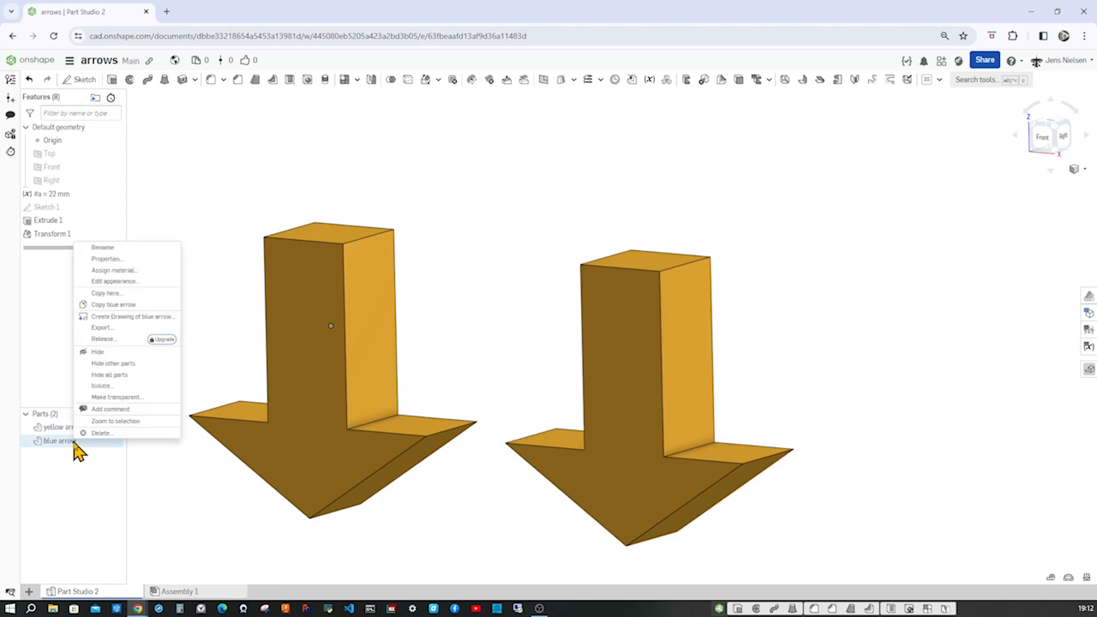
pyautogui.click(115, 281)
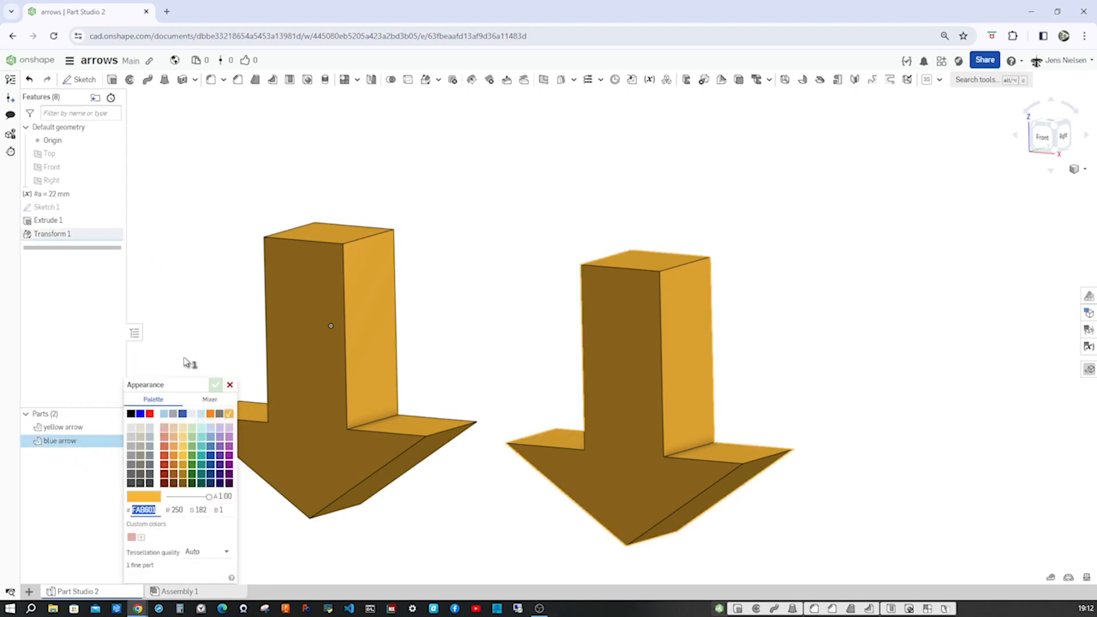
pyautogui.click(183, 414)
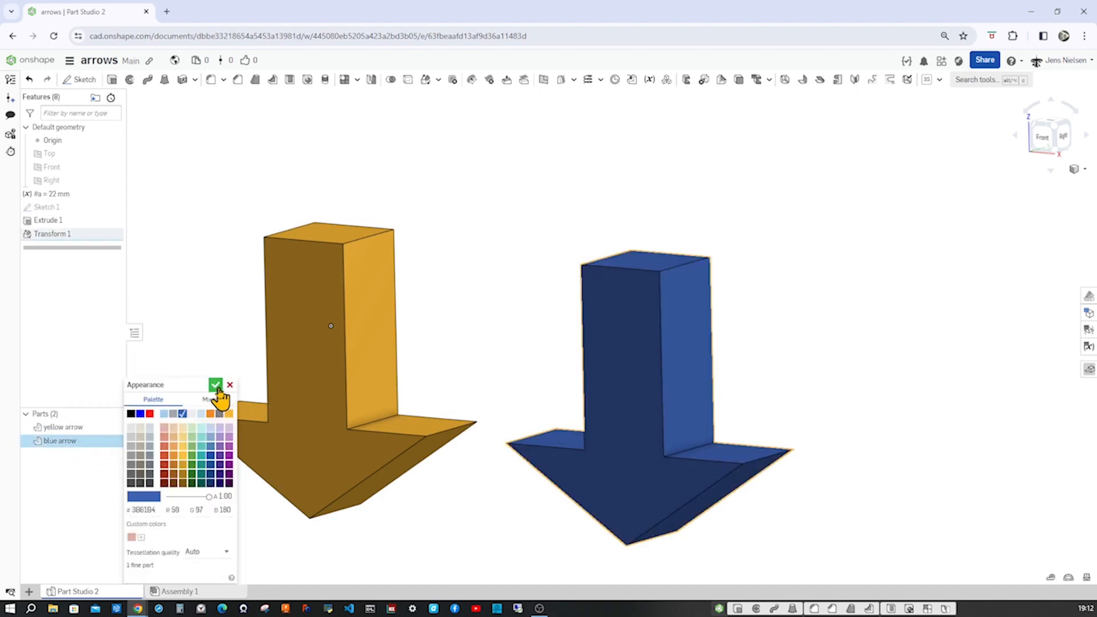
pyautogui.click(217, 384)
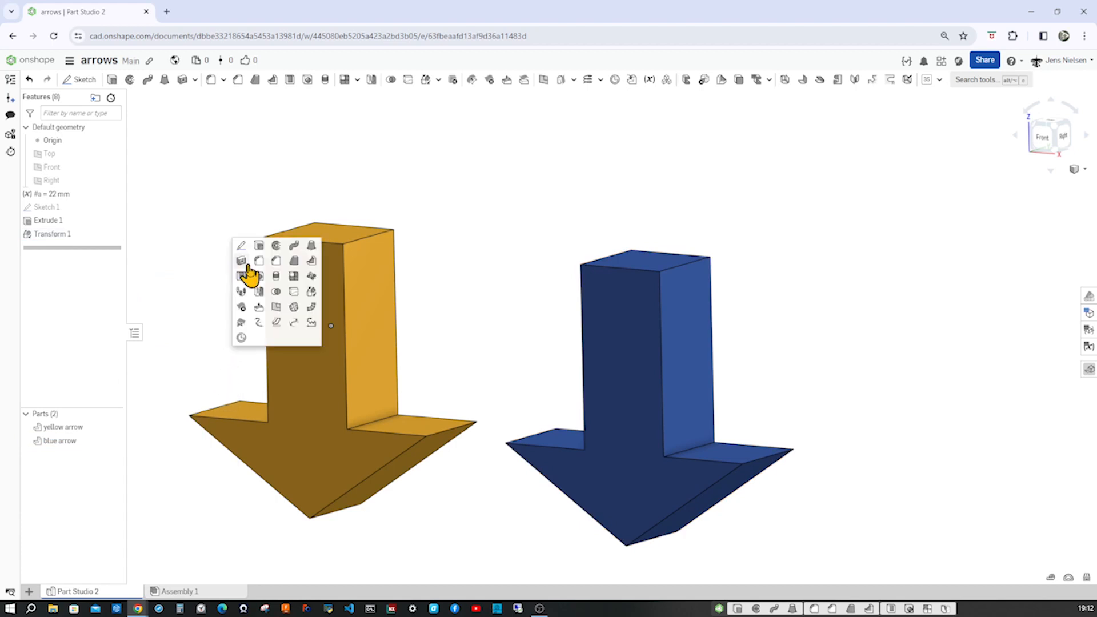
pyautogui.moveTo(280, 297)
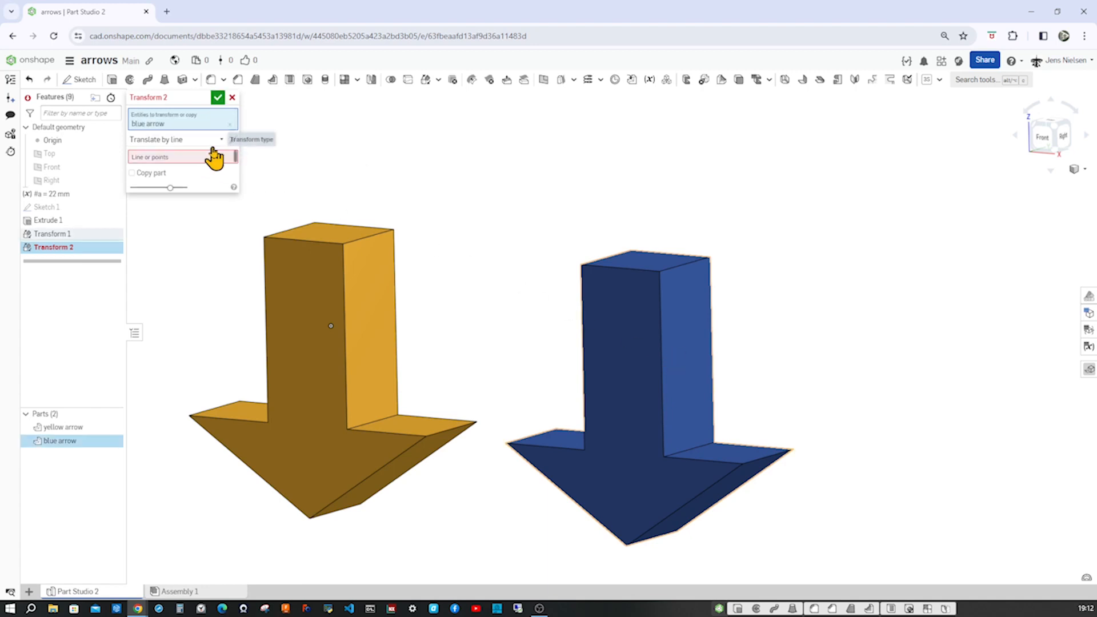
# Copy the blue arrow with a Translate by distance transform, creating Part 3.
pyautogui.click(132, 173)
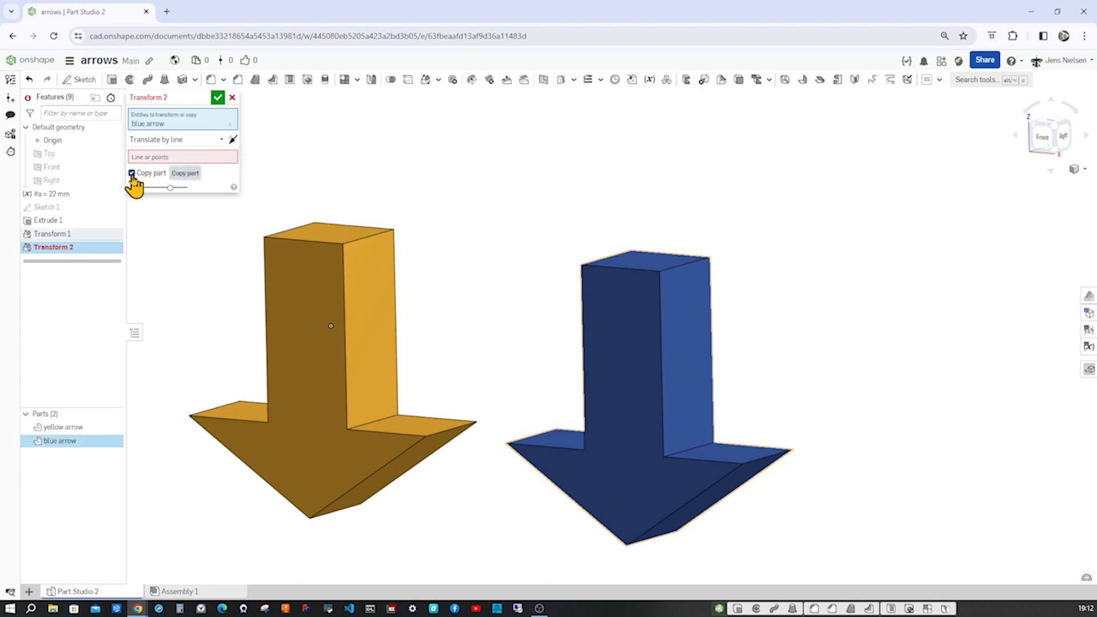
pyautogui.click(177, 138)
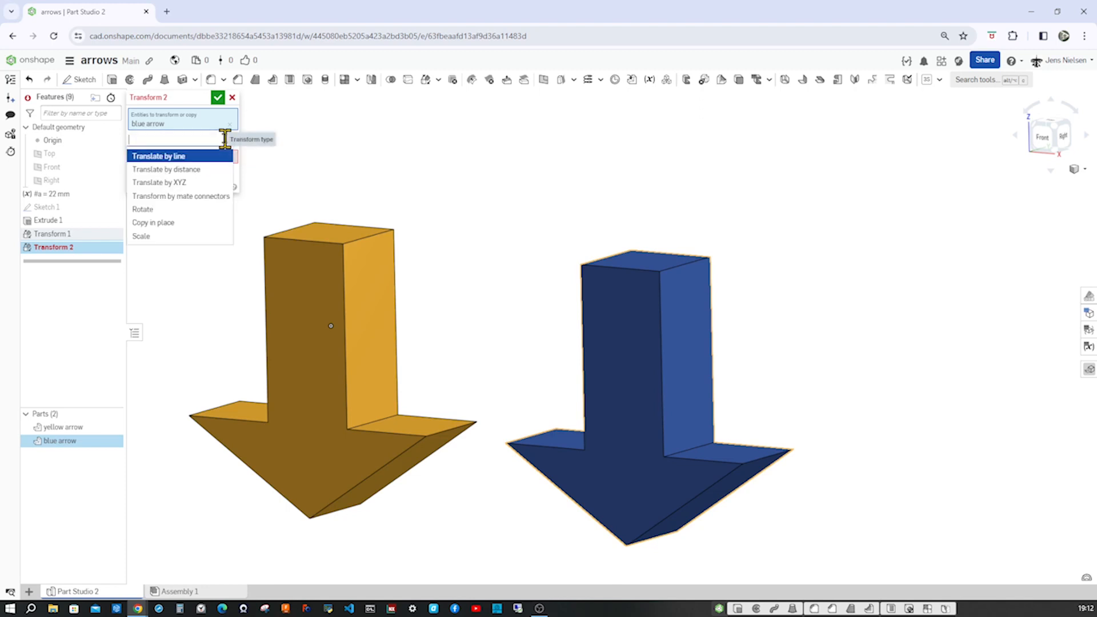
pyautogui.click(166, 169)
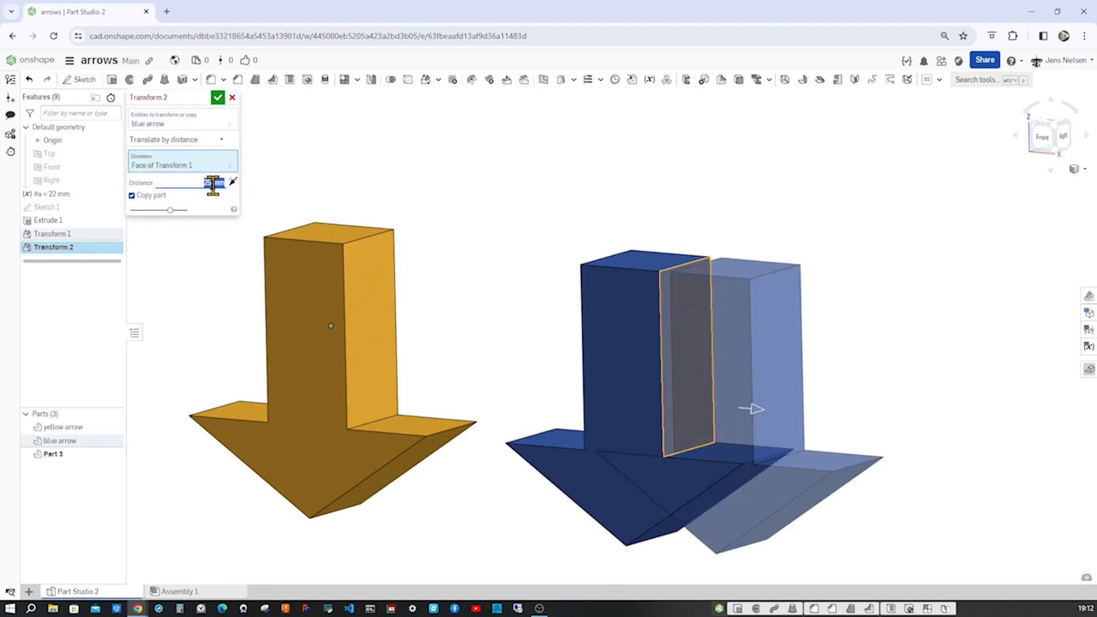
pyautogui.click(217, 97)
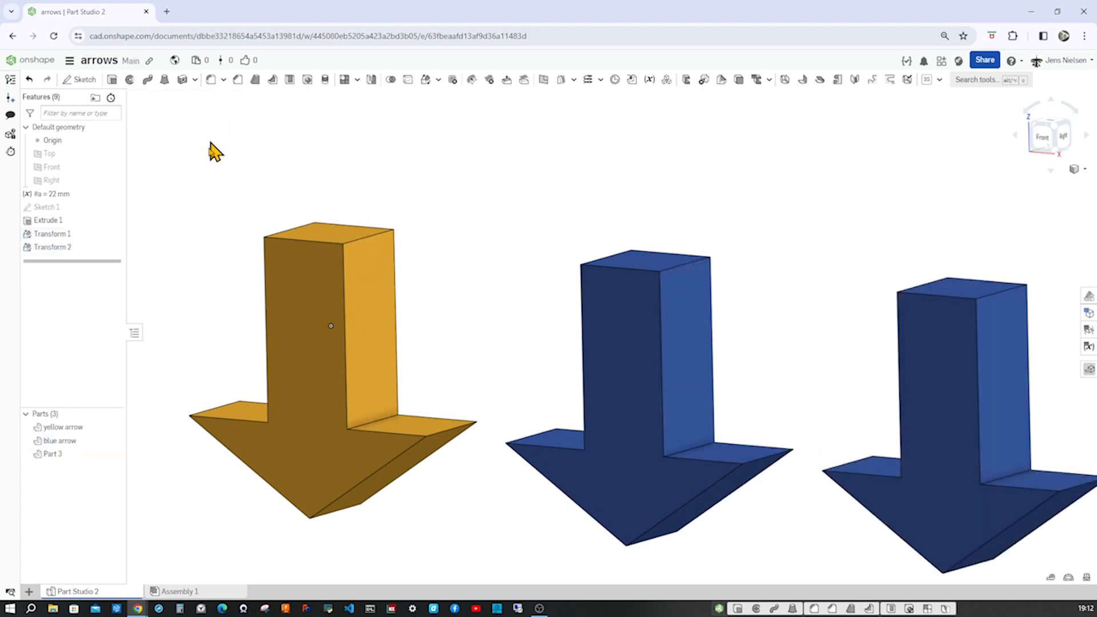
# Rename Part 3 to 'red arrow'.
pyautogui.rightClick(52, 453)
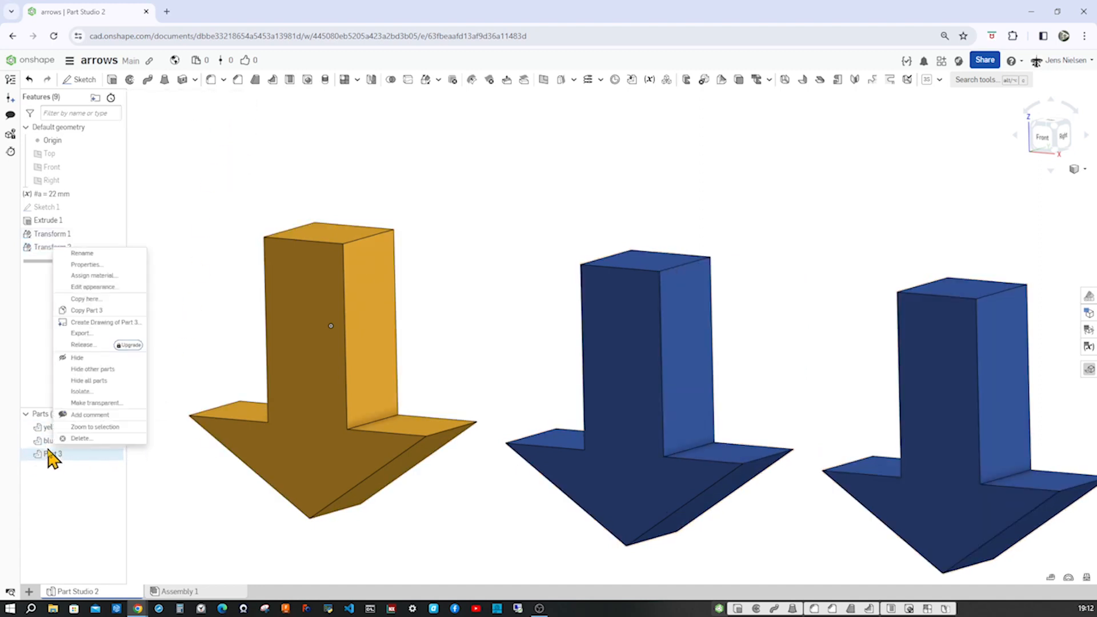
pyautogui.click(82, 252)
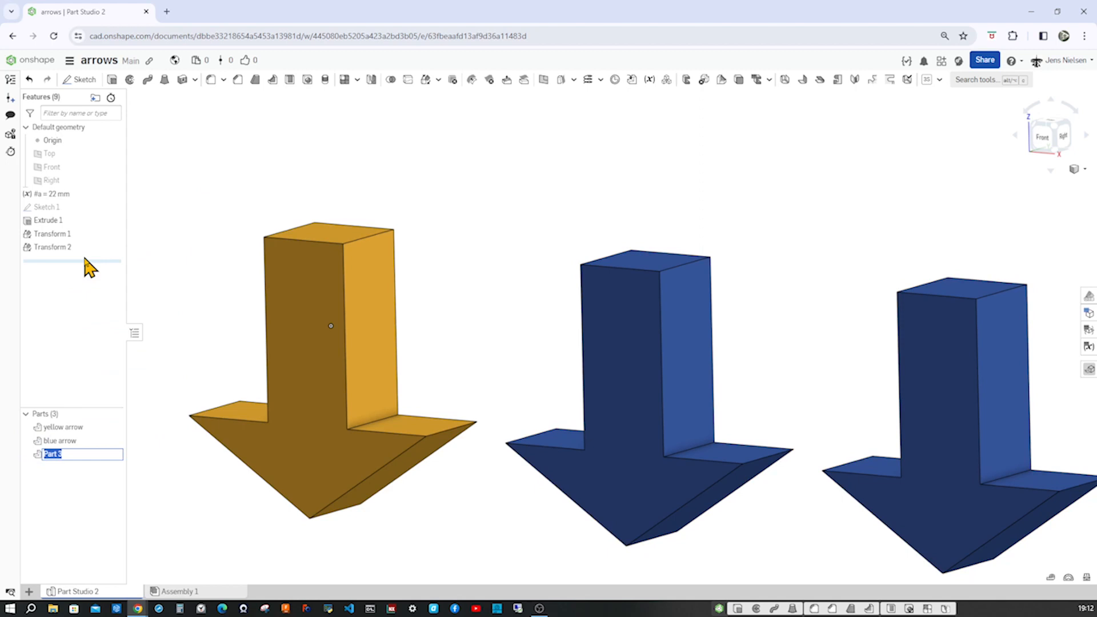
pyautogui.write('red arrow')
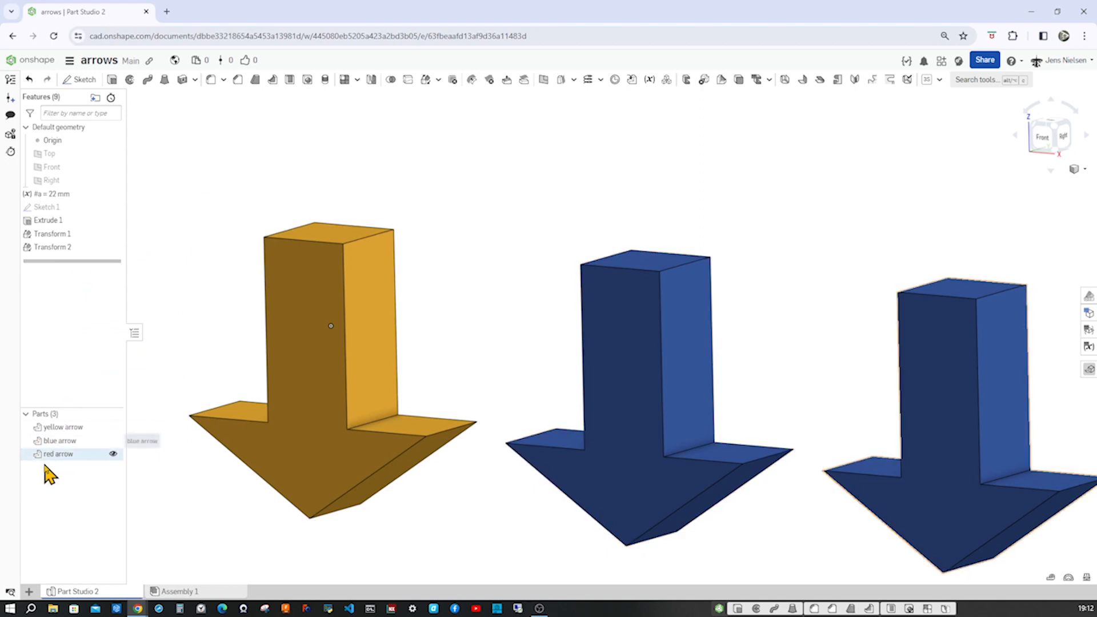
# Set the red arrow's appearance to red.
pyautogui.rightClick(58, 453)
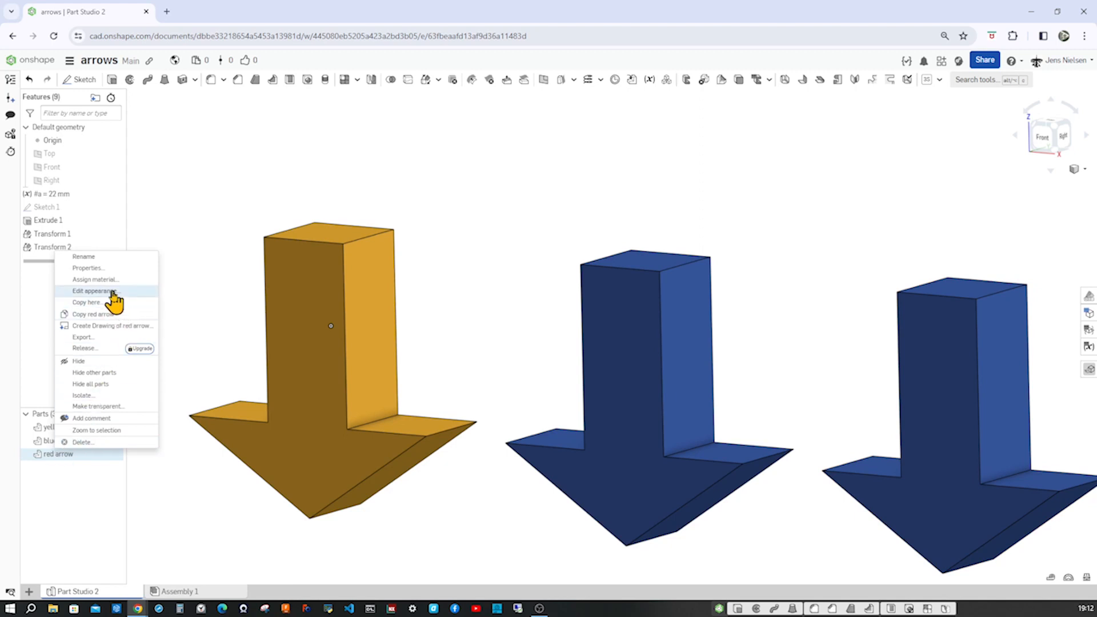
pyautogui.click(95, 290)
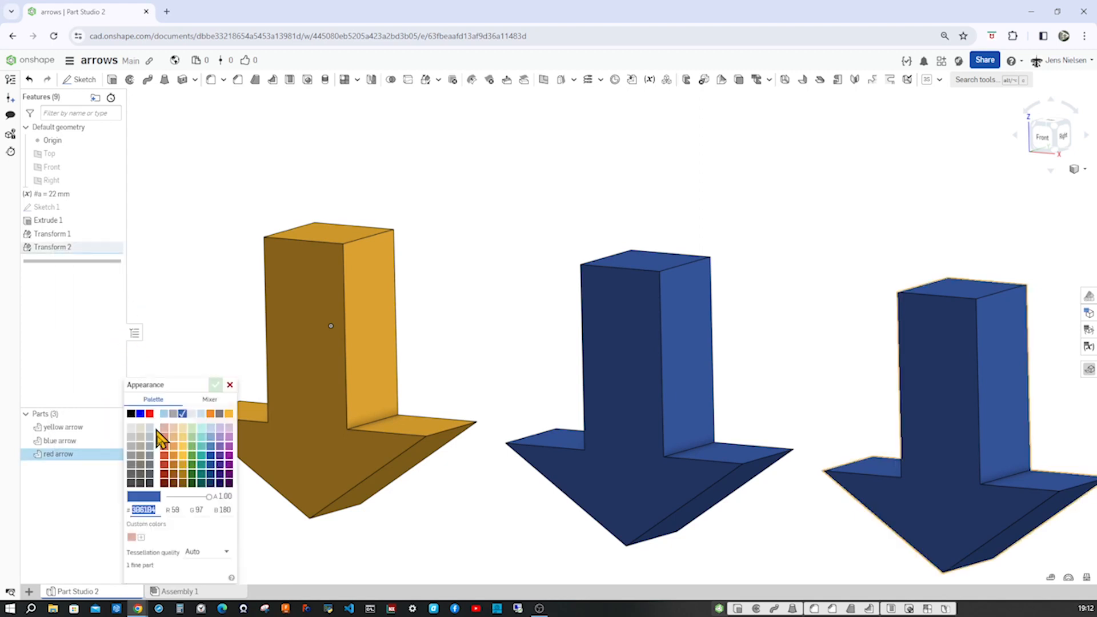
pyautogui.click(164, 455)
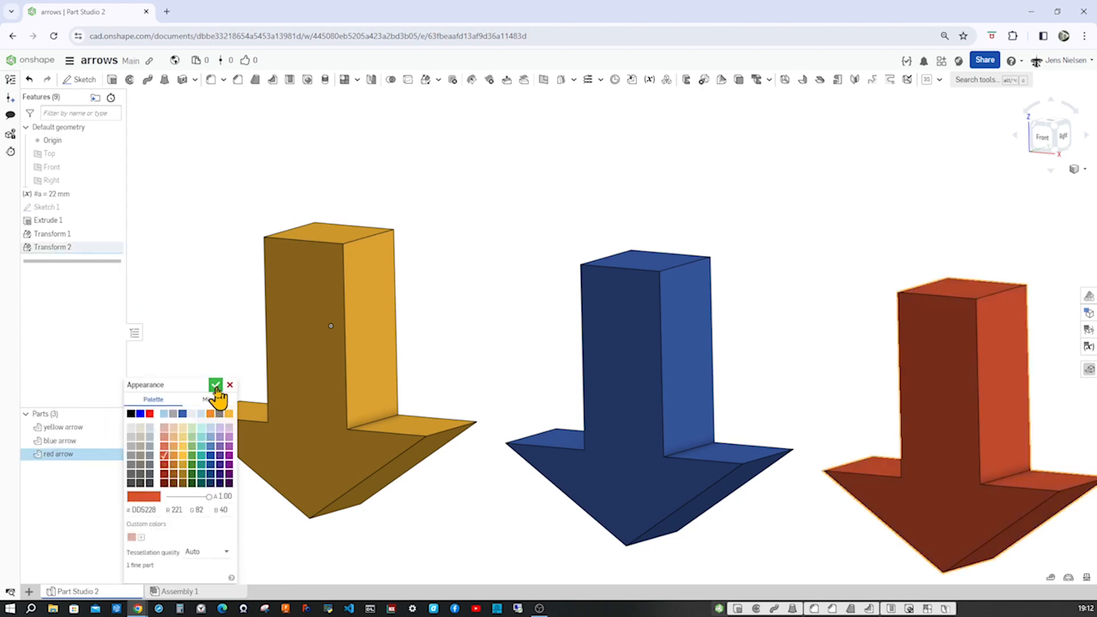
pyautogui.click(216, 384)
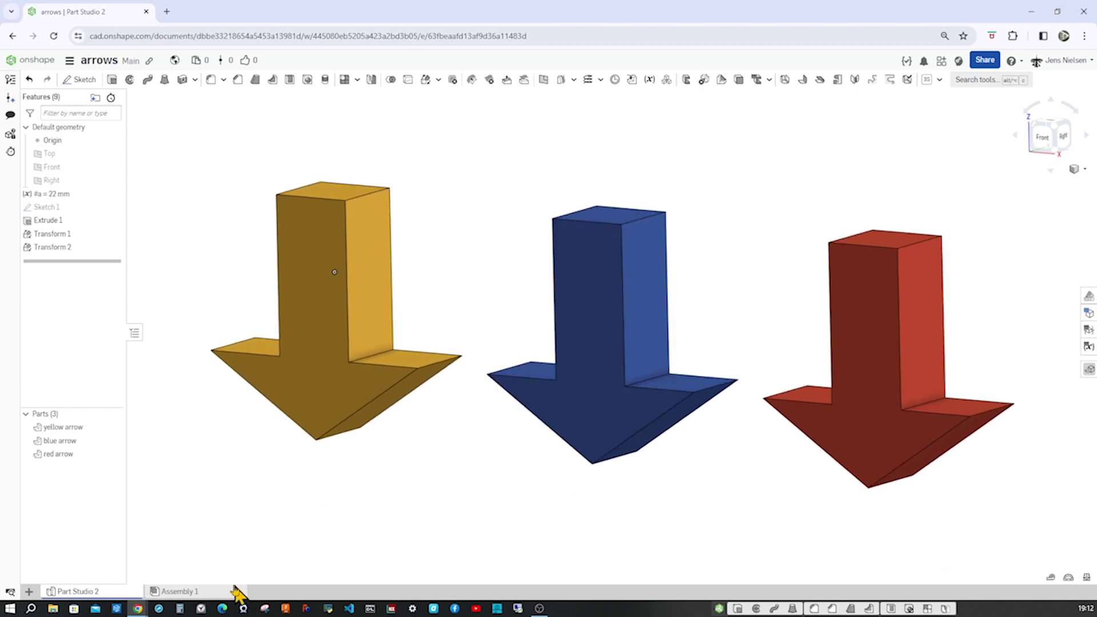
# Place Mate connector 1 on the origin in Assembly 1.
pyautogui.click(179, 591)
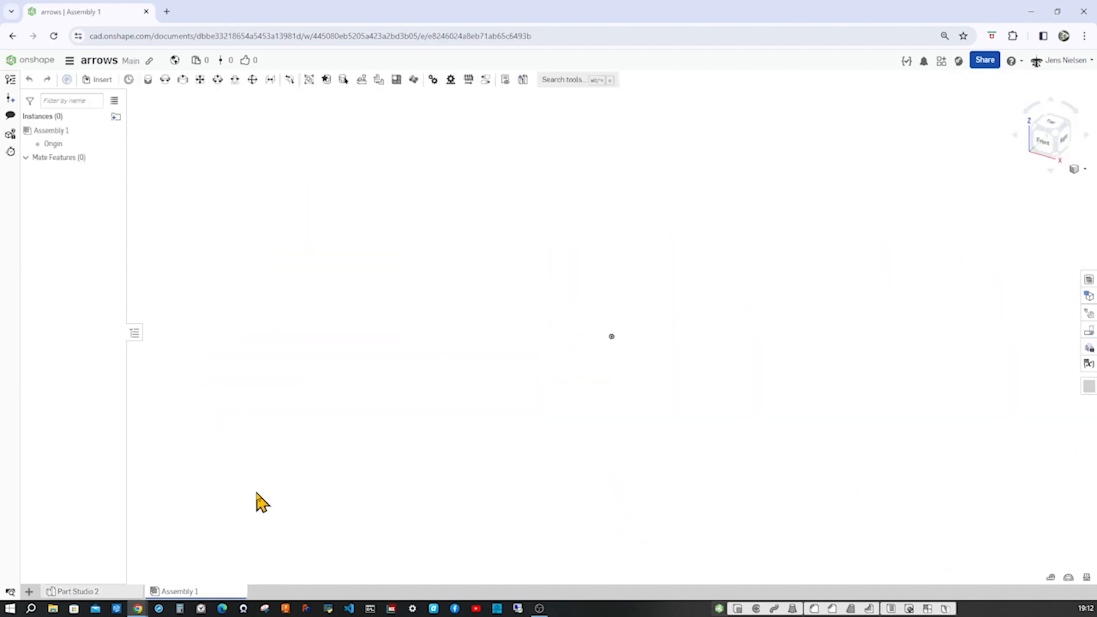
pyautogui.moveTo(350, 421)
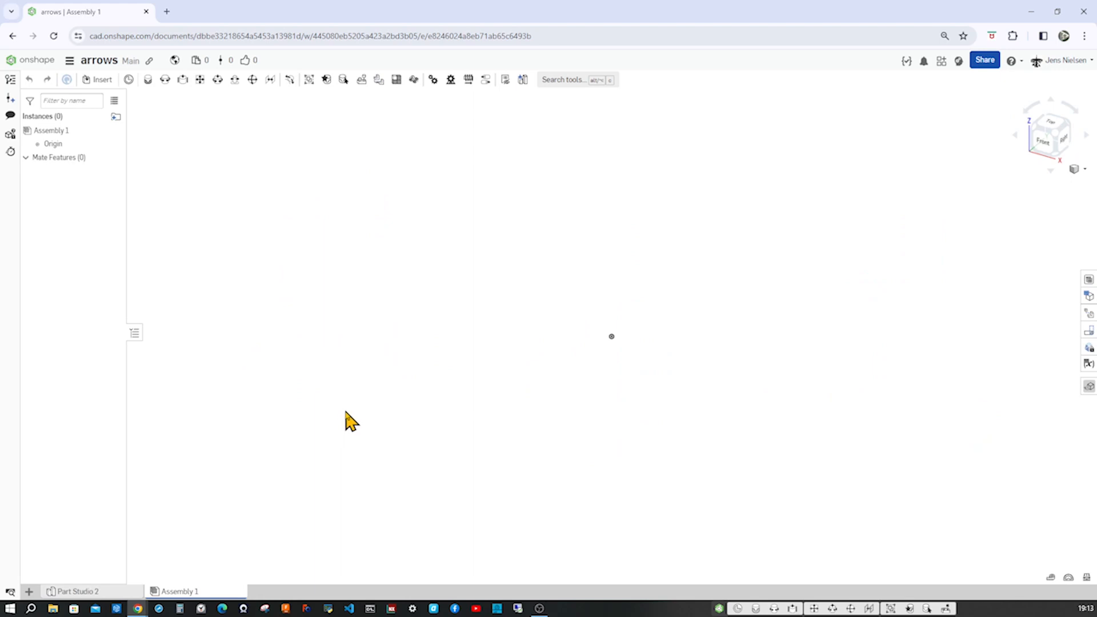
pyautogui.moveTo(128, 79)
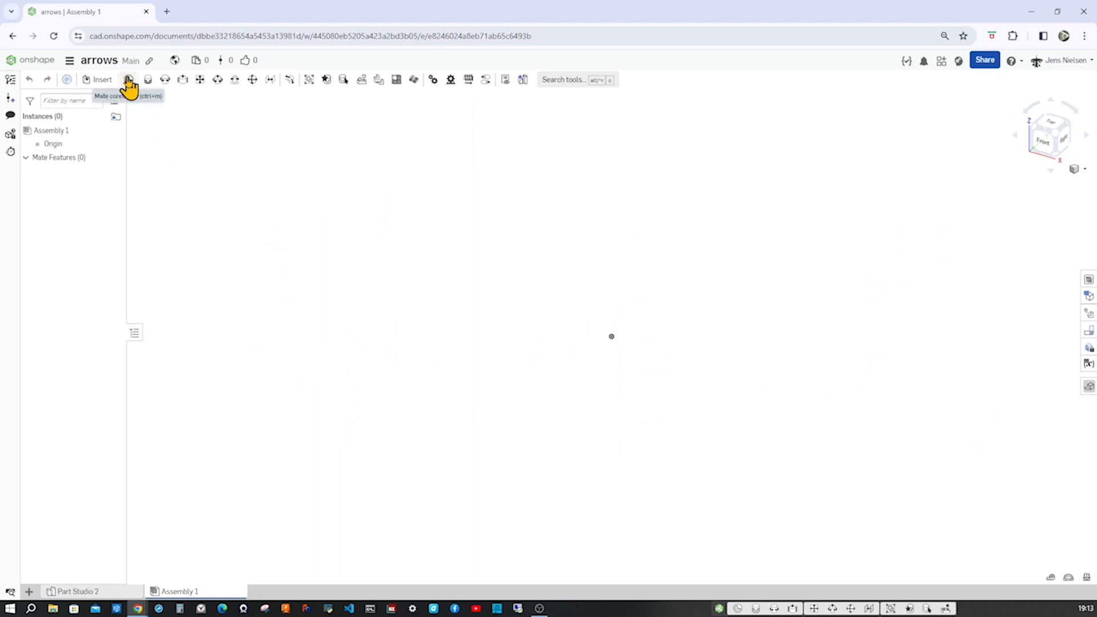
pyautogui.click(128, 79)
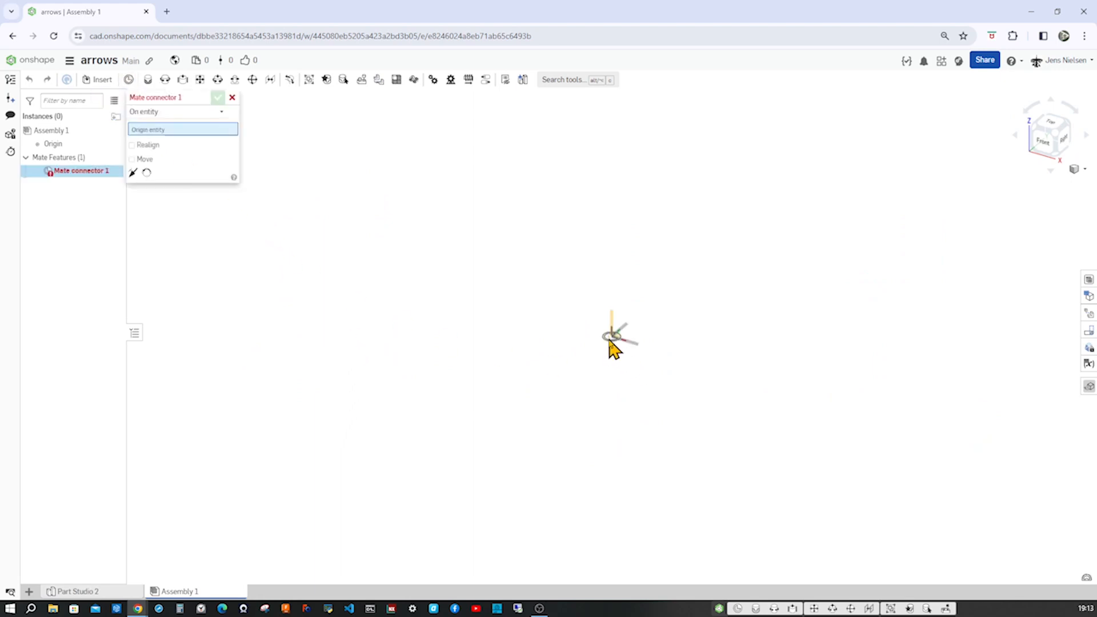
pyautogui.click(611, 321)
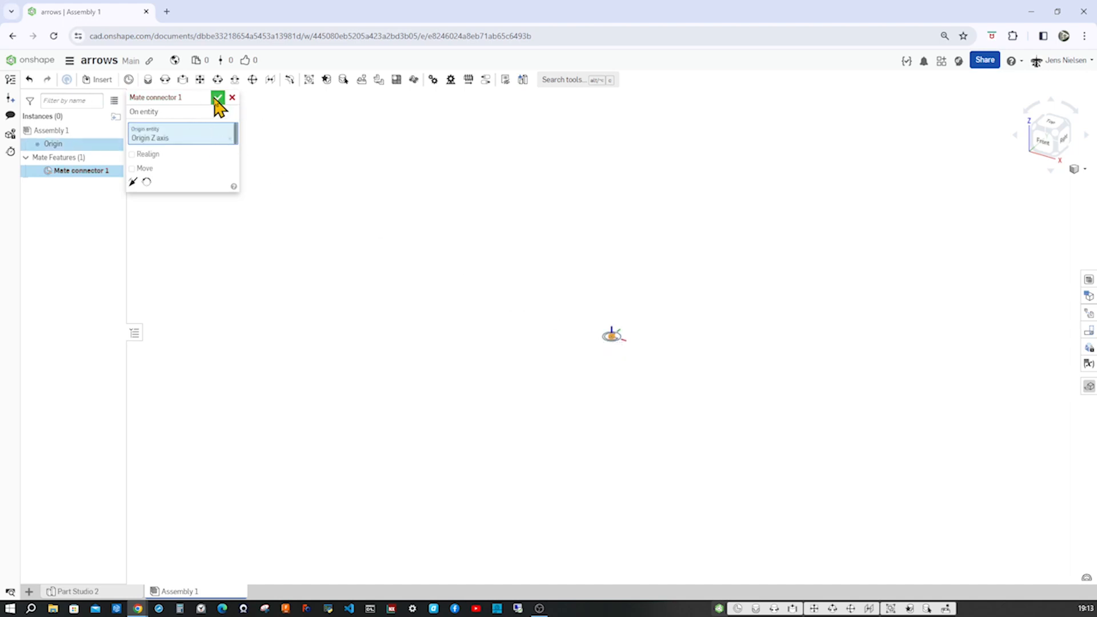
pyautogui.click(217, 97)
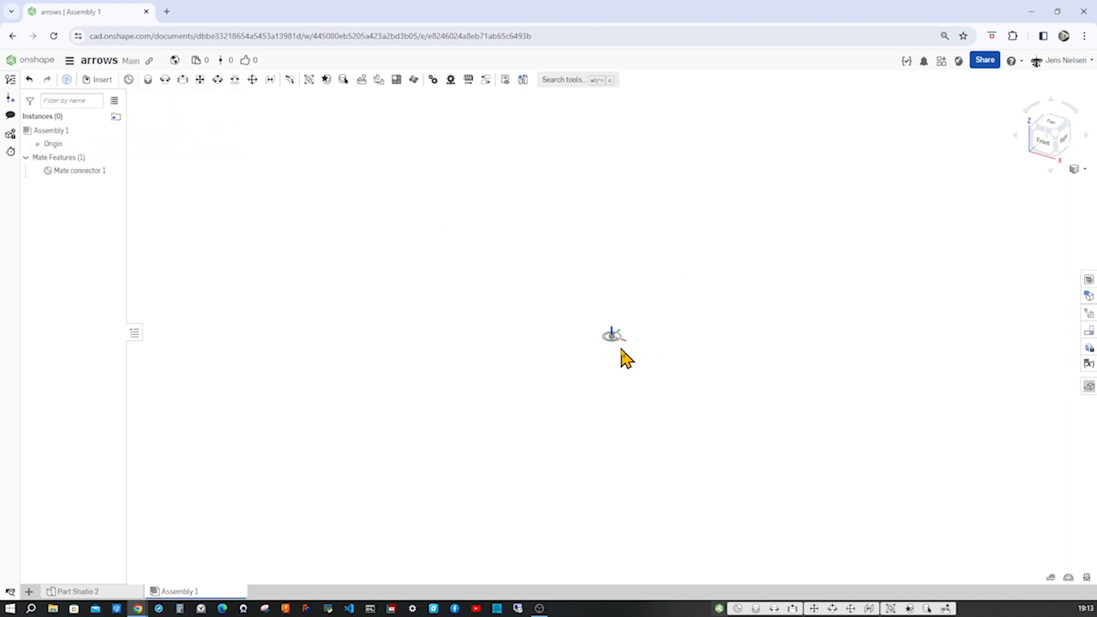
pyautogui.moveTo(612, 281)
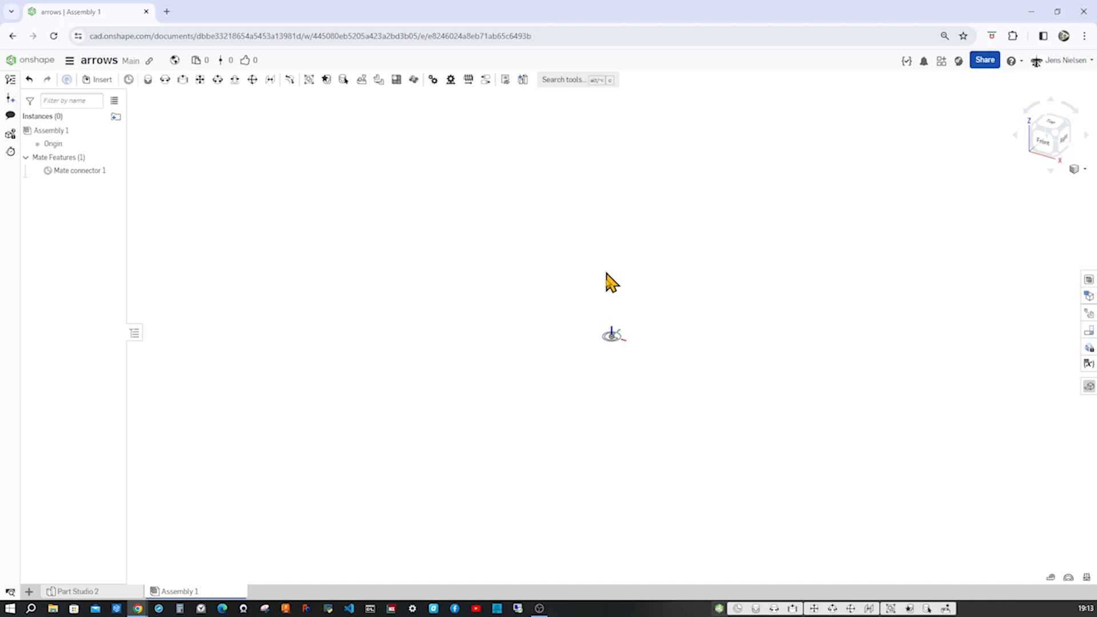
pyautogui.moveTo(583, 269)
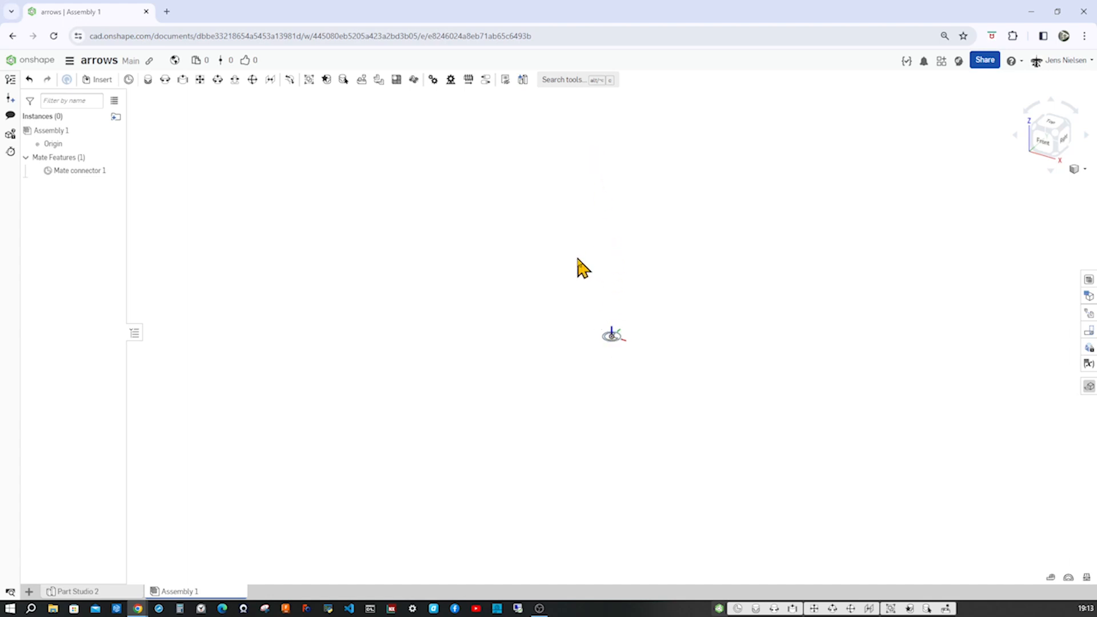
# Insert the yellow arrow from this document into Assembly 1.
pyautogui.click(97, 78)
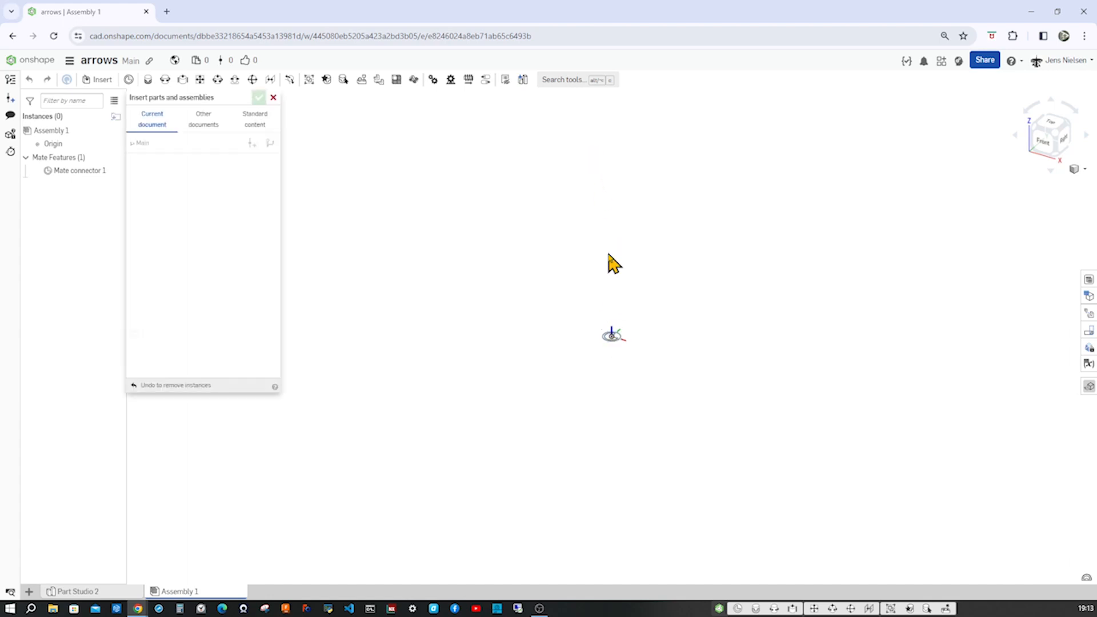
pyautogui.click(141, 143)
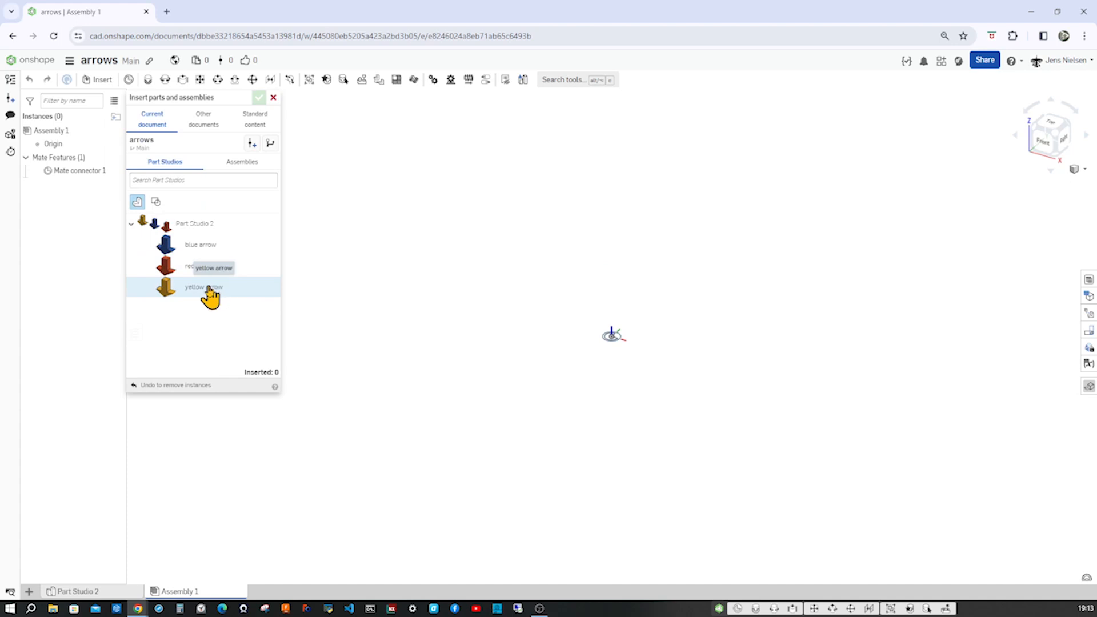
pyautogui.click(202, 287)
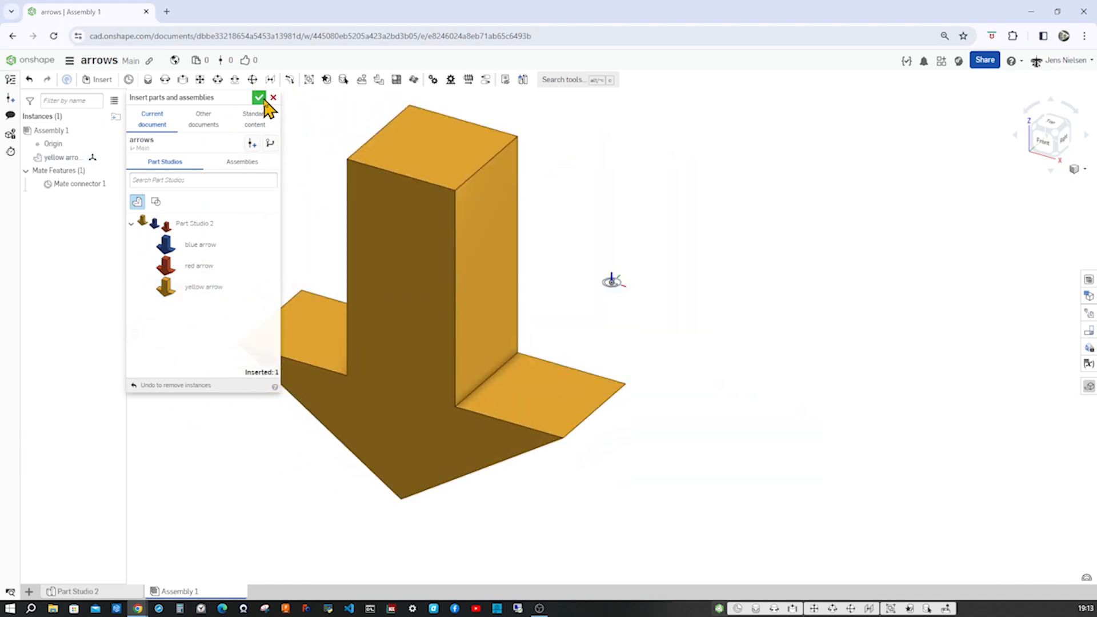
pyautogui.click(259, 97)
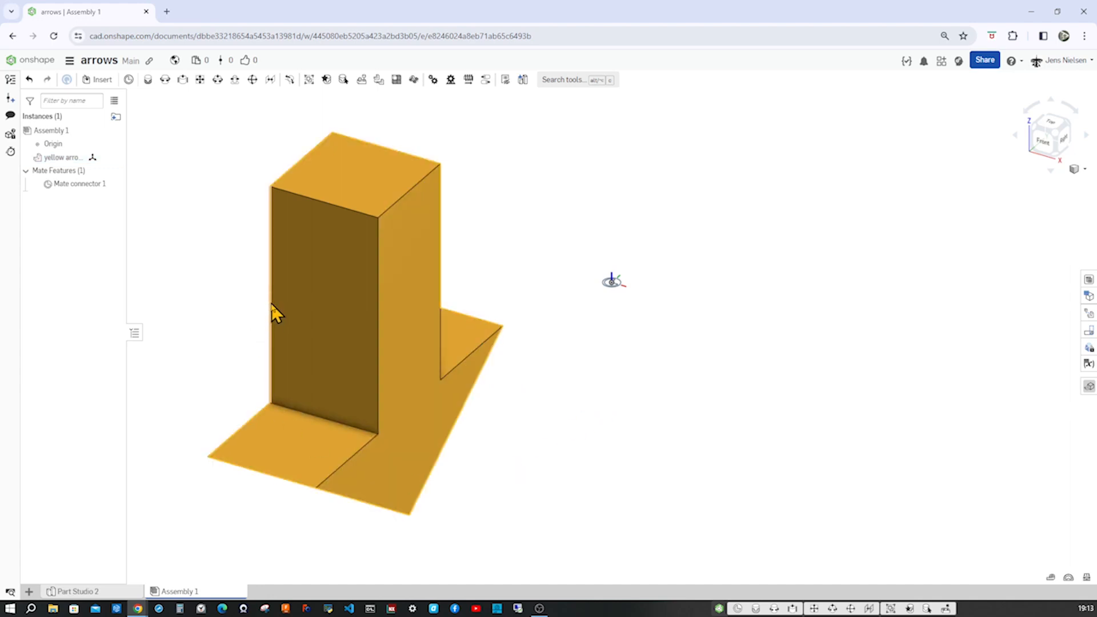
pyautogui.moveTo(274, 312)
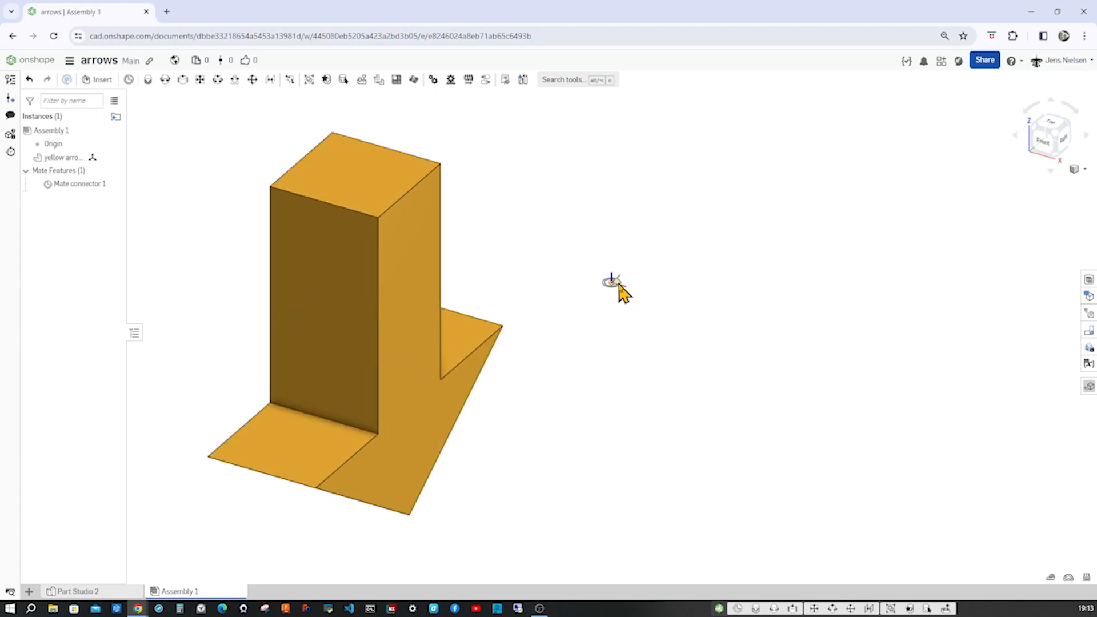
pyautogui.moveTo(201, 120)
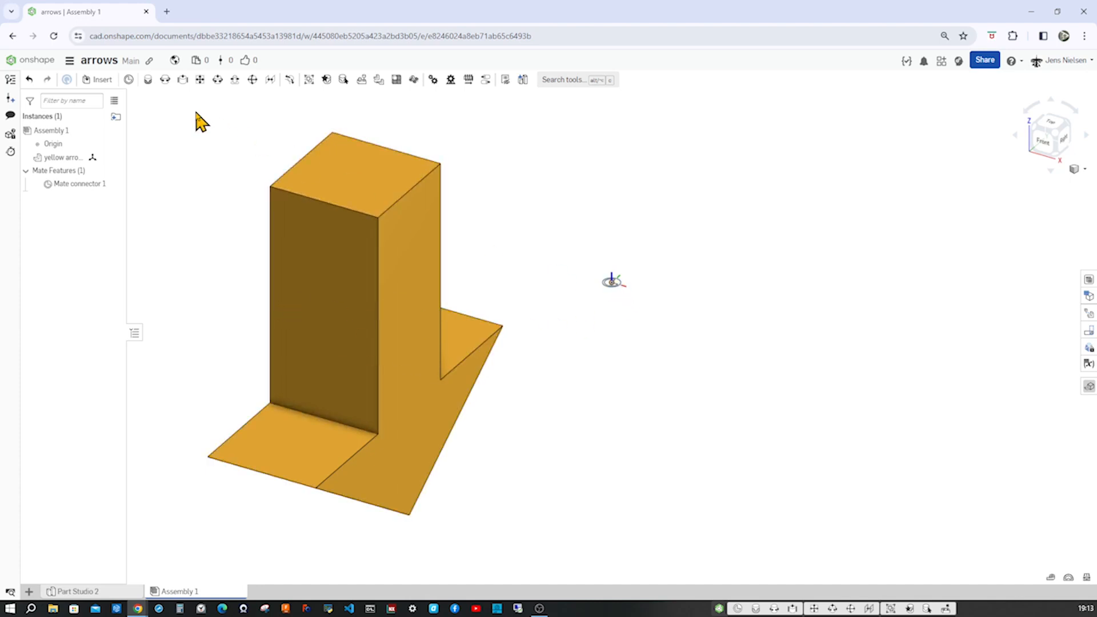
# Add Cylindrical 1 mating the yellow arrow's connector to the origin's Mate connector 1.
pyautogui.click(218, 78)
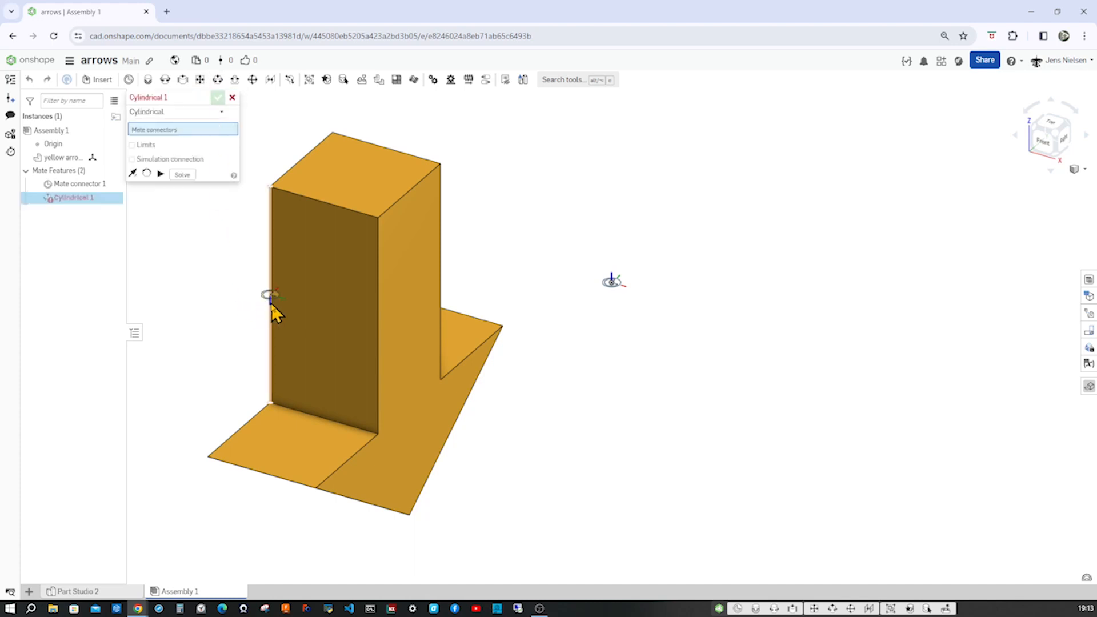
pyautogui.click(273, 294)
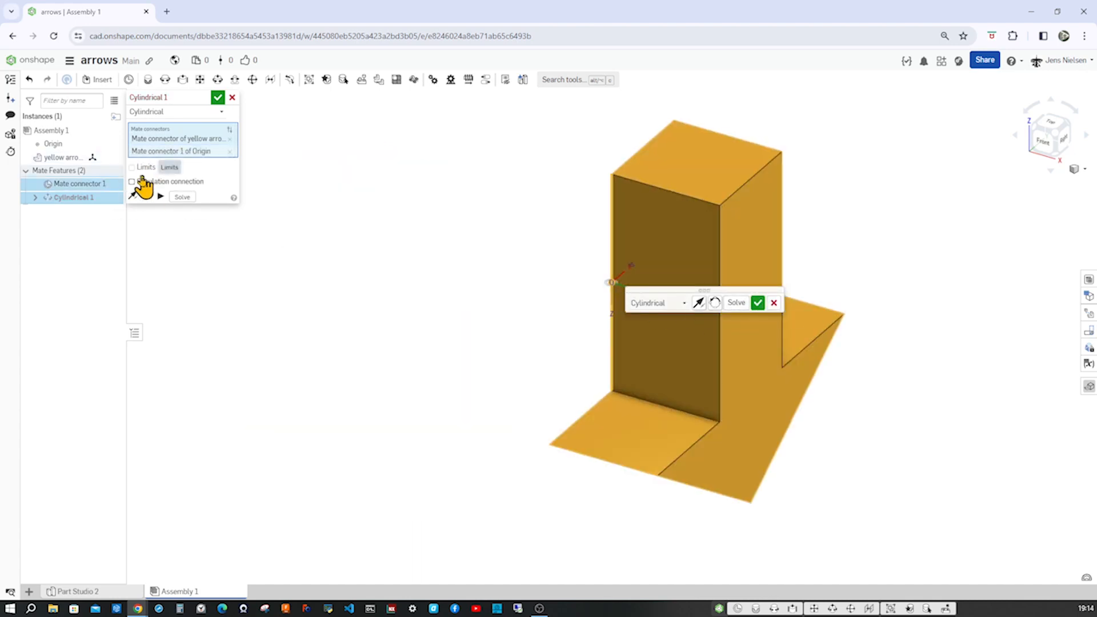
pyautogui.click(131, 167)
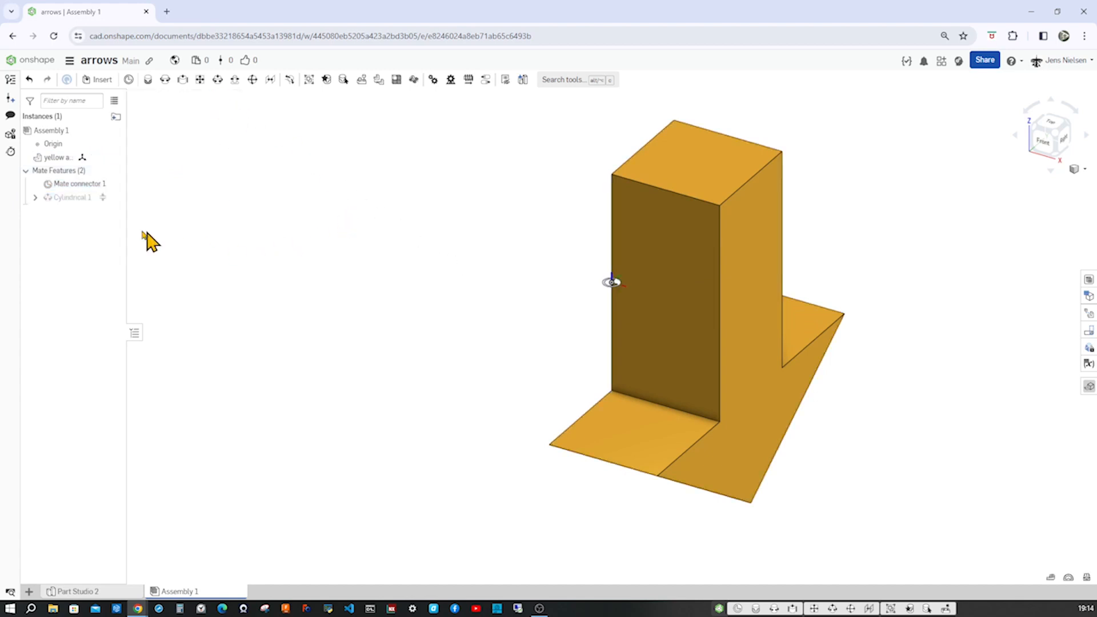
pyautogui.rightClick(70, 197)
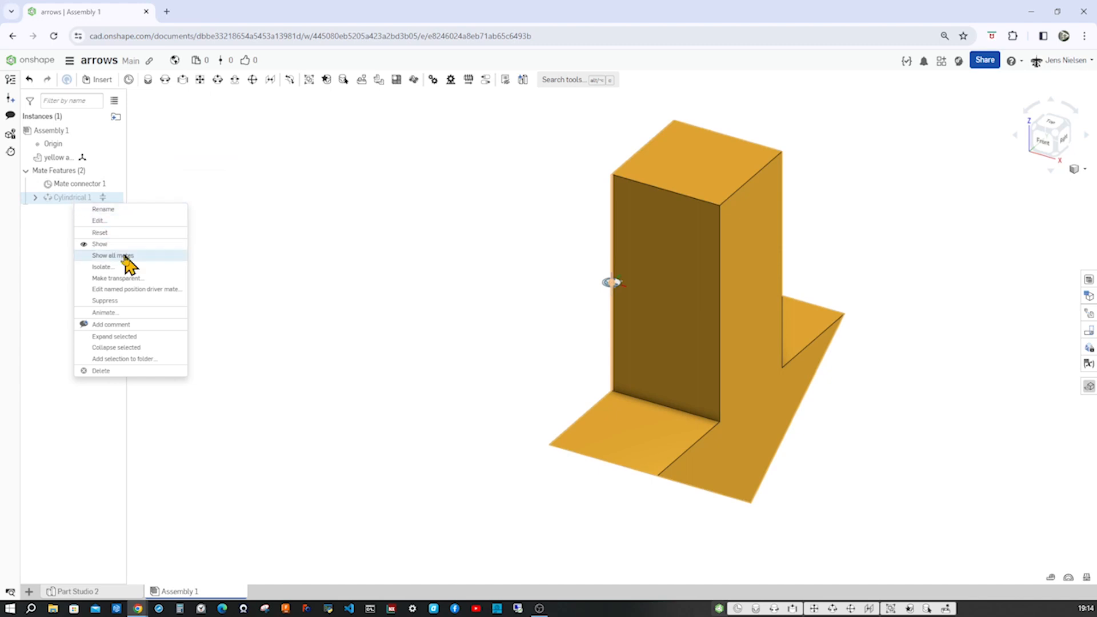
pyautogui.click(104, 312)
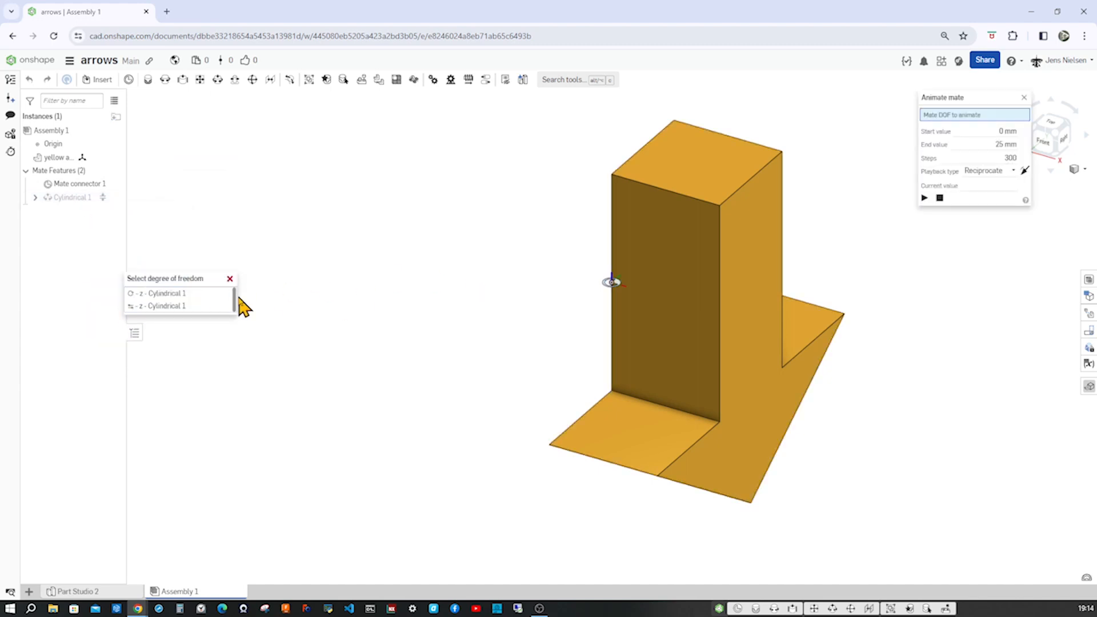
pyautogui.click(163, 306)
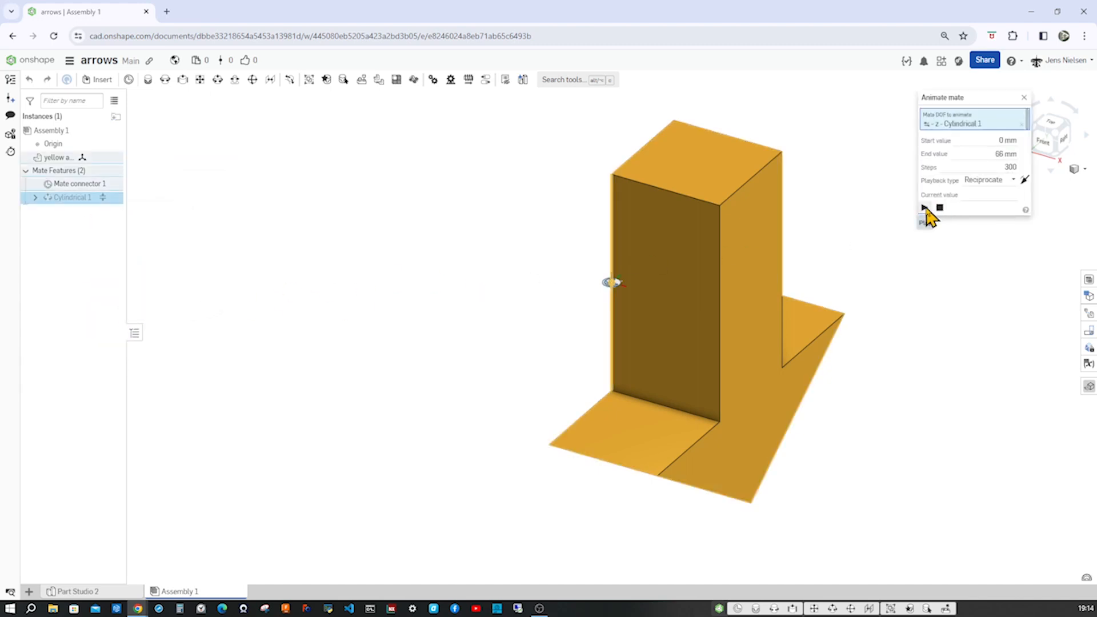
pyautogui.click(923, 208)
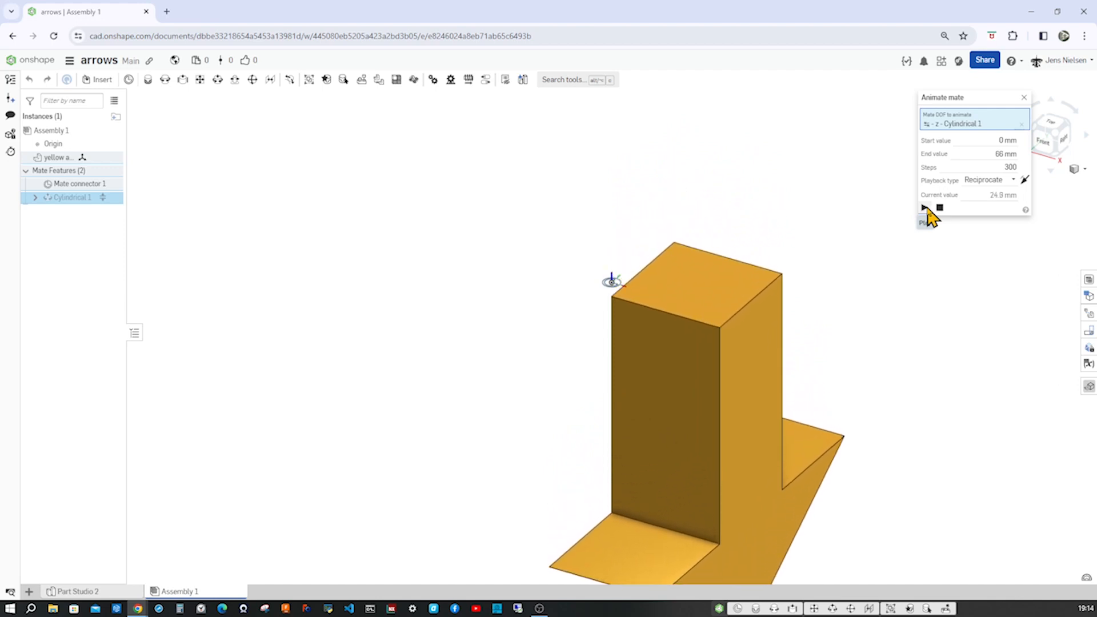
pyautogui.click(923, 208)
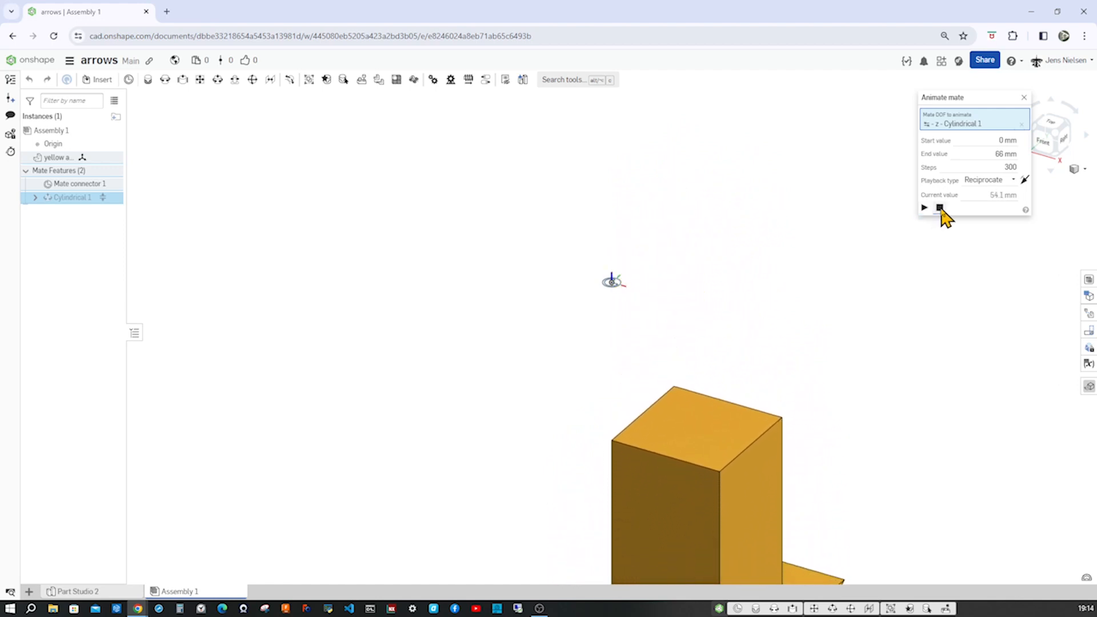
pyautogui.click(924, 208)
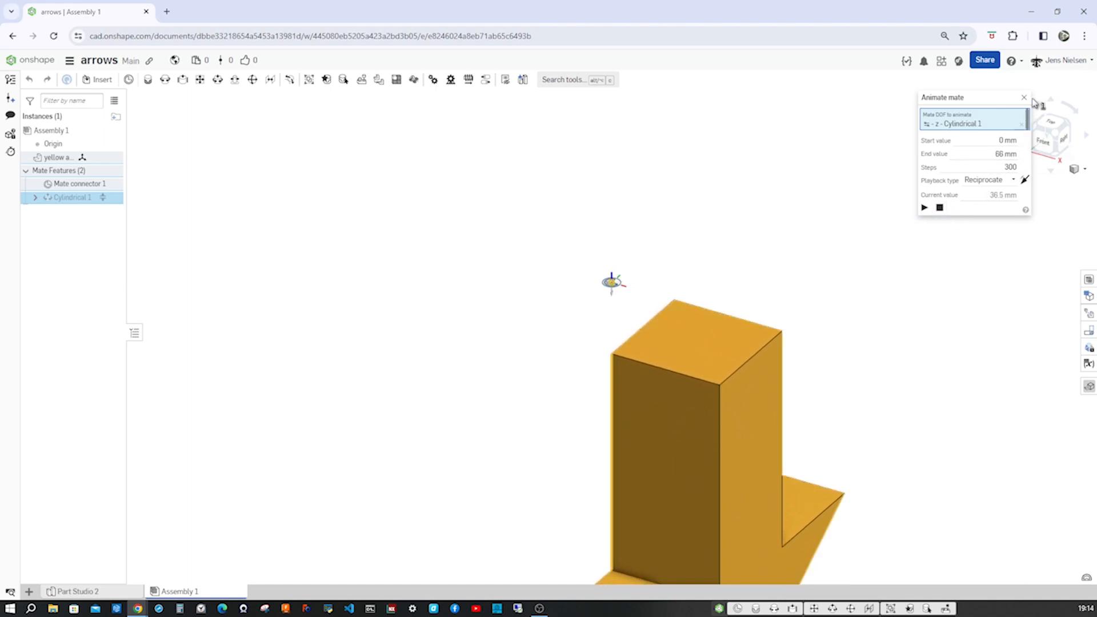
pyautogui.click(1024, 97)
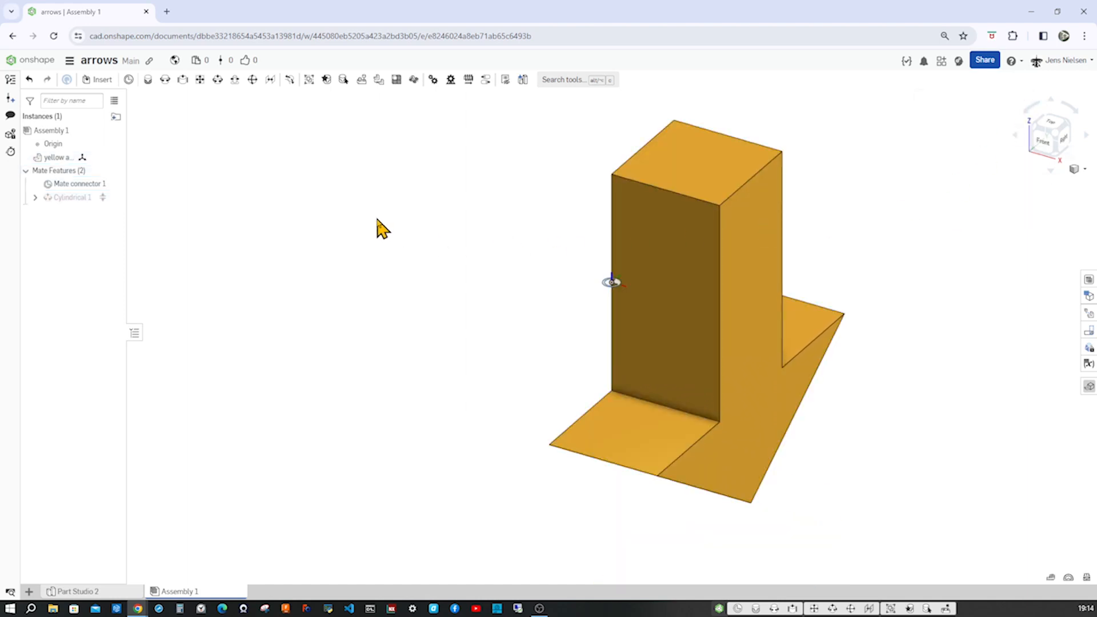
pyautogui.moveTo(416, 233)
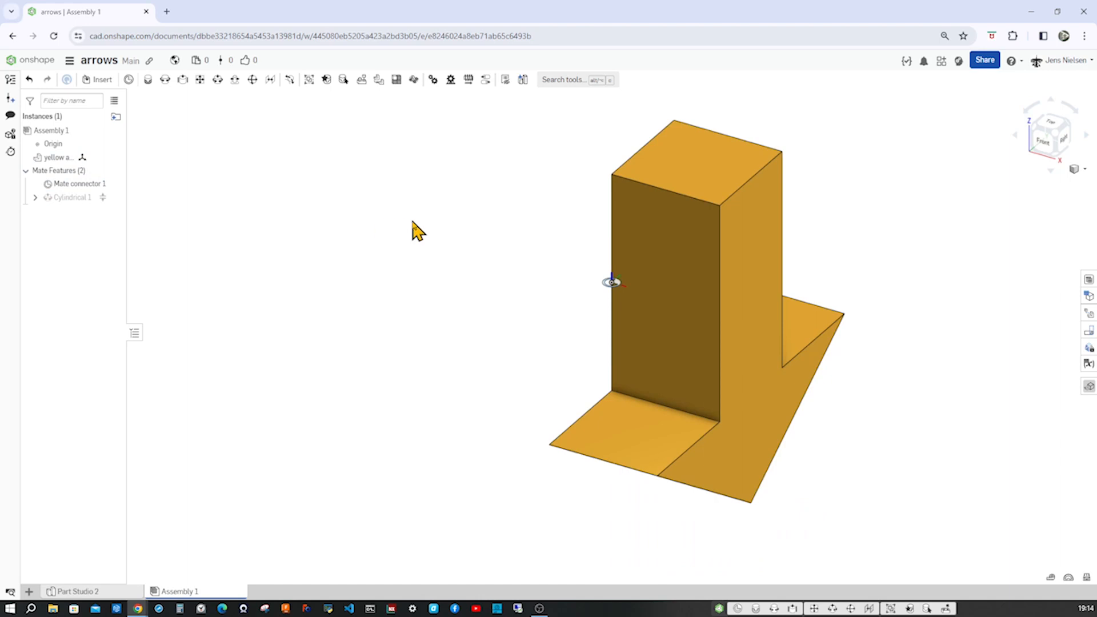
pyautogui.moveTo(586, 306)
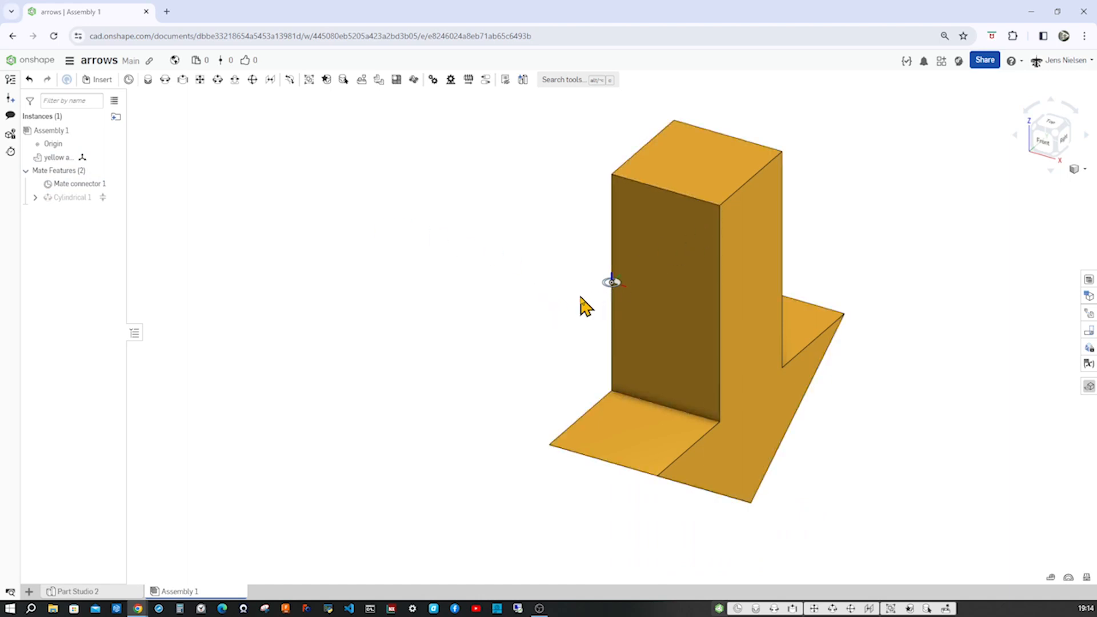
pyautogui.moveTo(825, 140)
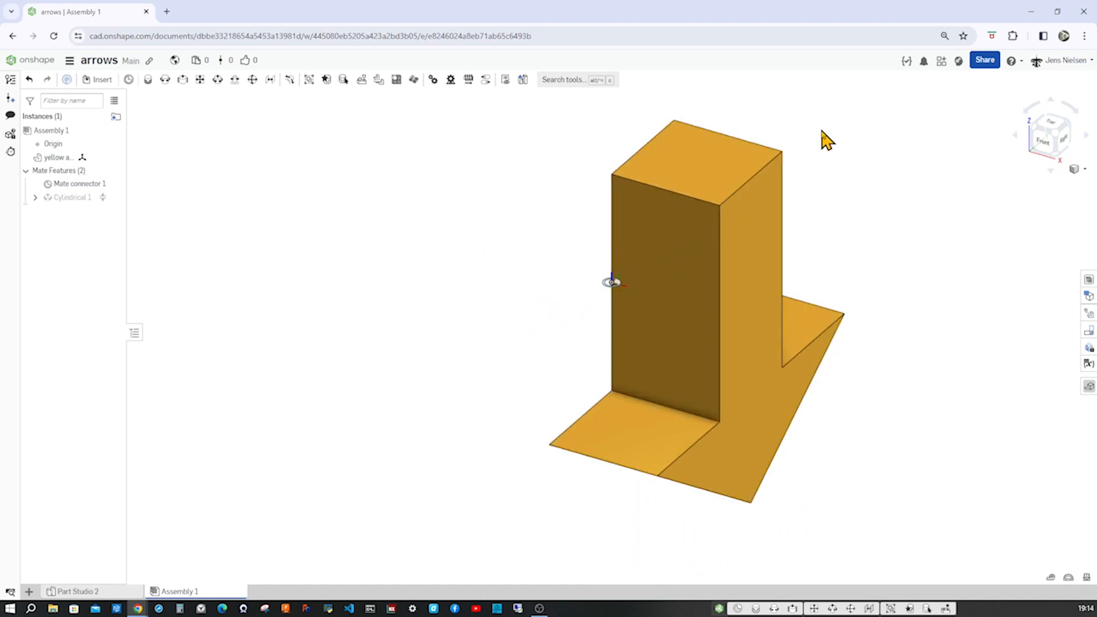
pyautogui.moveTo(619, 290)
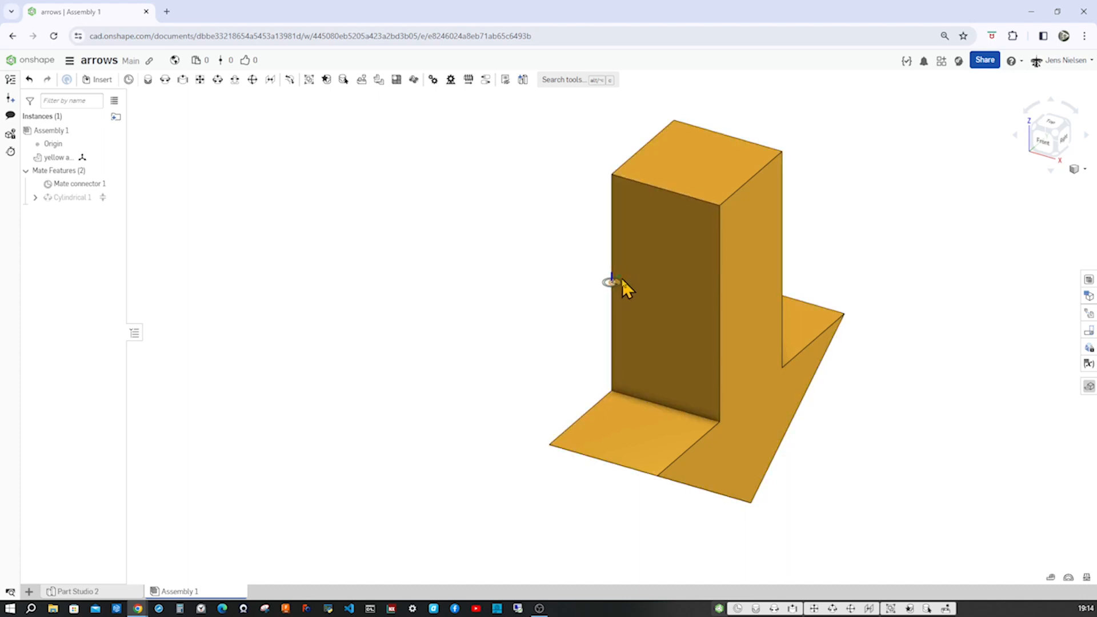
pyautogui.moveTo(147, 213)
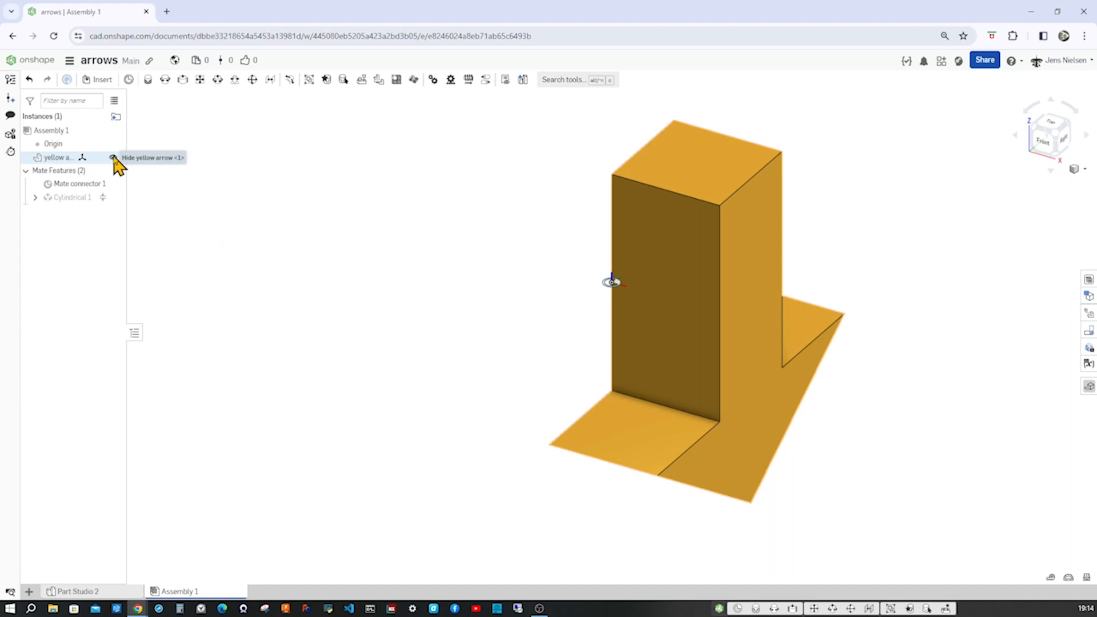
# Hide the yellow arrow and Mate connector 1 in the feature list.
pyautogui.click(112, 156)
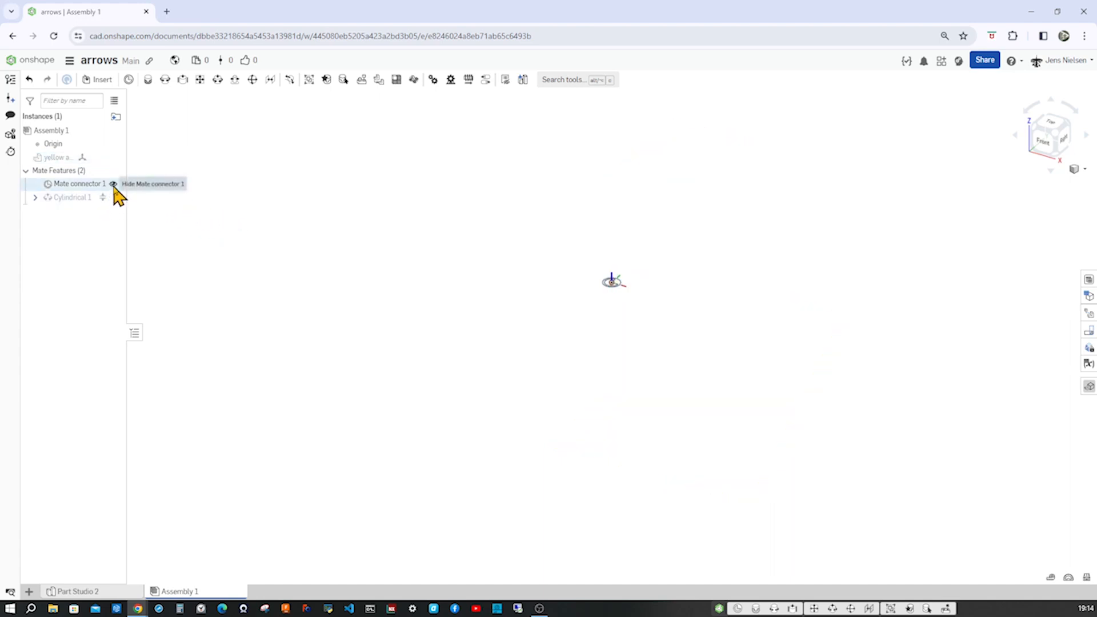
pyautogui.click(113, 183)
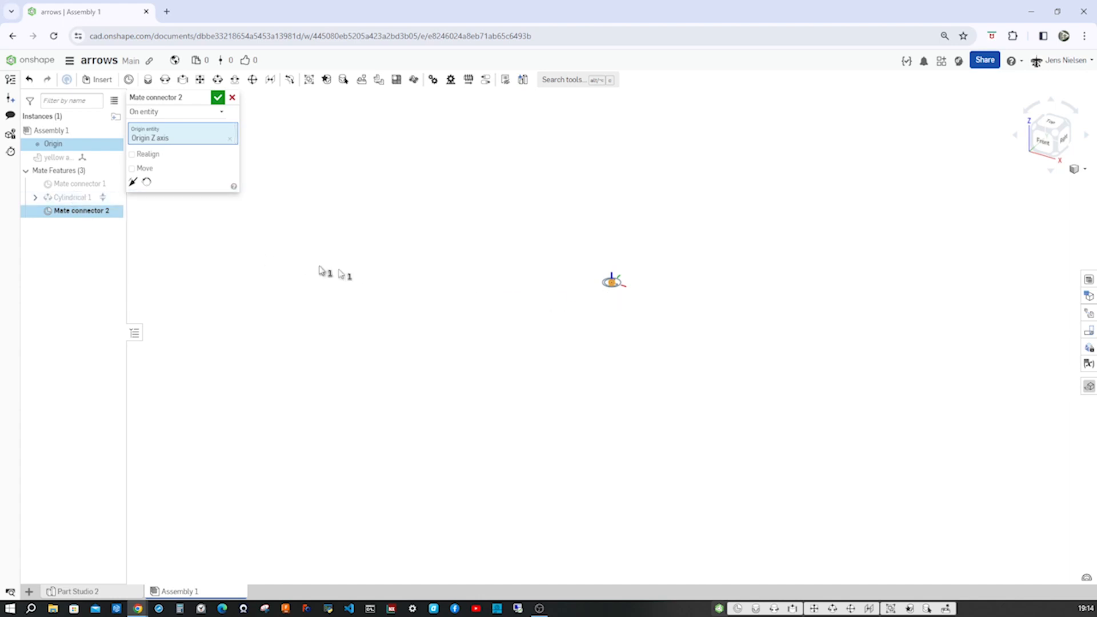
pyautogui.moveTo(630, 296)
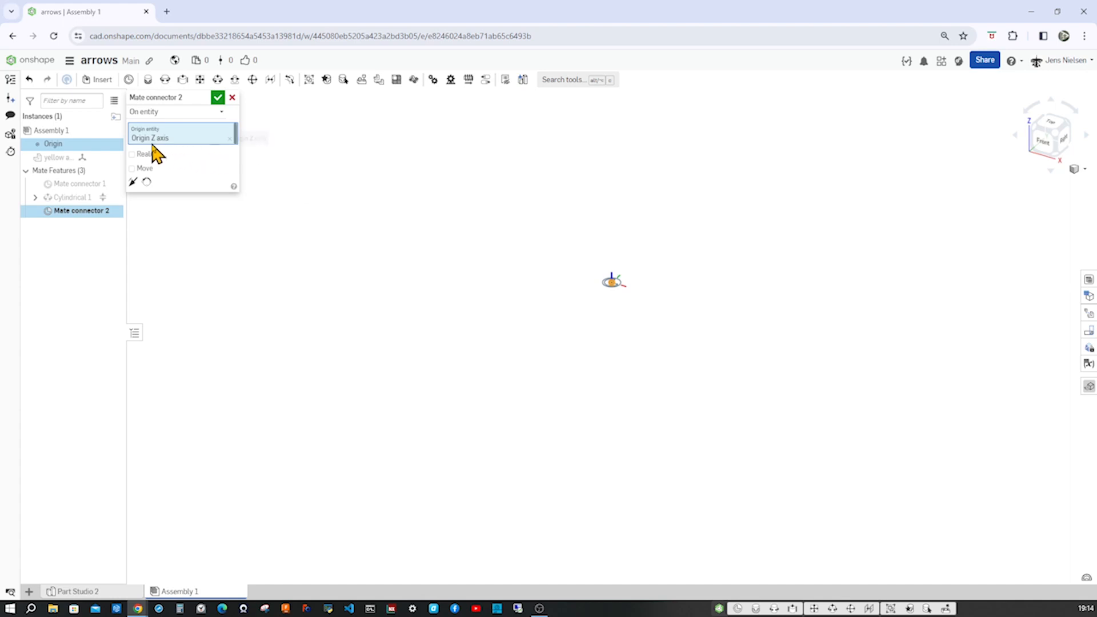
# Finish Mate connector 2 with Move enabled and a 90° rotation about X.
pyautogui.click(131, 169)
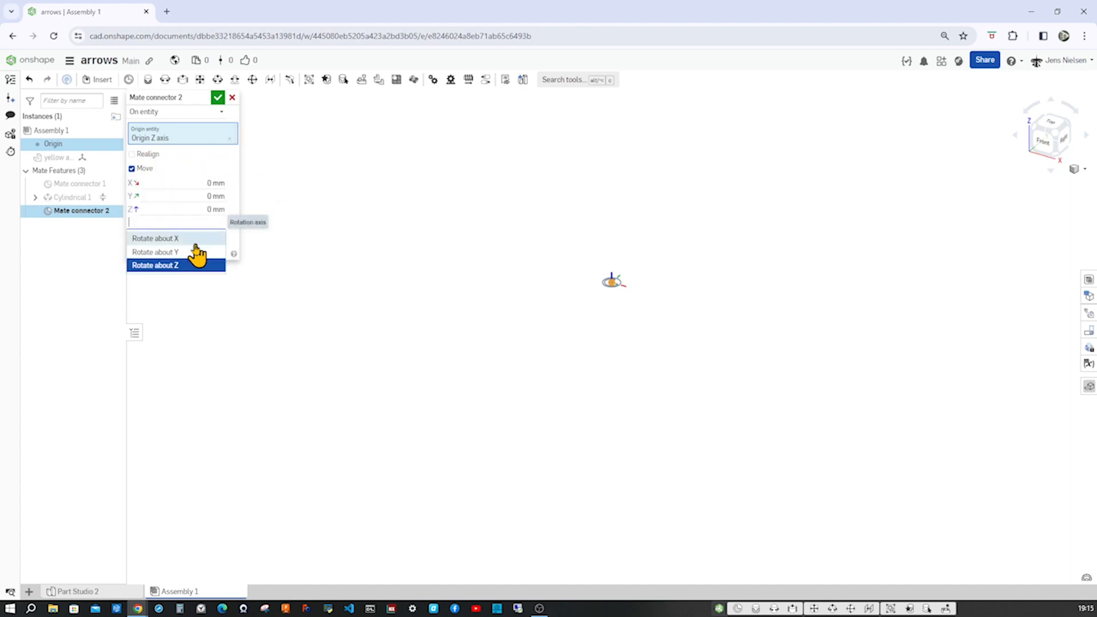
pyautogui.click(155, 238)
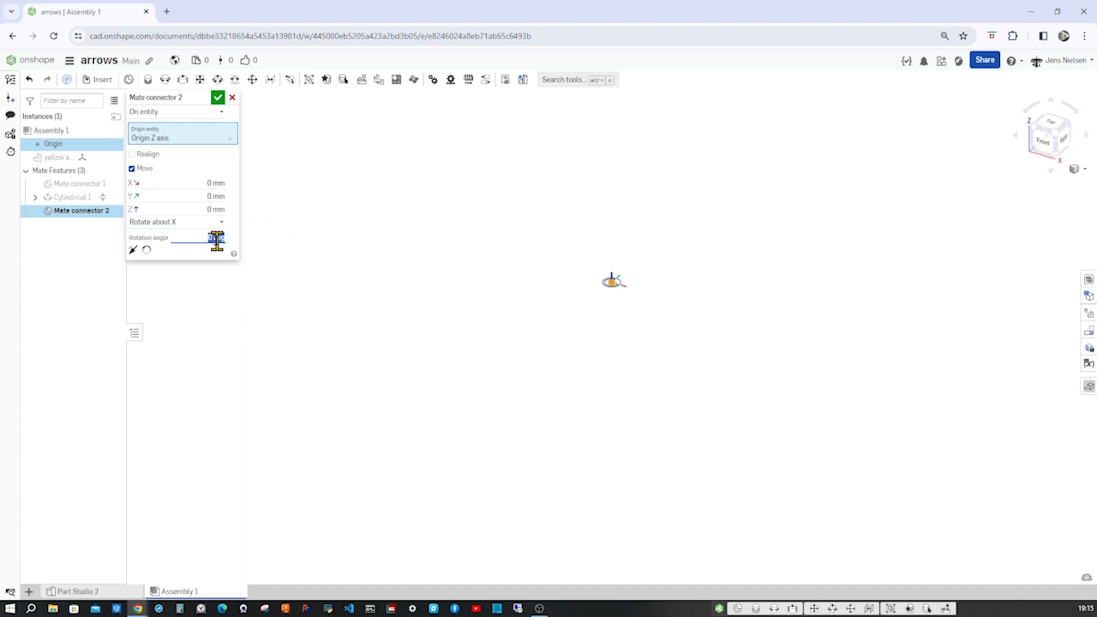
pyautogui.write('90')
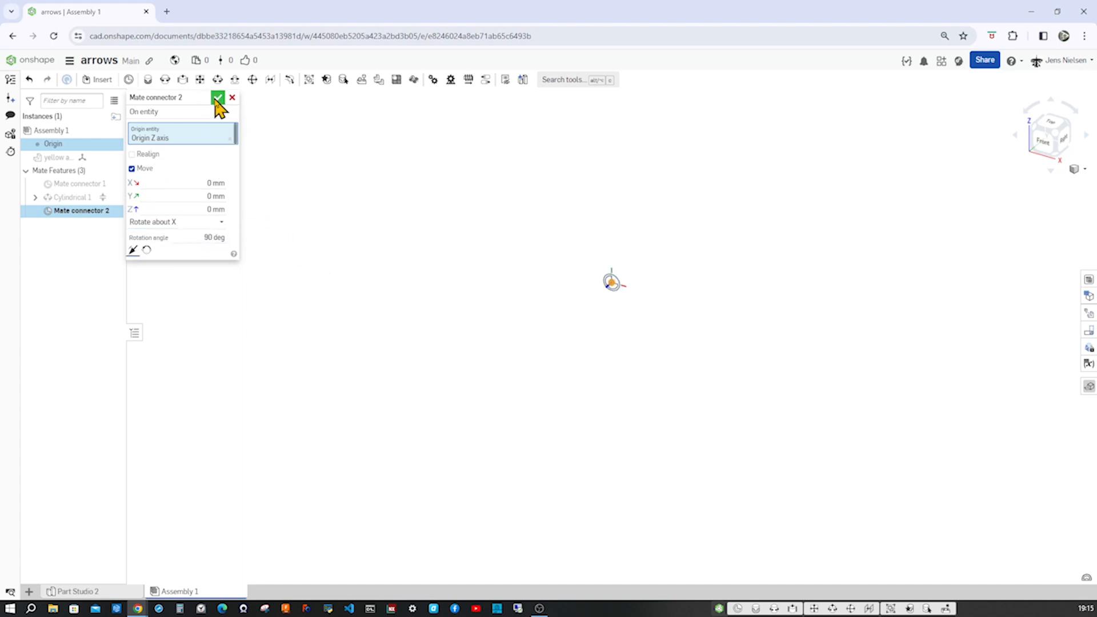
pyautogui.click(217, 97)
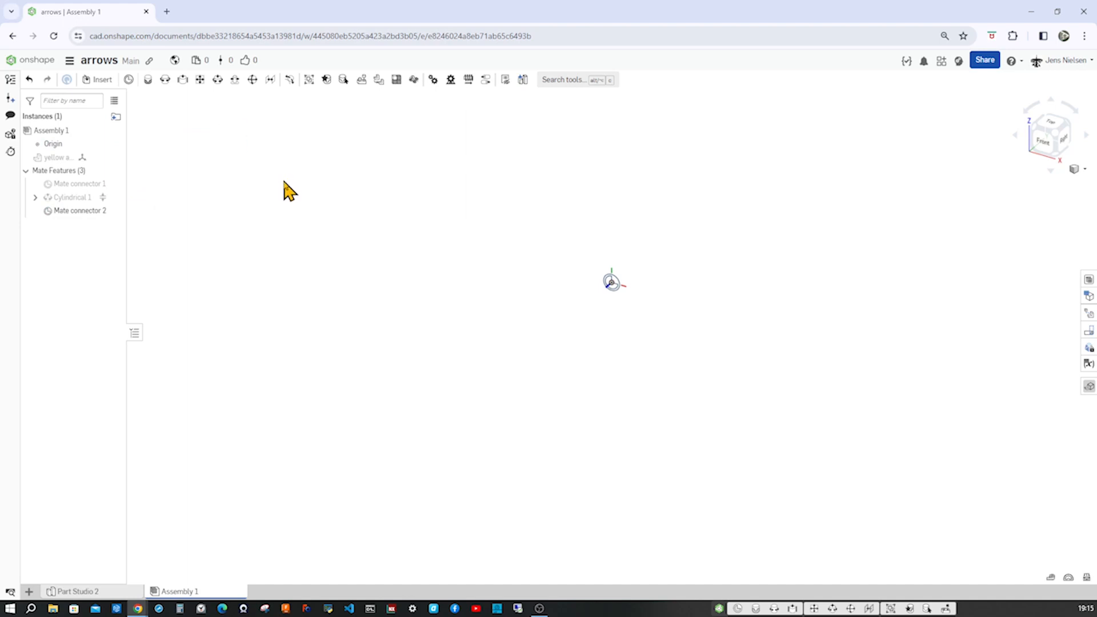
# Insert the blue arrow from Part Studio 2 into the assembly.
pyautogui.click(98, 79)
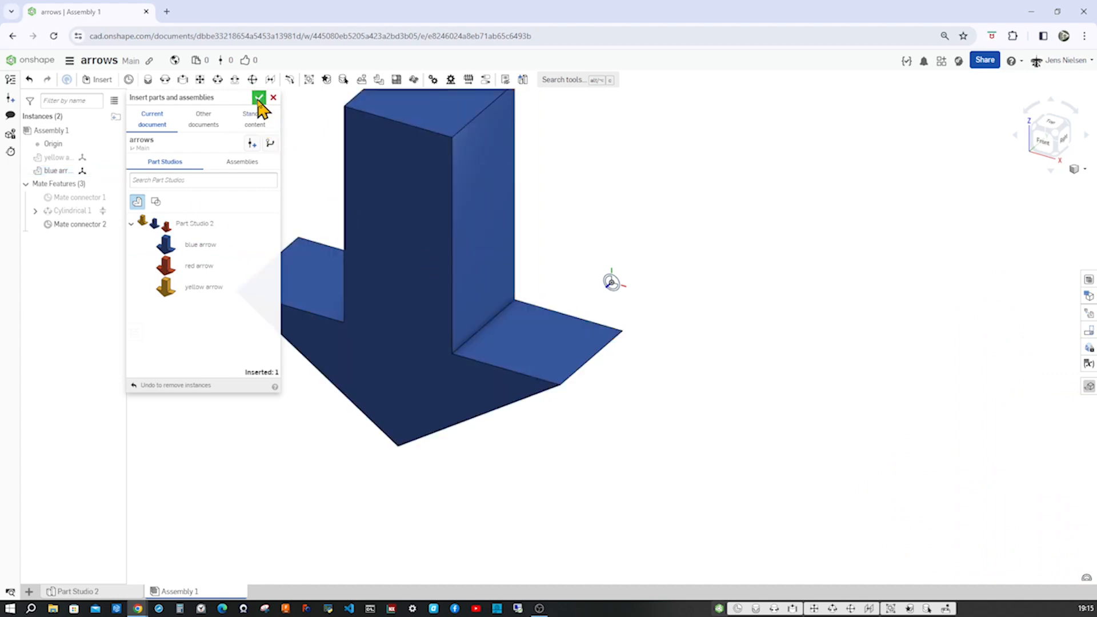
pyautogui.click(259, 97)
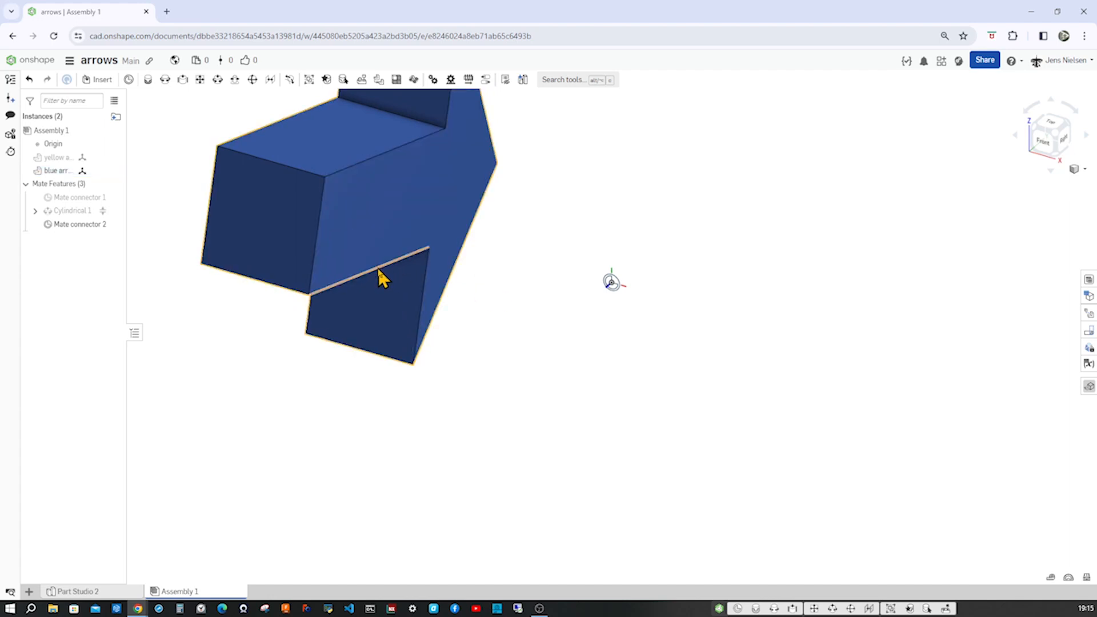
# Mate the blue arrow to Mate connector 2 with Cylindrical 2, limiting Z travel to 66 mm.
pyautogui.click(218, 79)
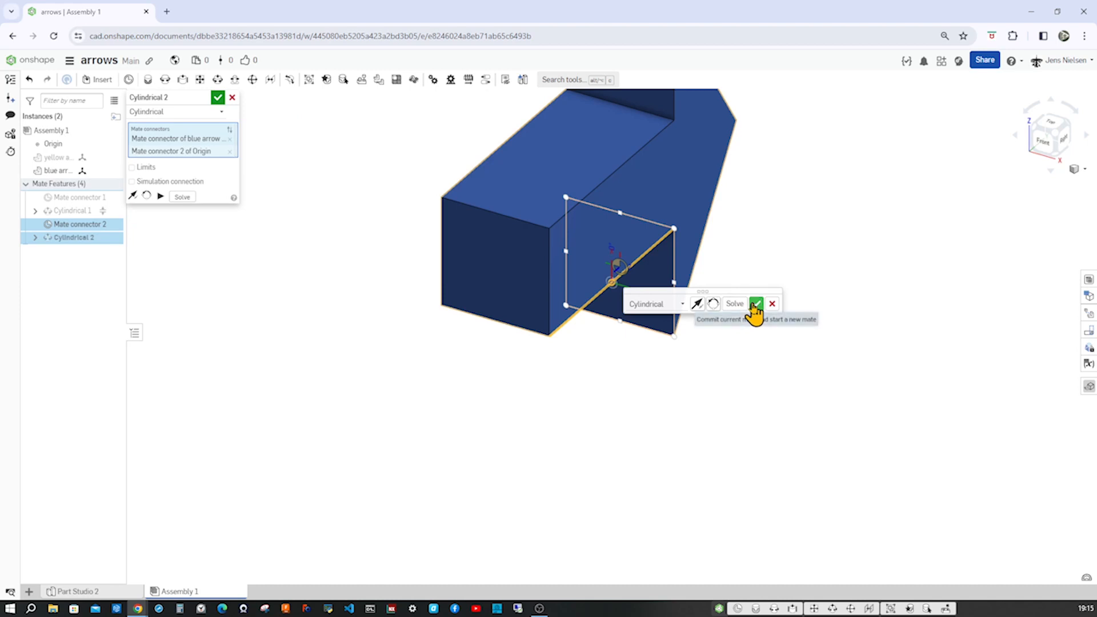
pyautogui.click(756, 303)
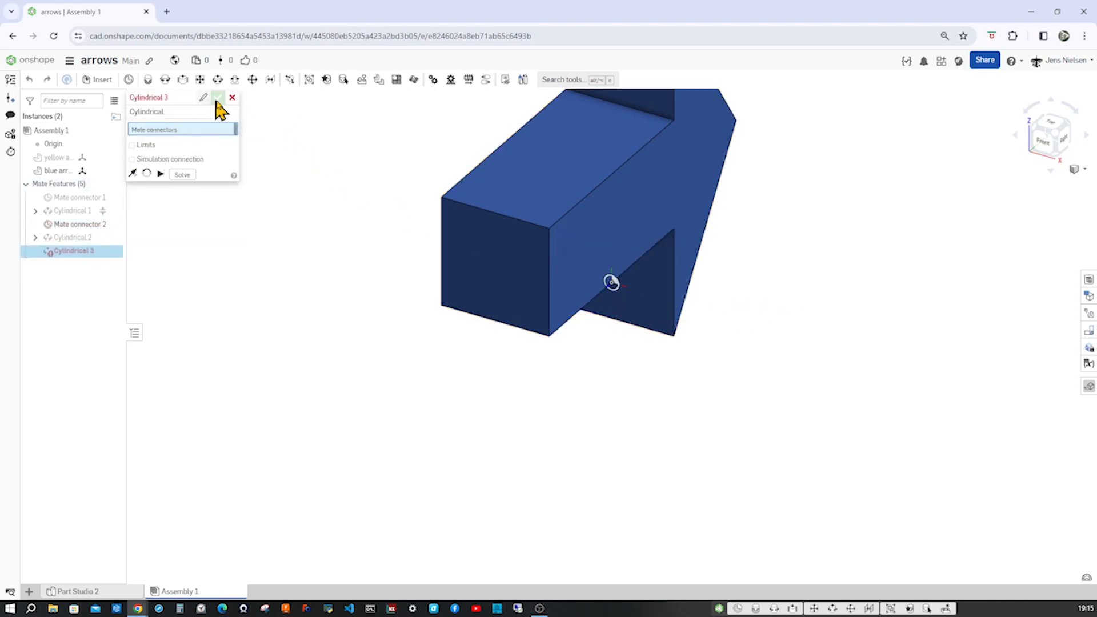
pyautogui.click(218, 97)
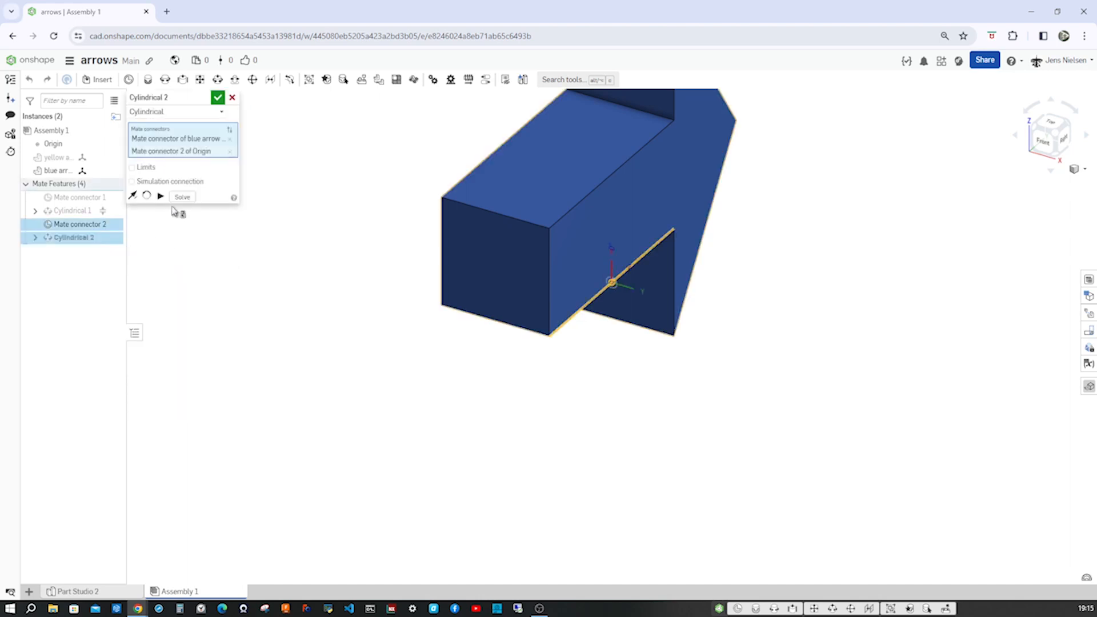
pyautogui.click(132, 168)
pyautogui.write('88')
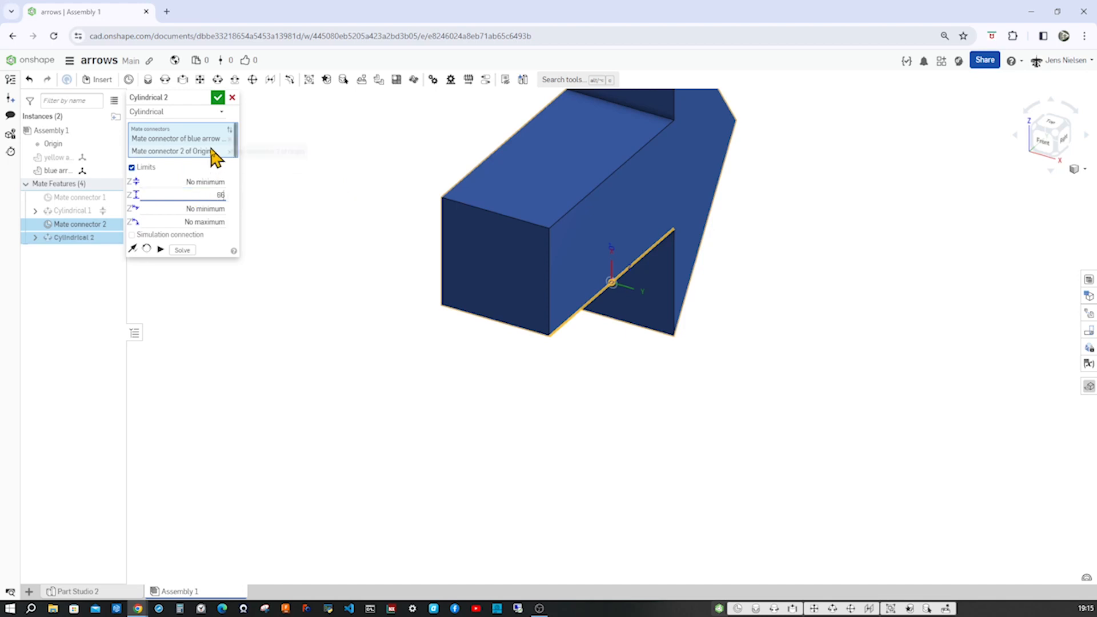
pyautogui.click(218, 97)
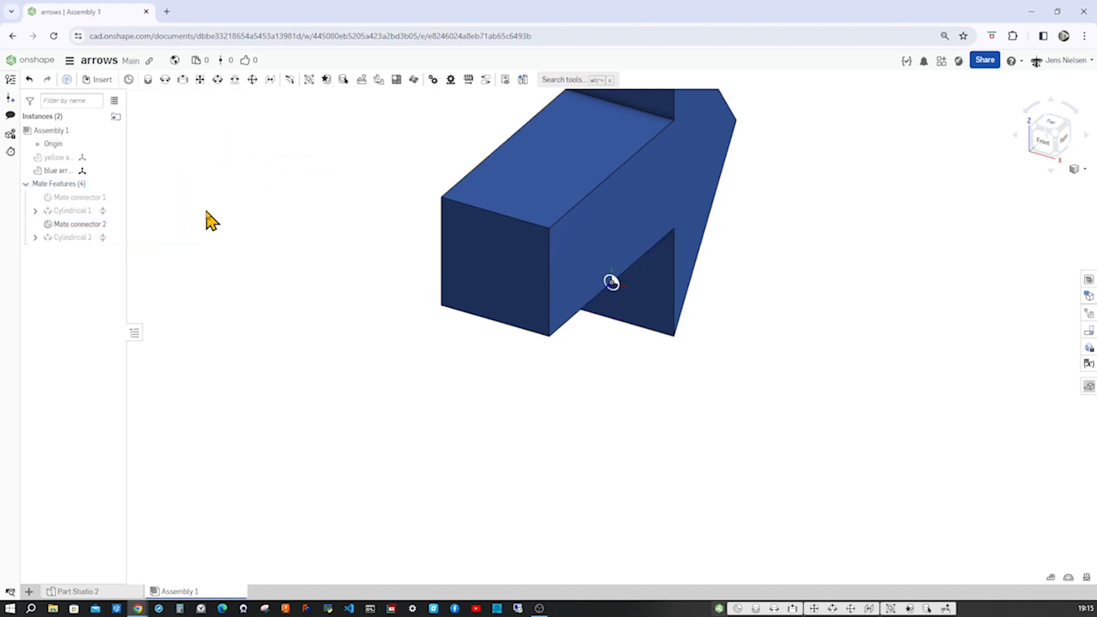
# Animate Cylindrical 2 to preview the blue arrow's 0–66 mm slide, then stop it.
pyautogui.rightClick(69, 237)
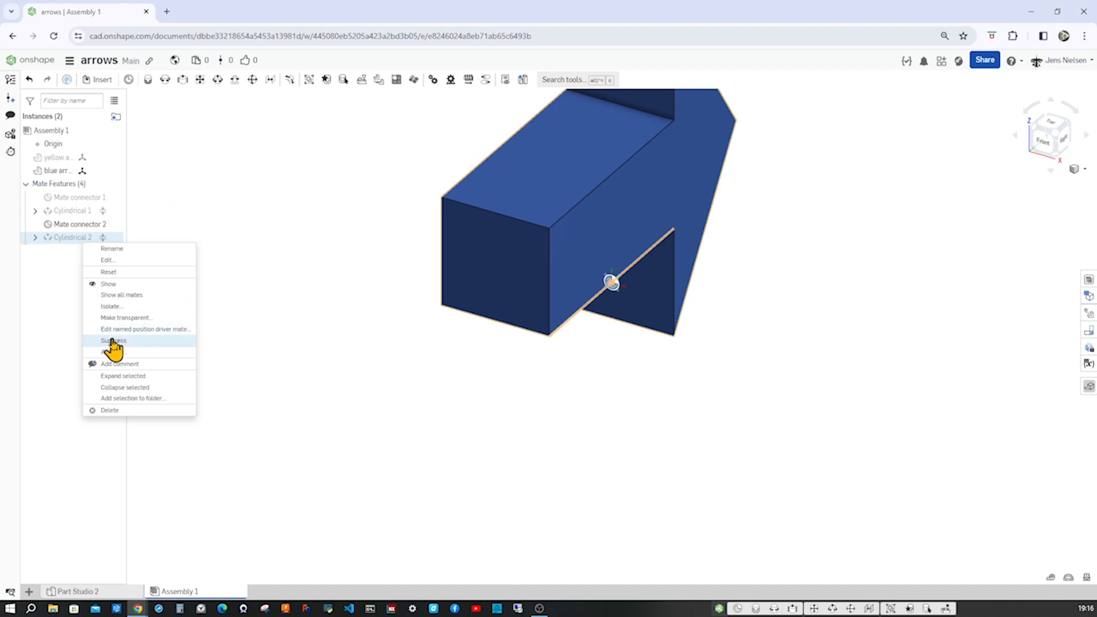
pyautogui.click(113, 329)
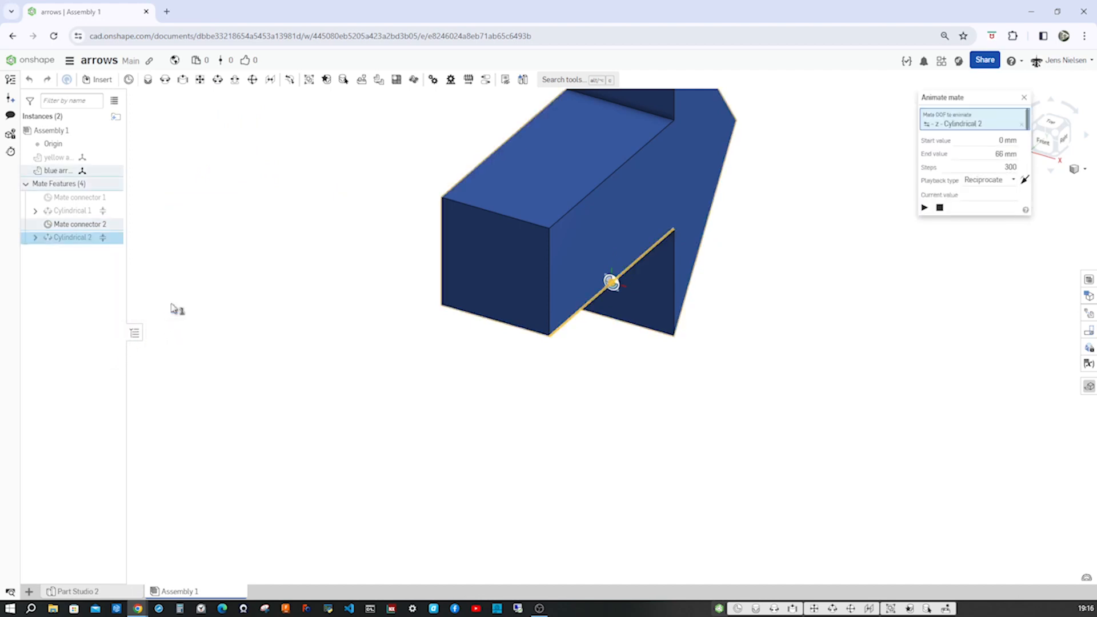
pyautogui.click(923, 208)
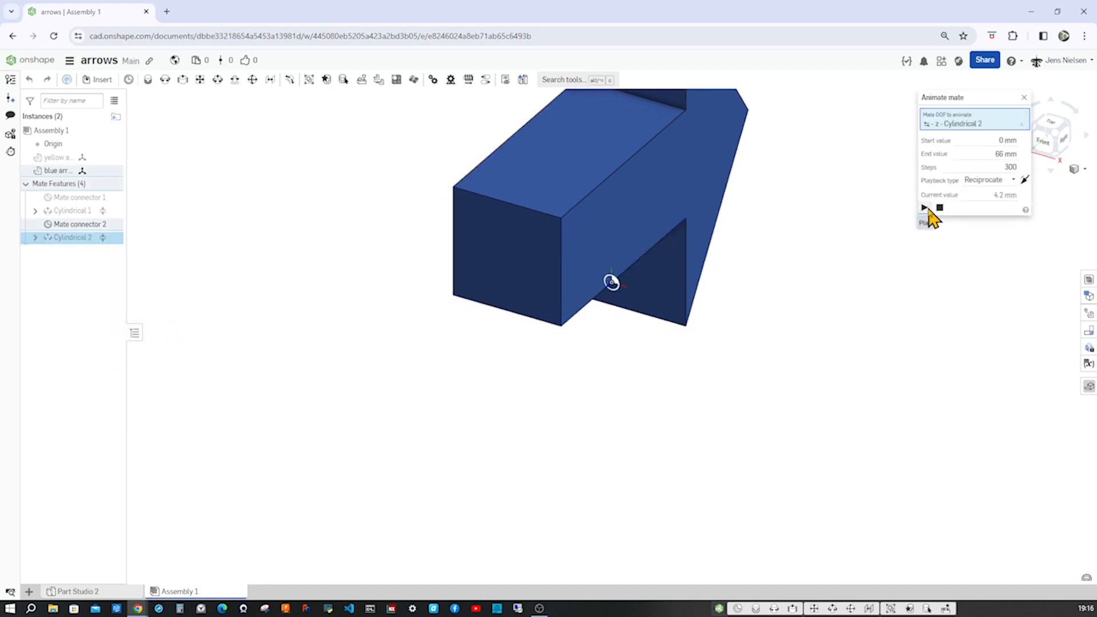
pyautogui.click(923, 207)
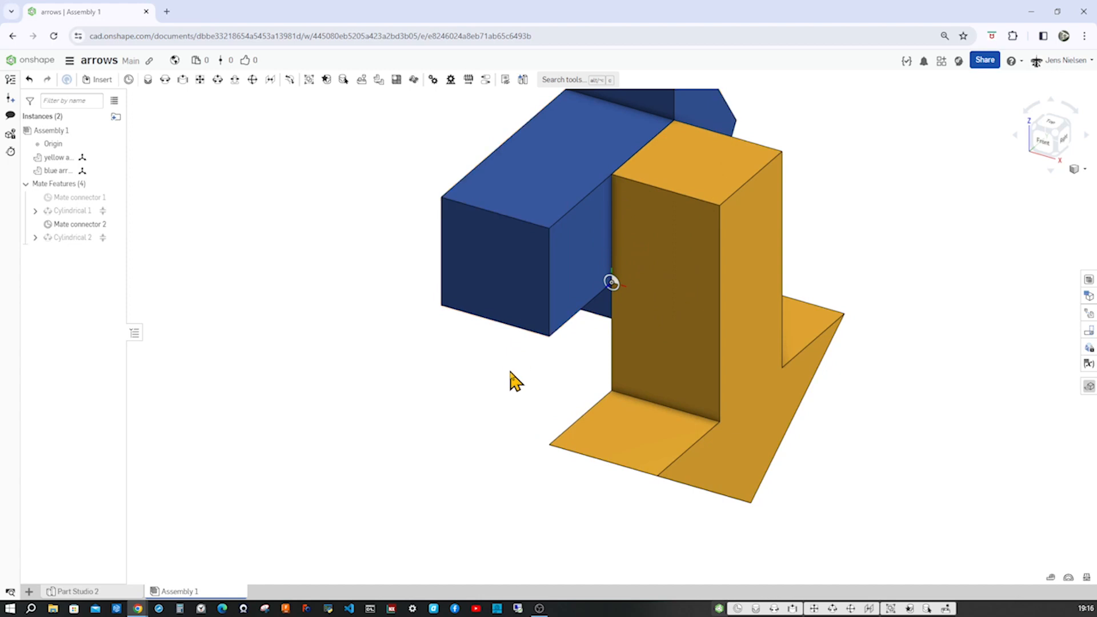
pyautogui.moveTo(398, 206)
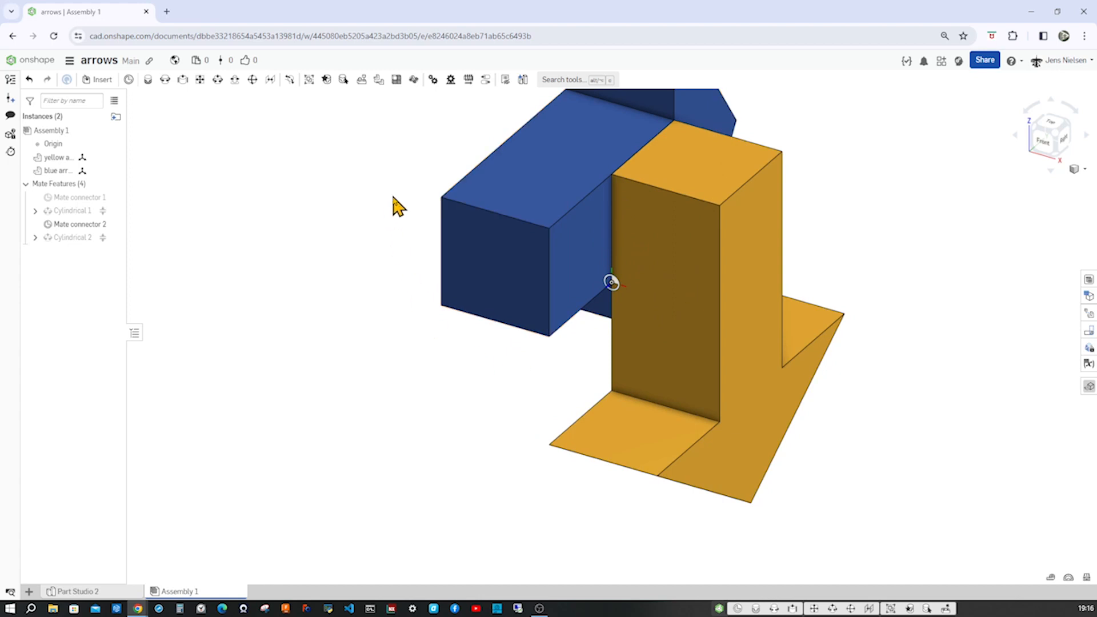
# Create Linear 1 coupling Cylindrical 1 and Cylindrical 2 at a ratio of 1.
pyautogui.click(485, 79)
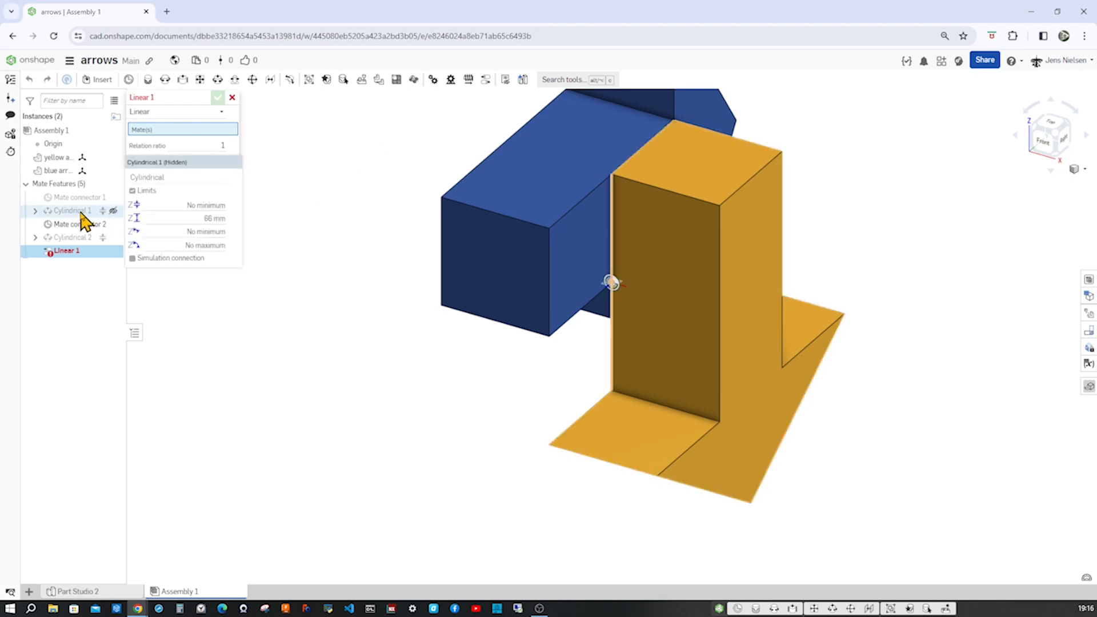
pyautogui.click(69, 211)
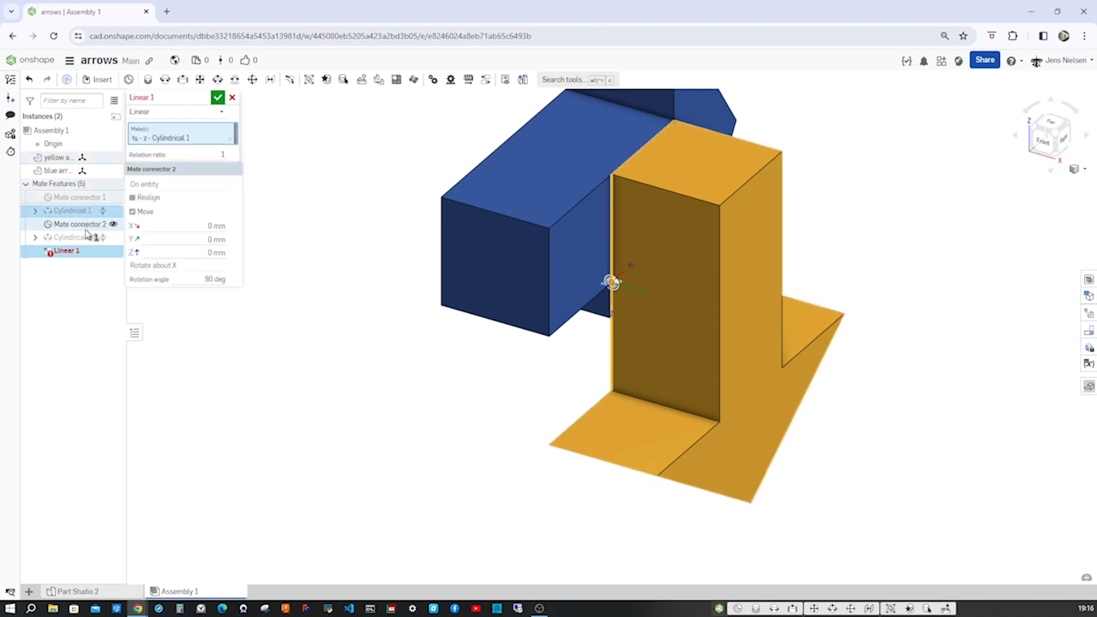
pyautogui.click(70, 237)
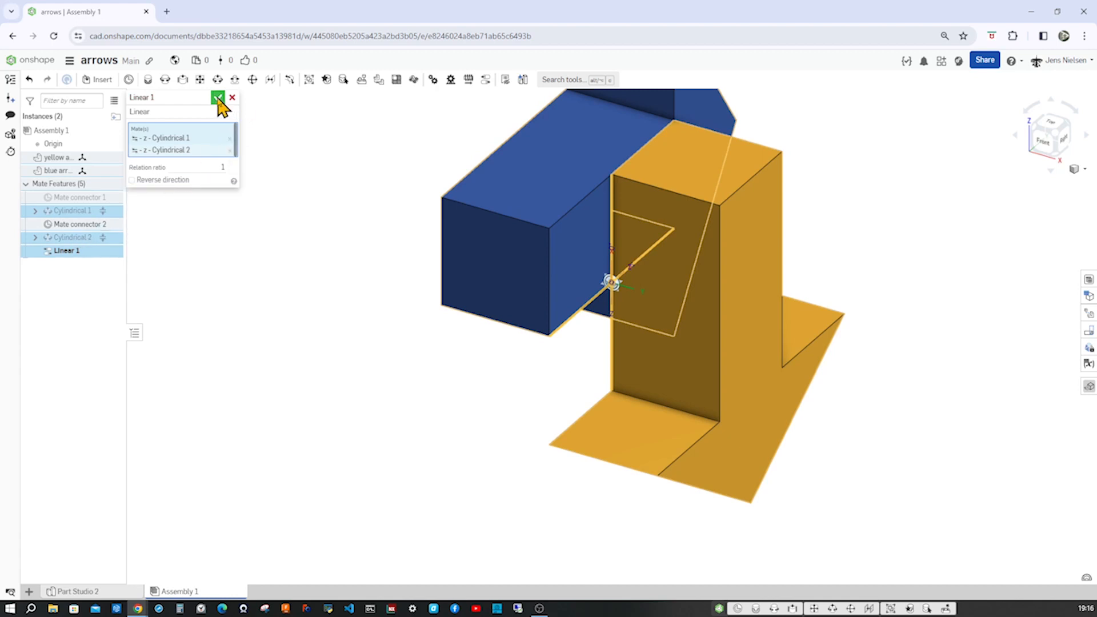
pyautogui.click(218, 97)
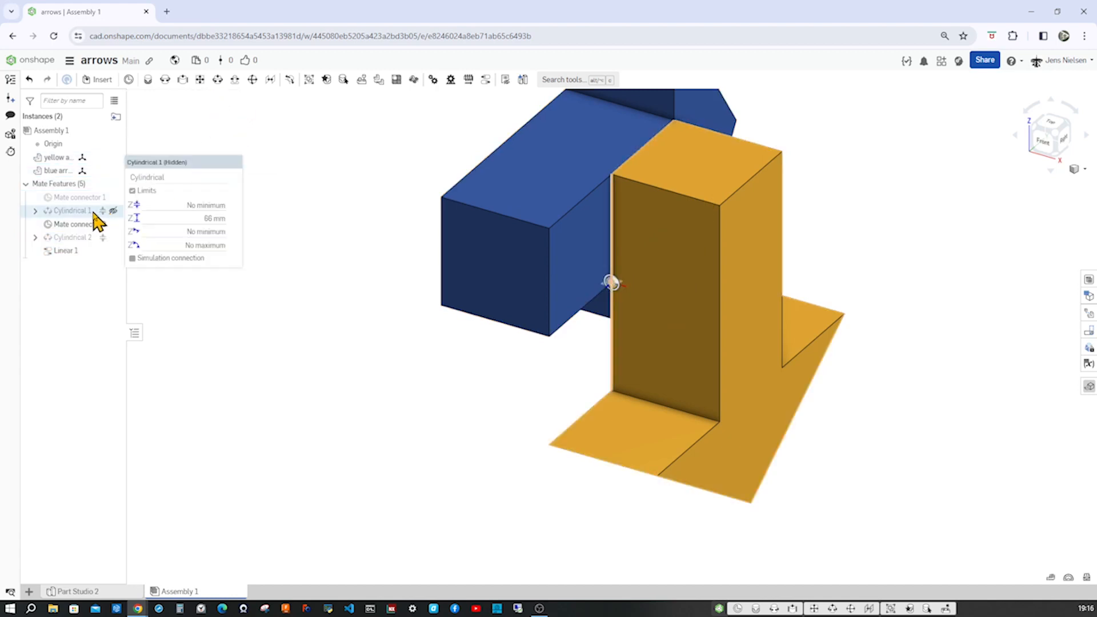
pyautogui.rightClick(69, 237)
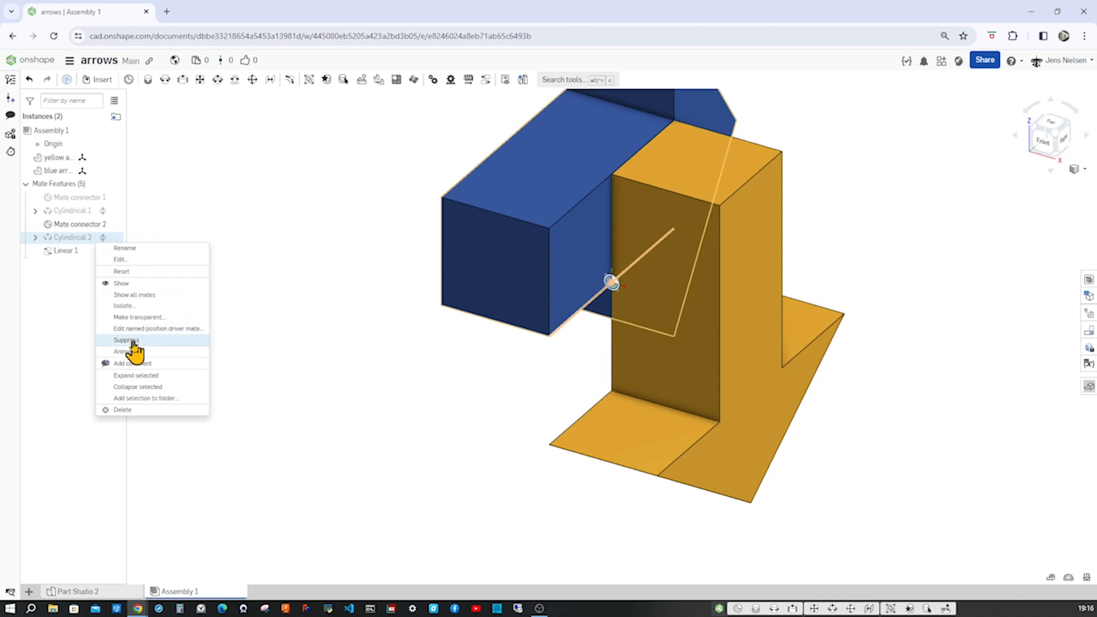
pyautogui.click(125, 350)
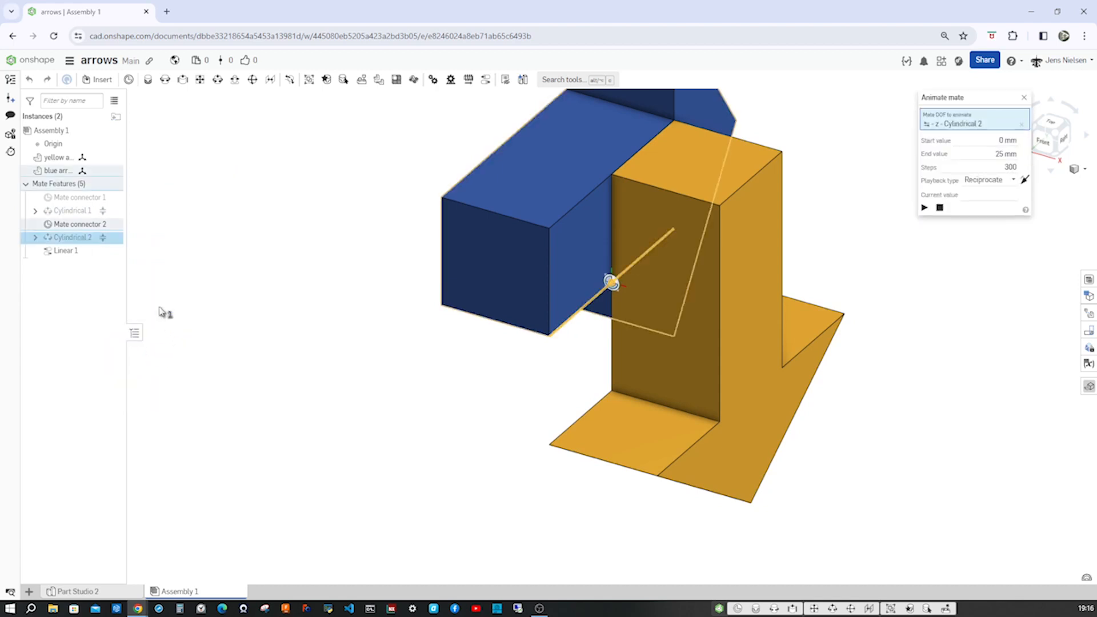
pyautogui.click(923, 208)
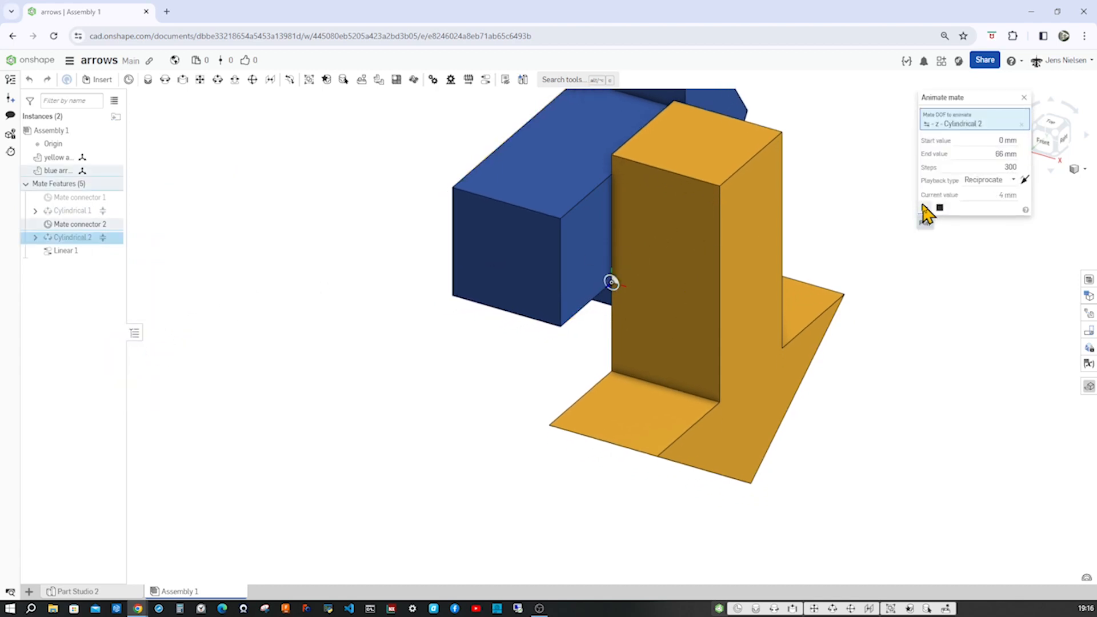
pyautogui.click(922, 208)
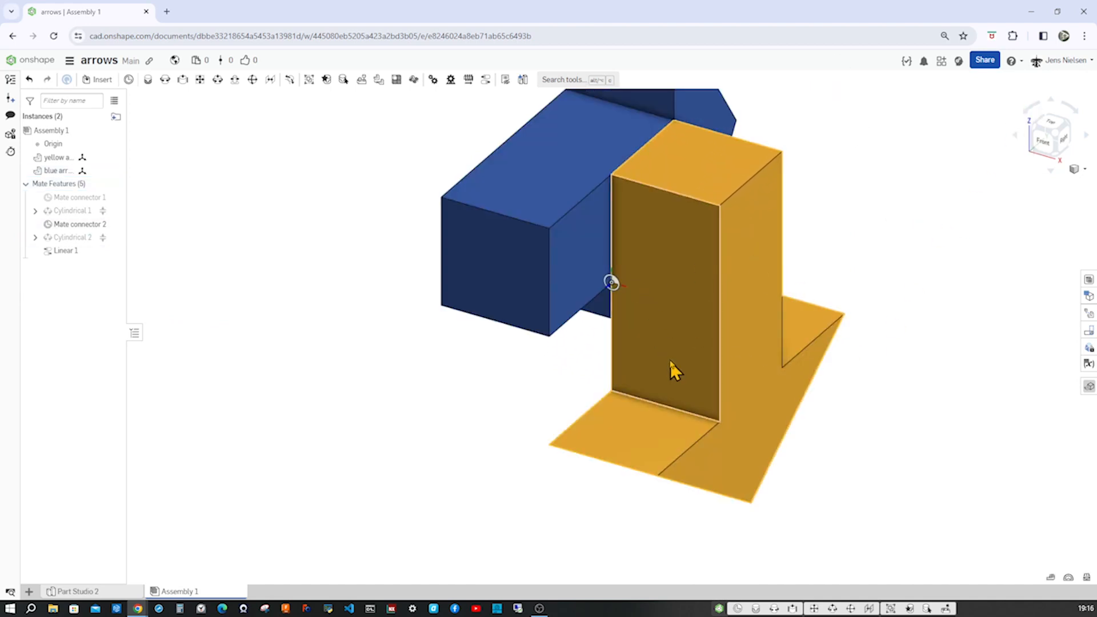
# Edit Linear 1 to reverse its coupling direction.
pyautogui.click(65, 251)
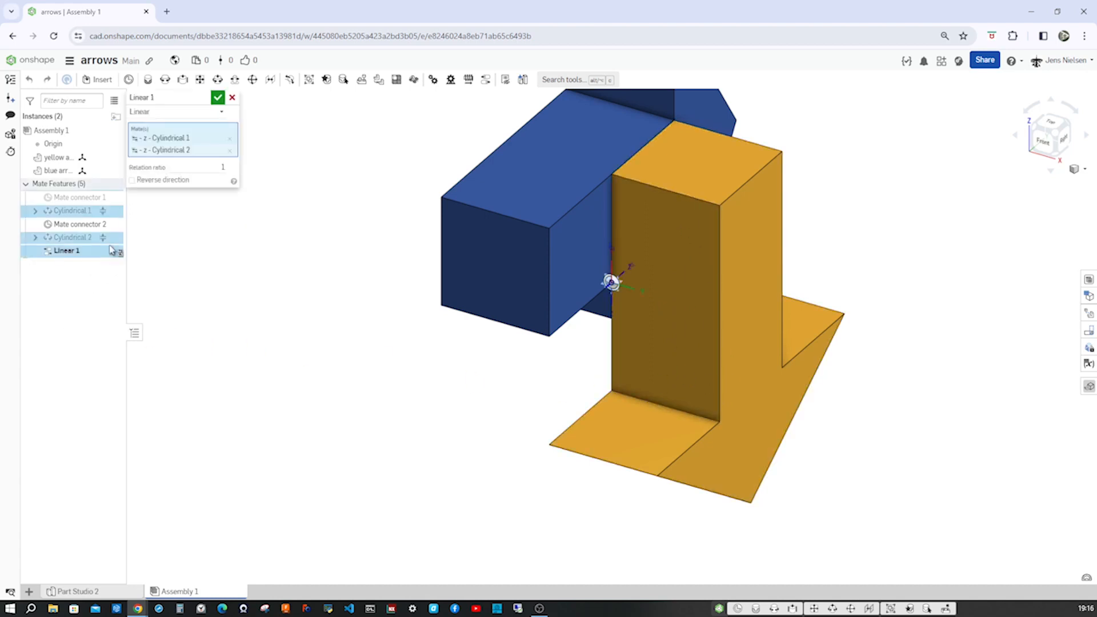
pyautogui.click(131, 180)
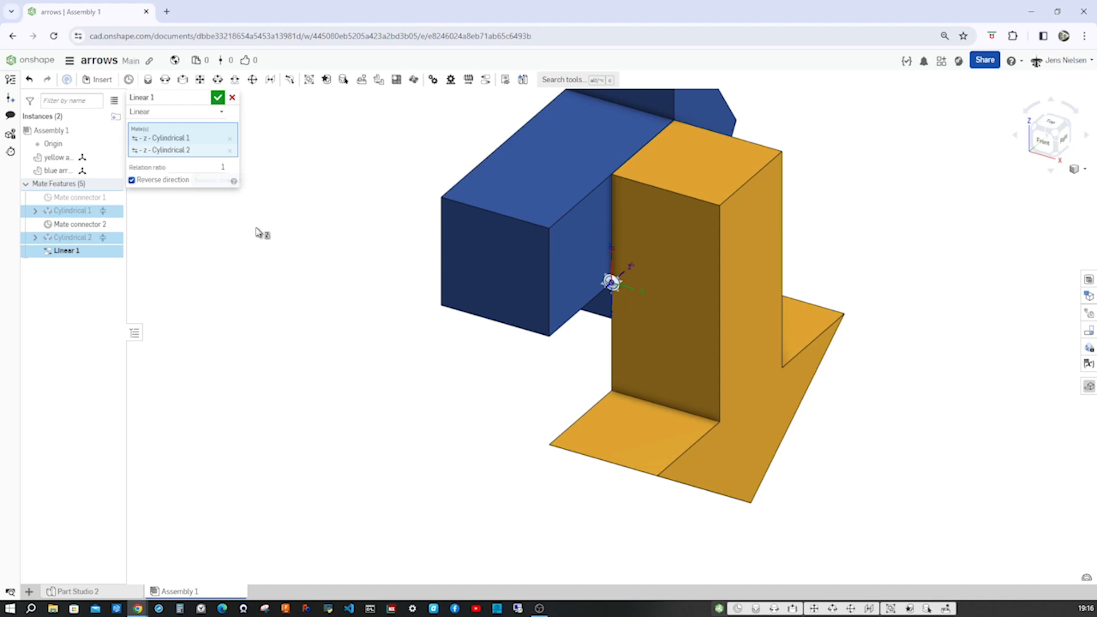
pyautogui.click(217, 97)
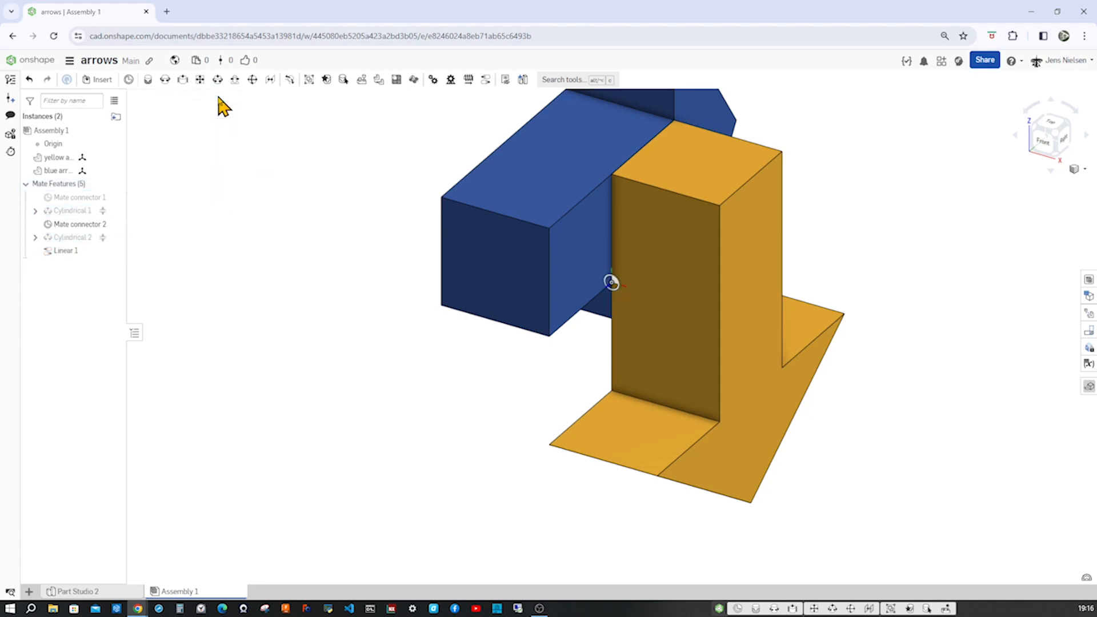
# Animate Cylindrical 2's z translation to watch the arrows slide in opposite directions.
pyautogui.rightClick(70, 237)
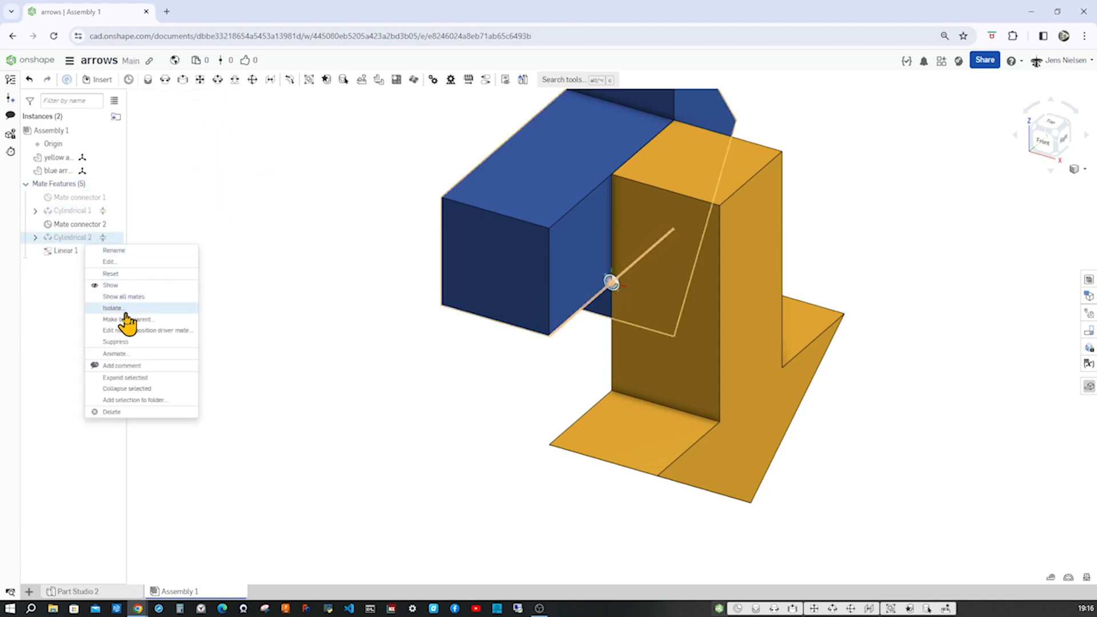
pyautogui.click(115, 353)
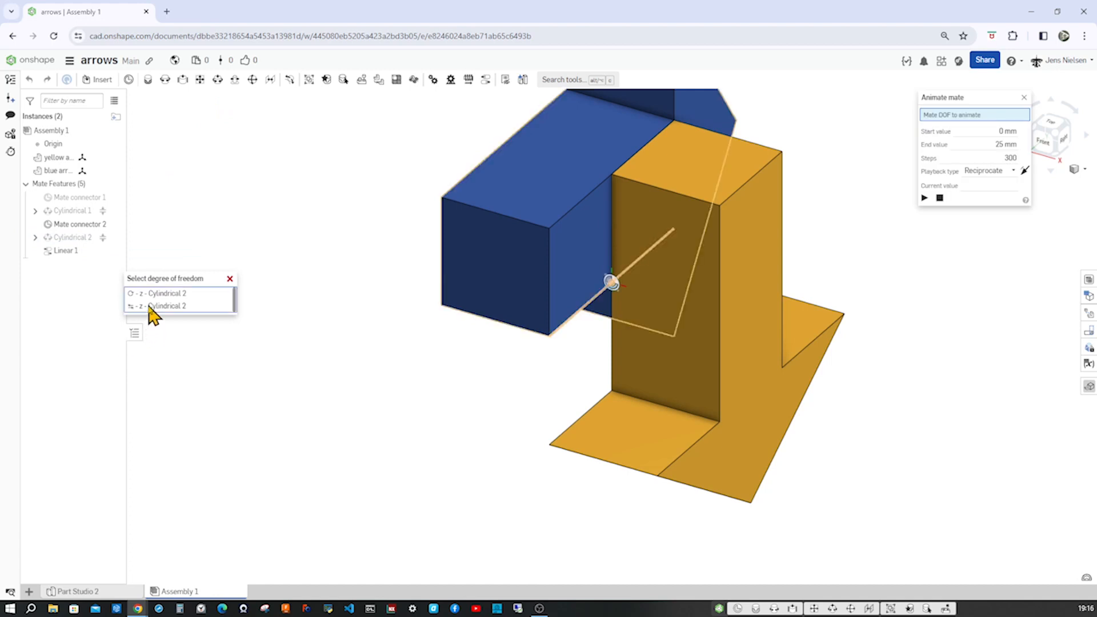
pyautogui.click(166, 305)
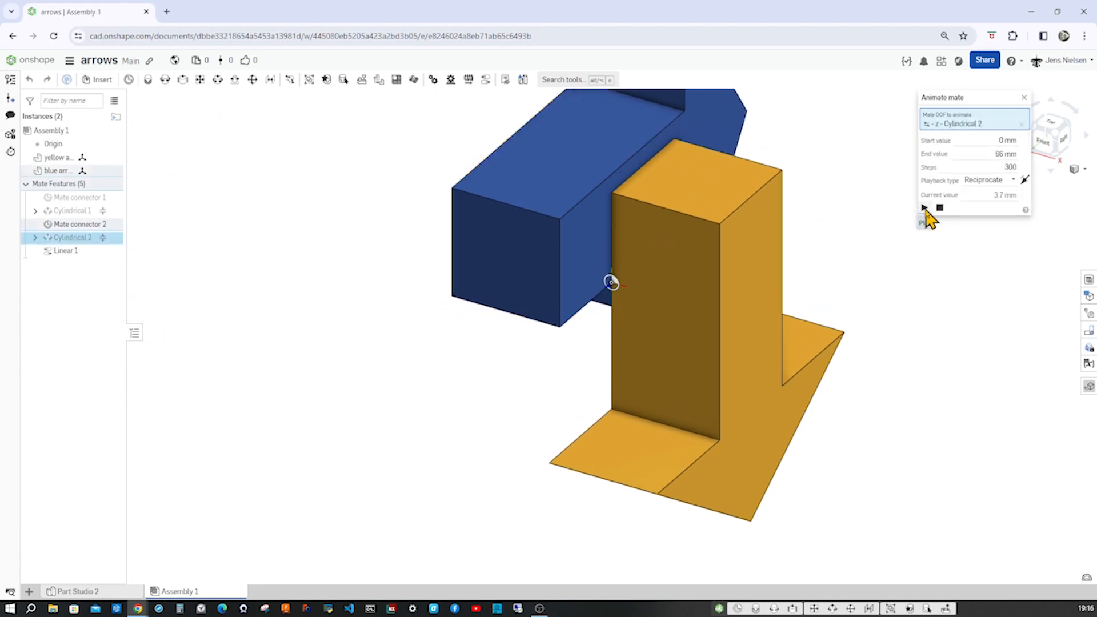
pyautogui.click(924, 207)
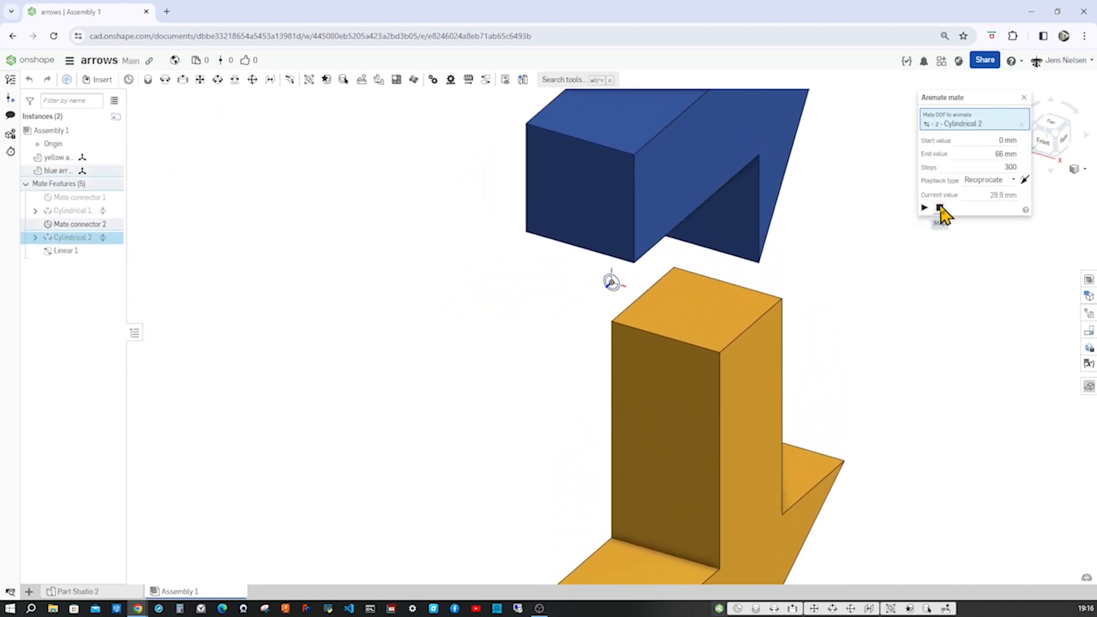
pyautogui.click(1024, 97)
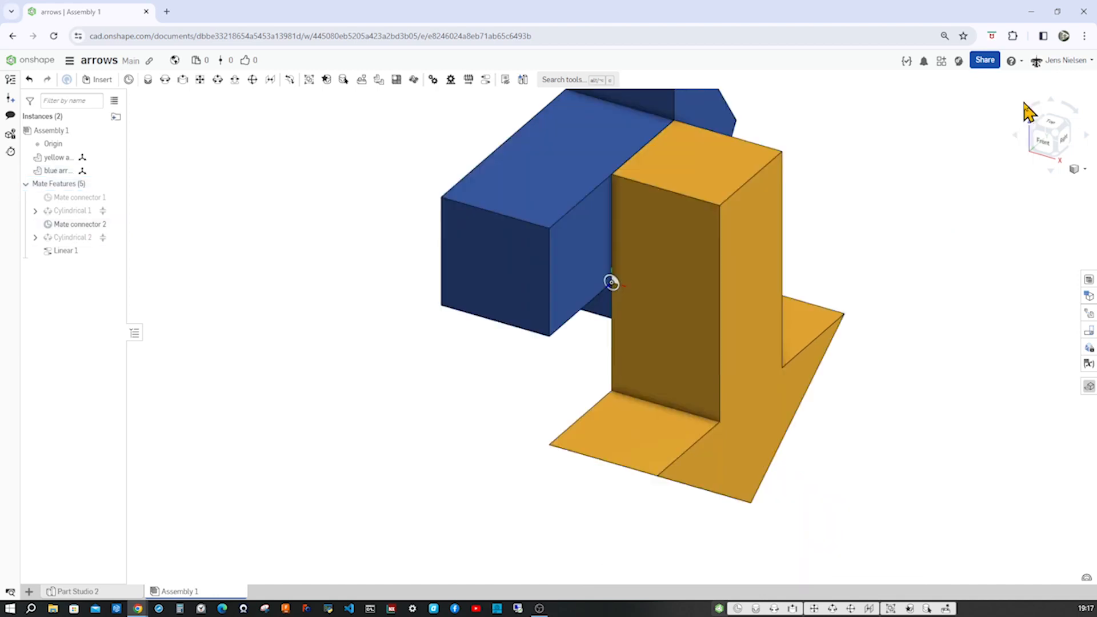
pyautogui.moveTo(215, 235)
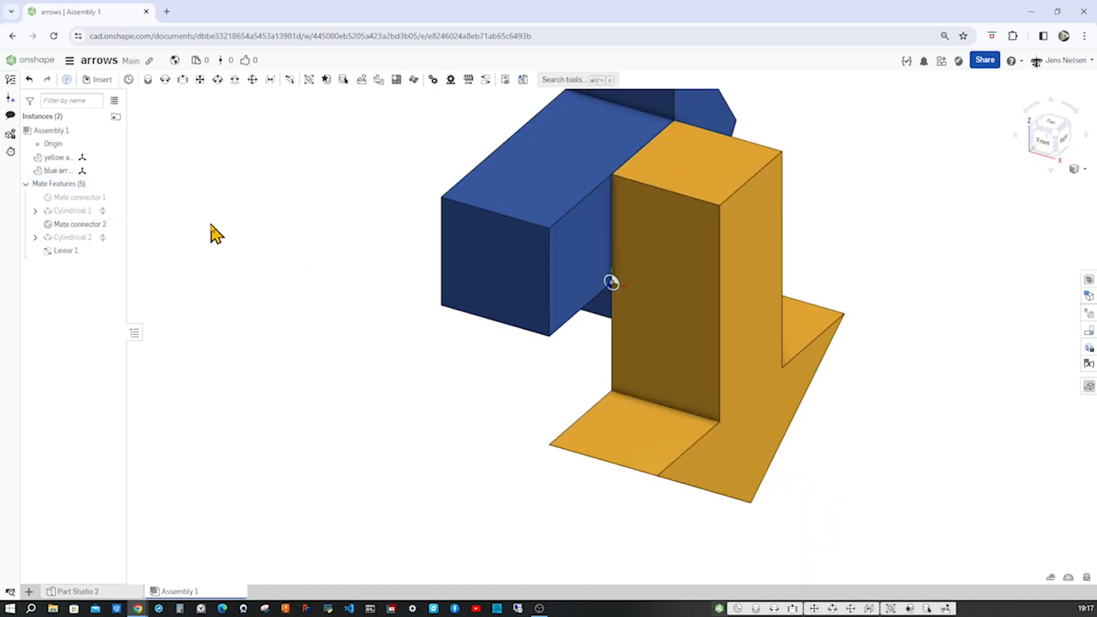
pyautogui.moveTo(584, 365)
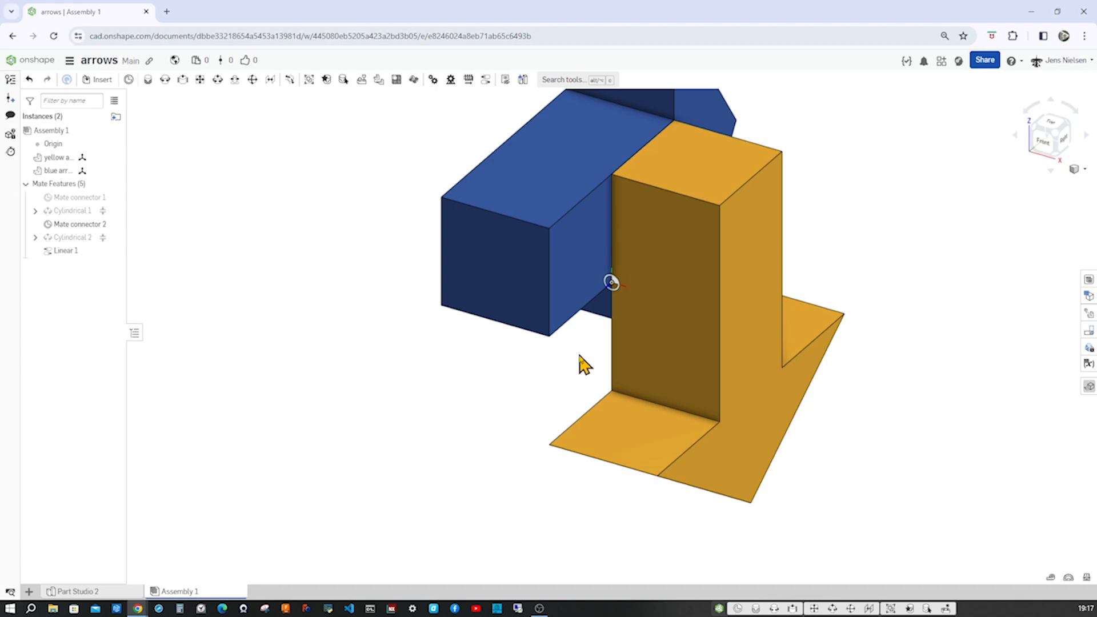
pyautogui.moveTo(563, 371)
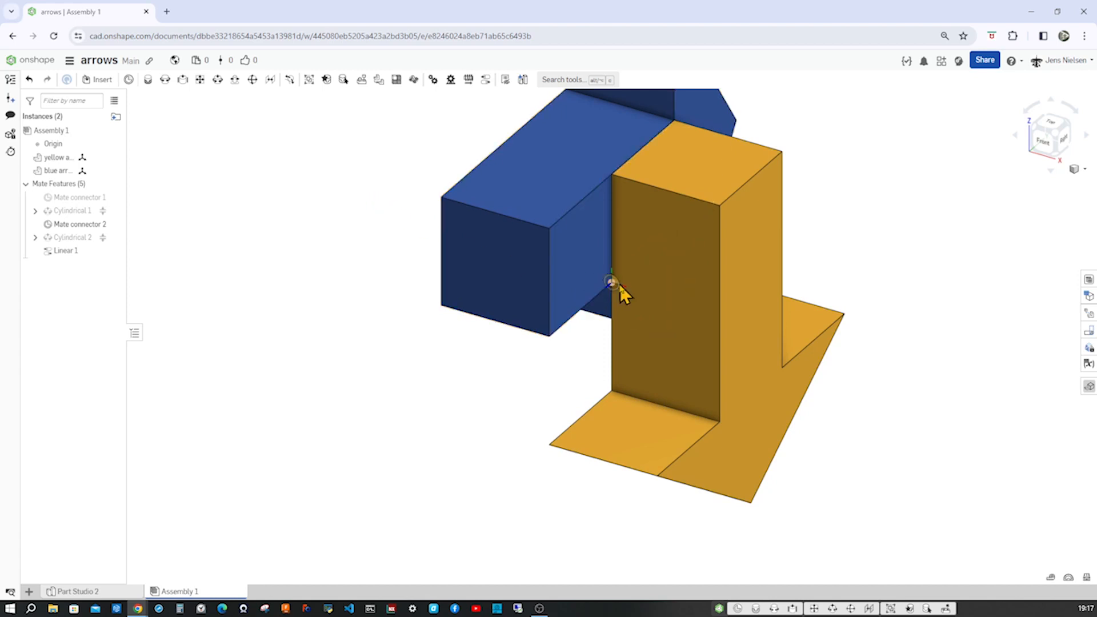
pyautogui.moveTo(876, 247)
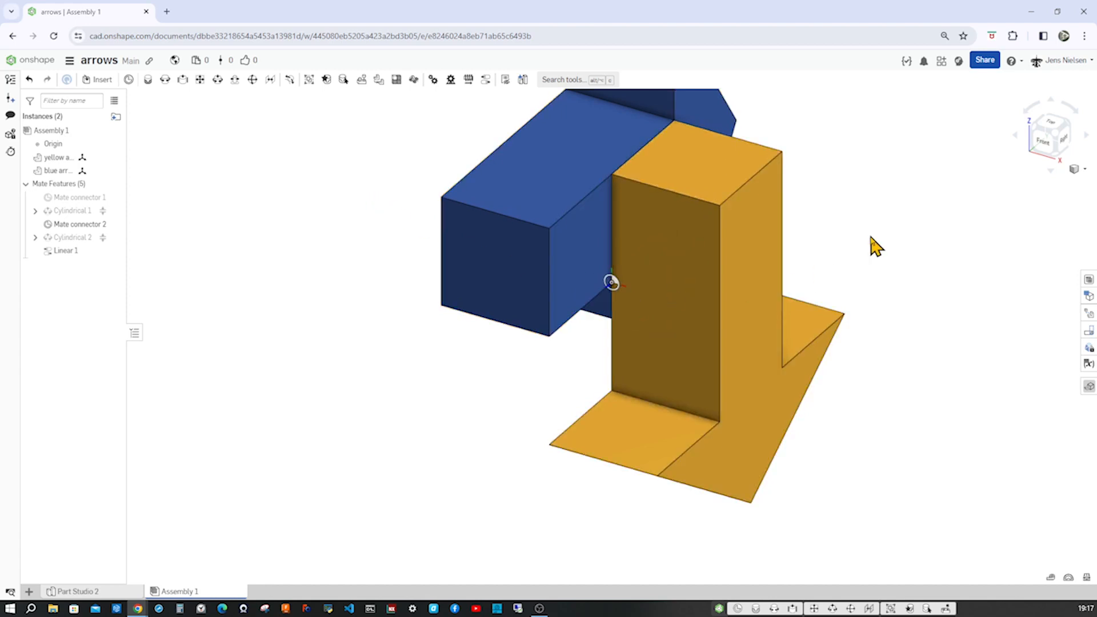
pyautogui.moveTo(362, 271)
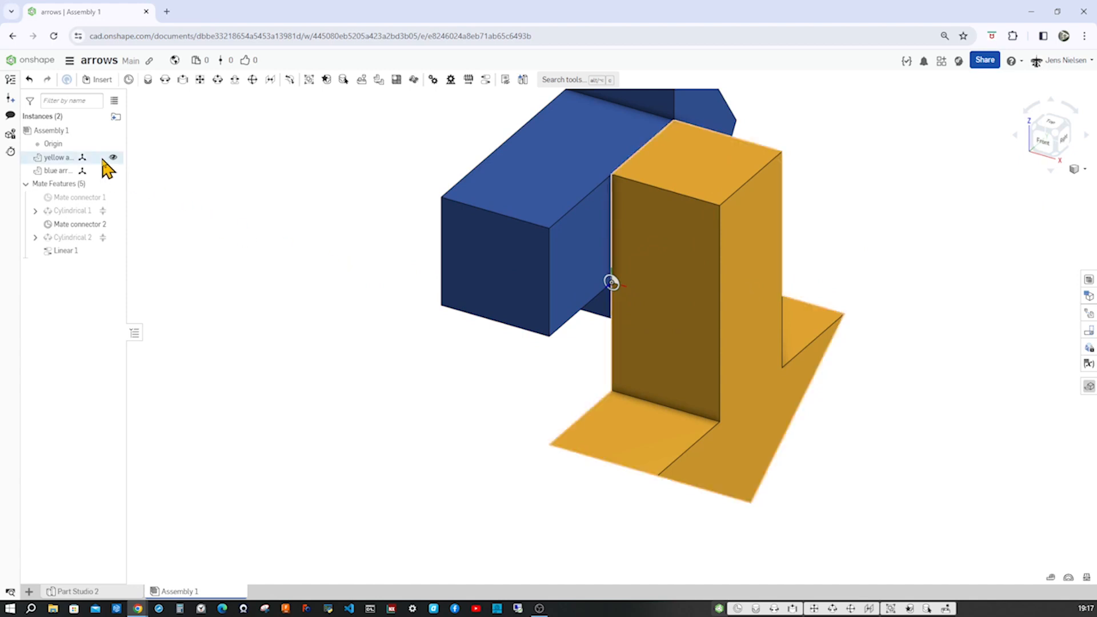
# Hide the yellow arrow and blue arrow instances.
pyautogui.click(112, 157)
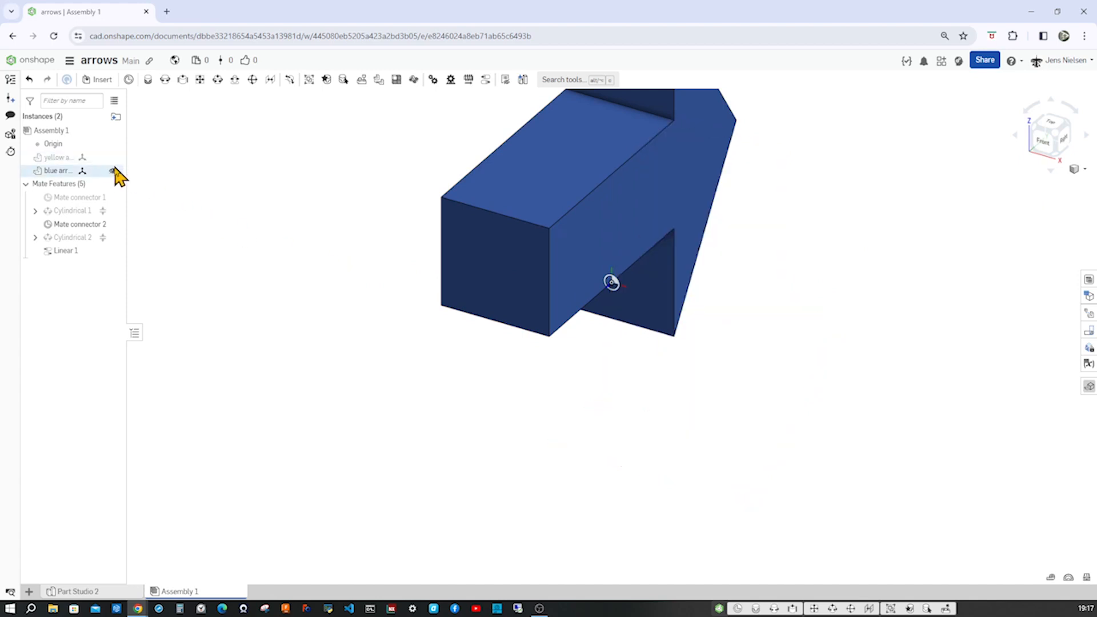
pyautogui.click(112, 170)
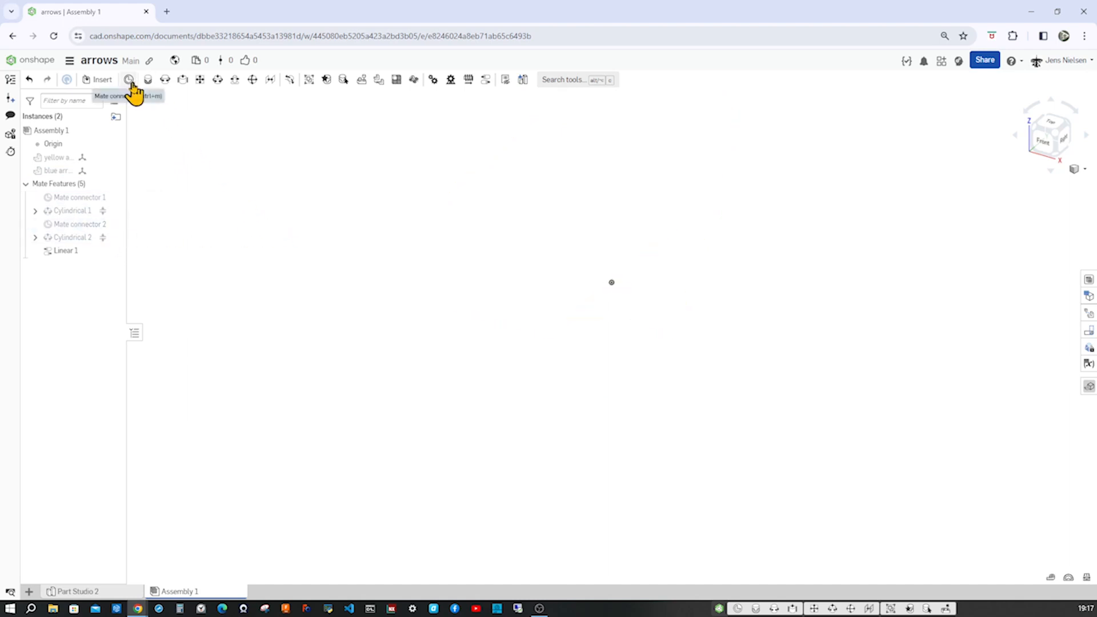
# Add Mate connector 3 on the origin Z axis with a 90° rotation about Y.
pyautogui.click(129, 79)
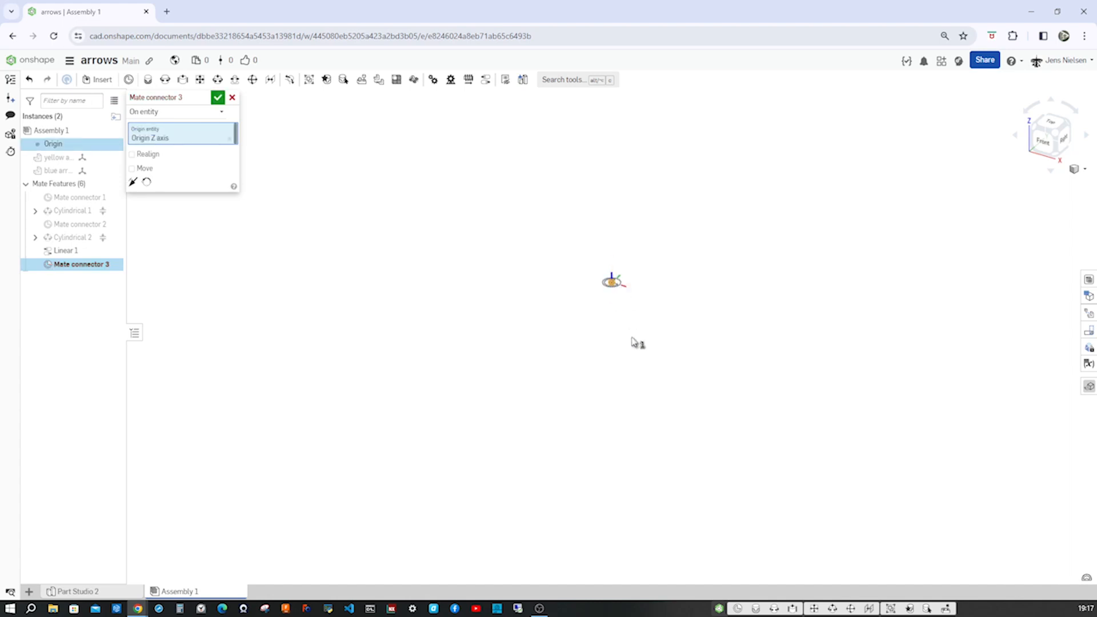
pyautogui.moveTo(396, 235)
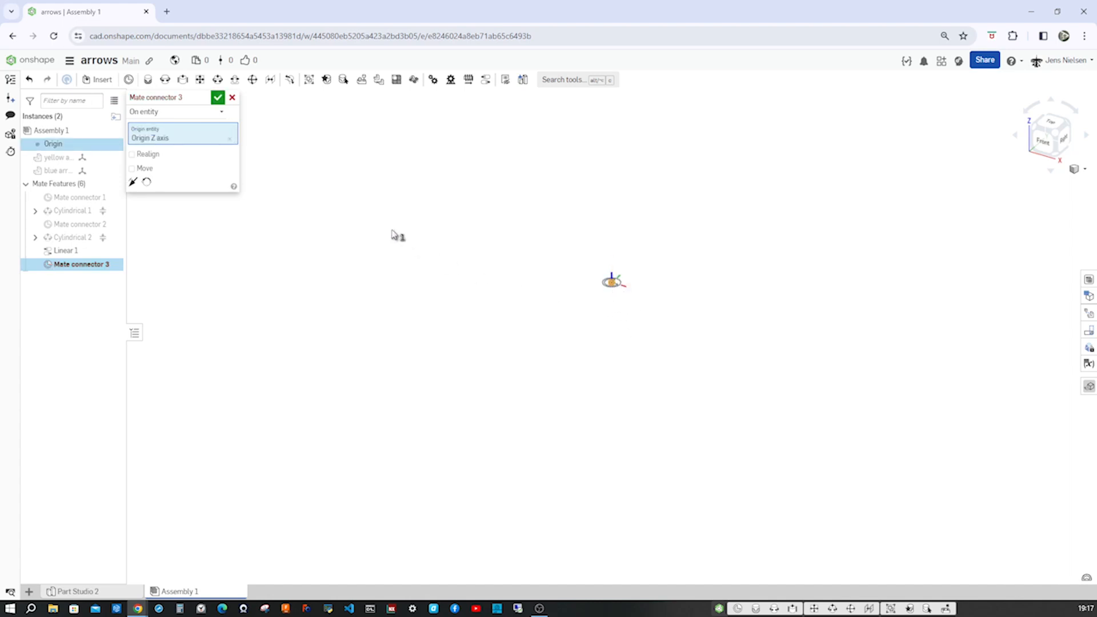
pyautogui.moveTo(565, 286)
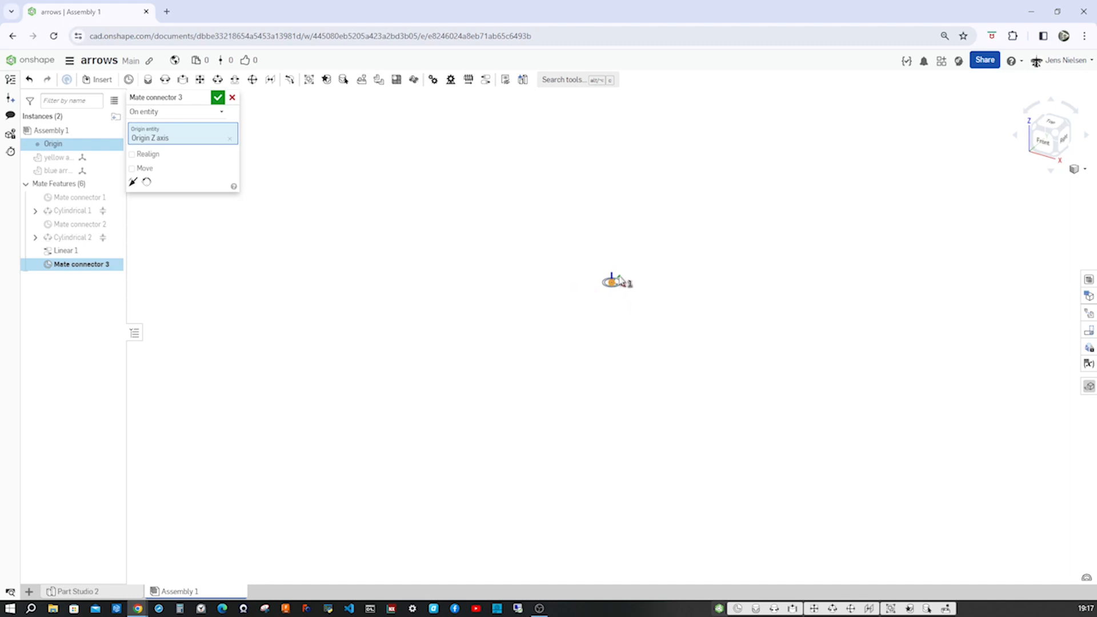
pyautogui.moveTo(472, 258)
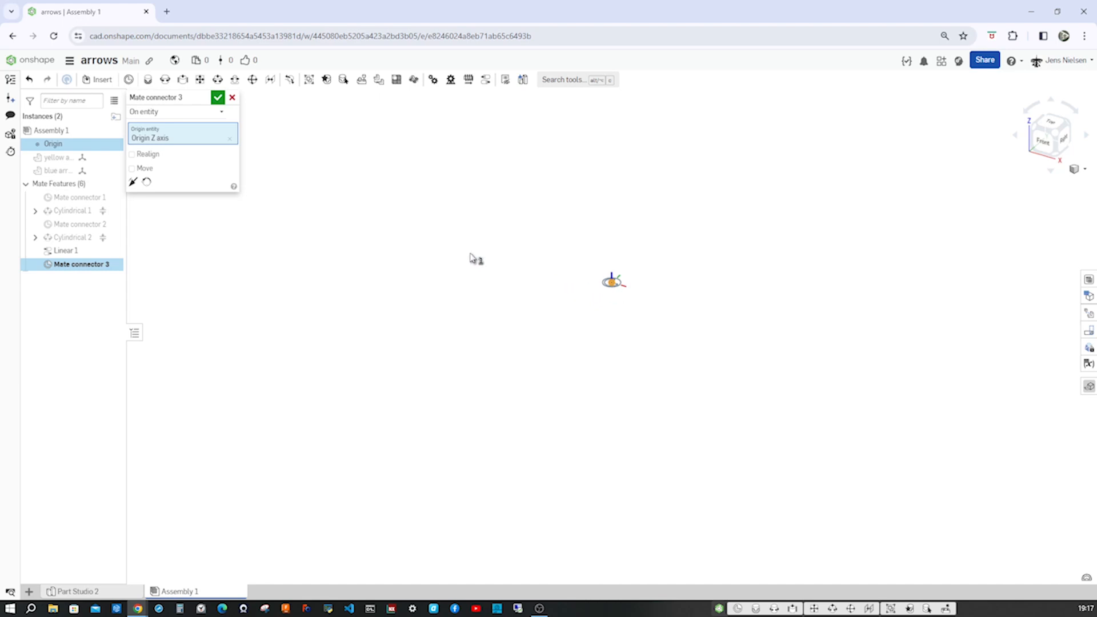
pyautogui.moveTo(137, 174)
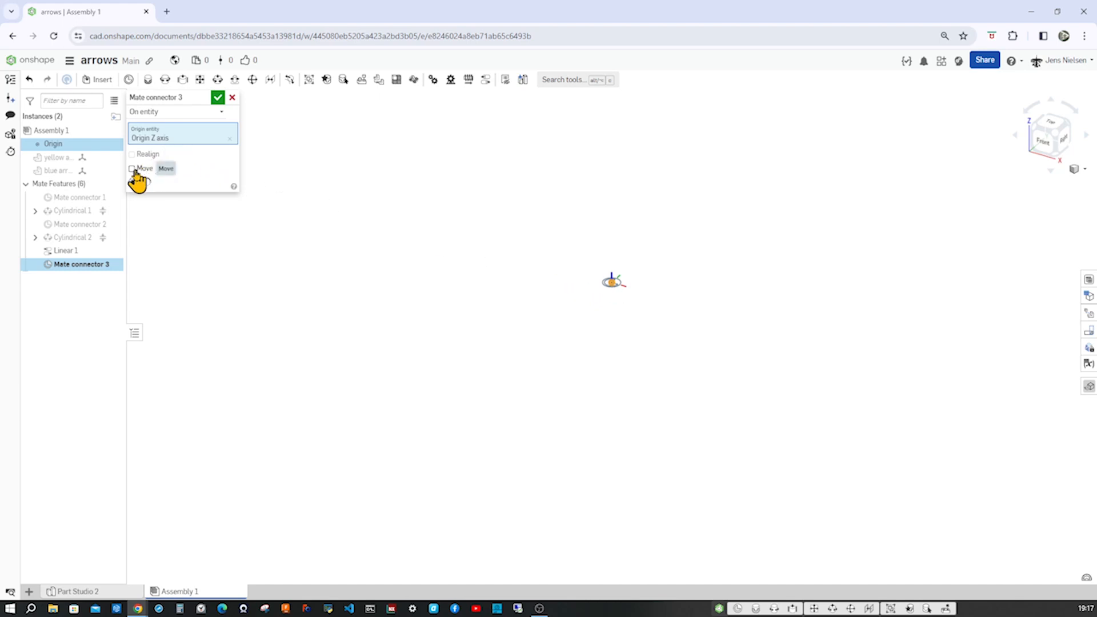
pyautogui.click(132, 167)
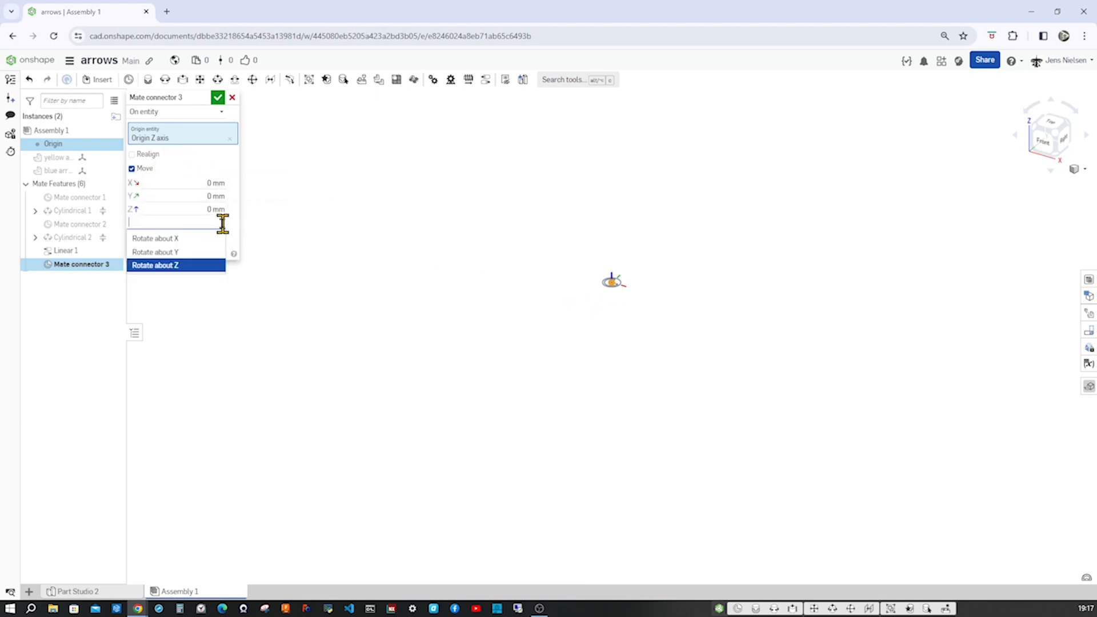
pyautogui.click(155, 251)
pyautogui.write('90')
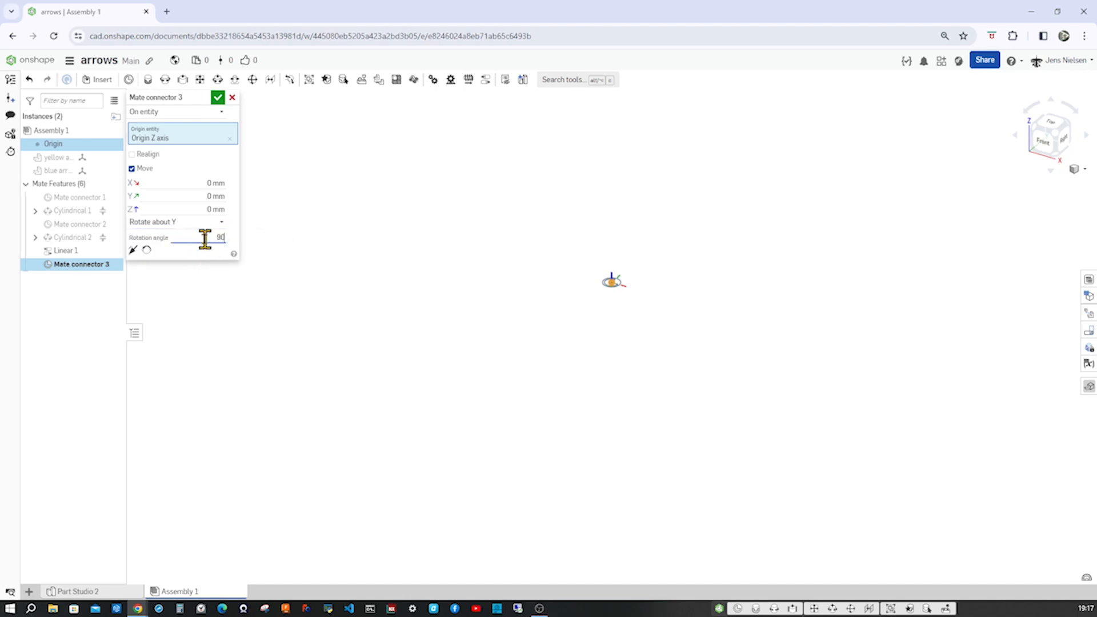
pyautogui.press('Return')
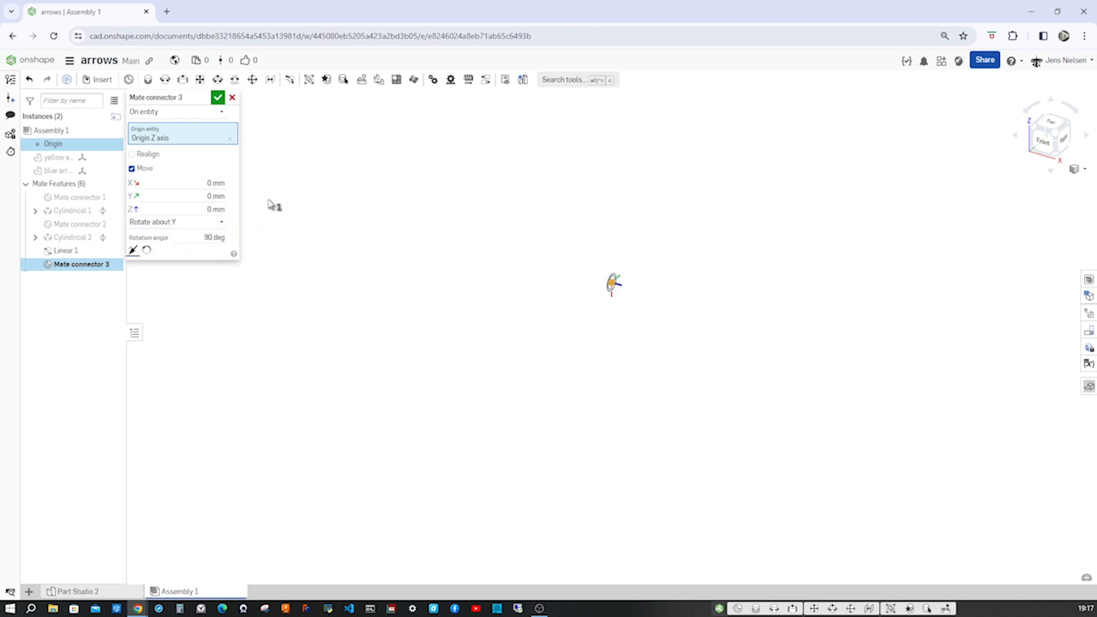
pyautogui.click(218, 97)
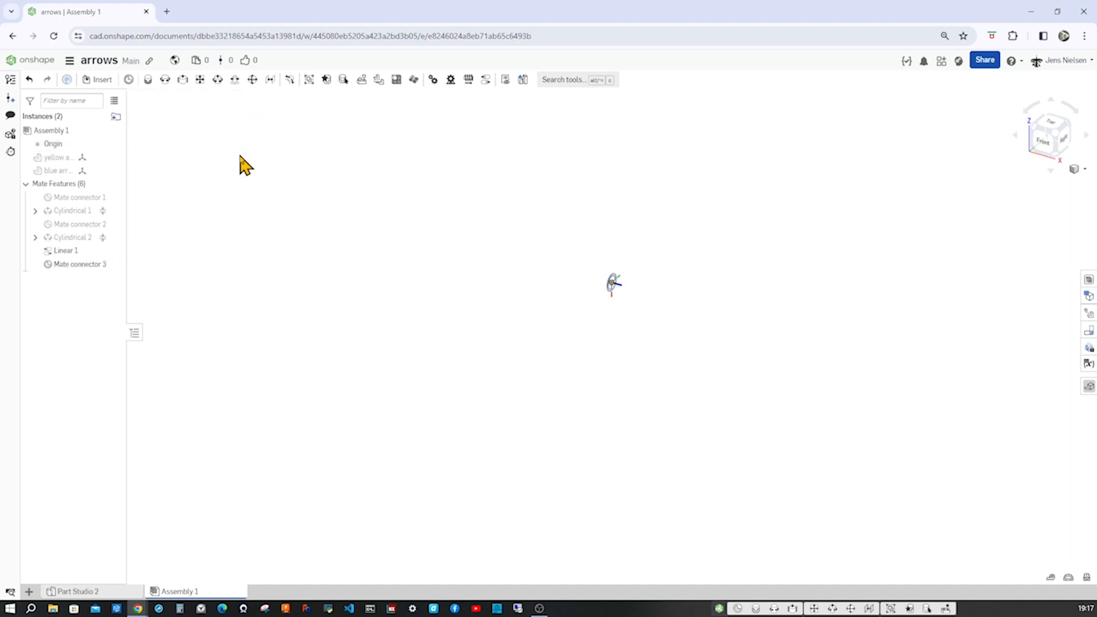
# Insert the red arrow from Part Studio 2 as the assembly's third instance.
pyautogui.click(100, 79)
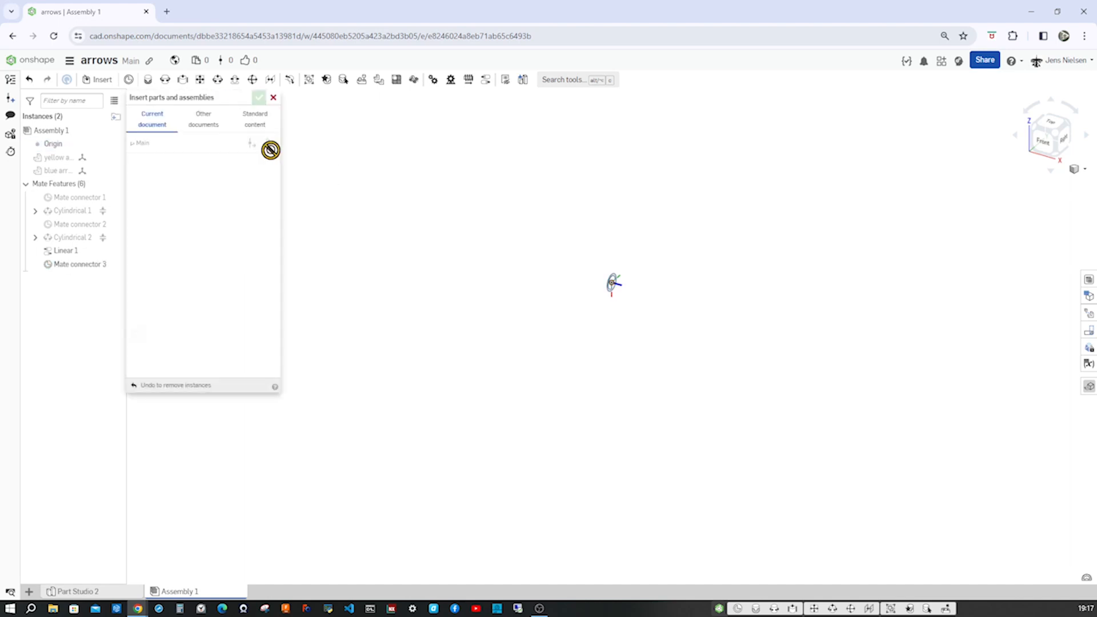
pyautogui.click(199, 265)
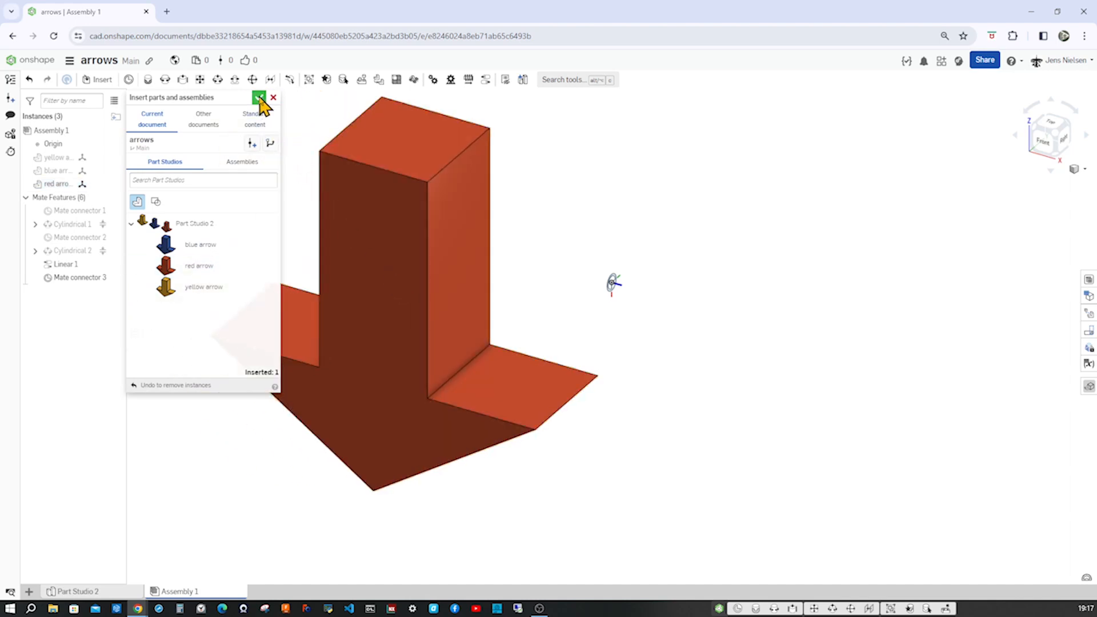
pyautogui.click(258, 97)
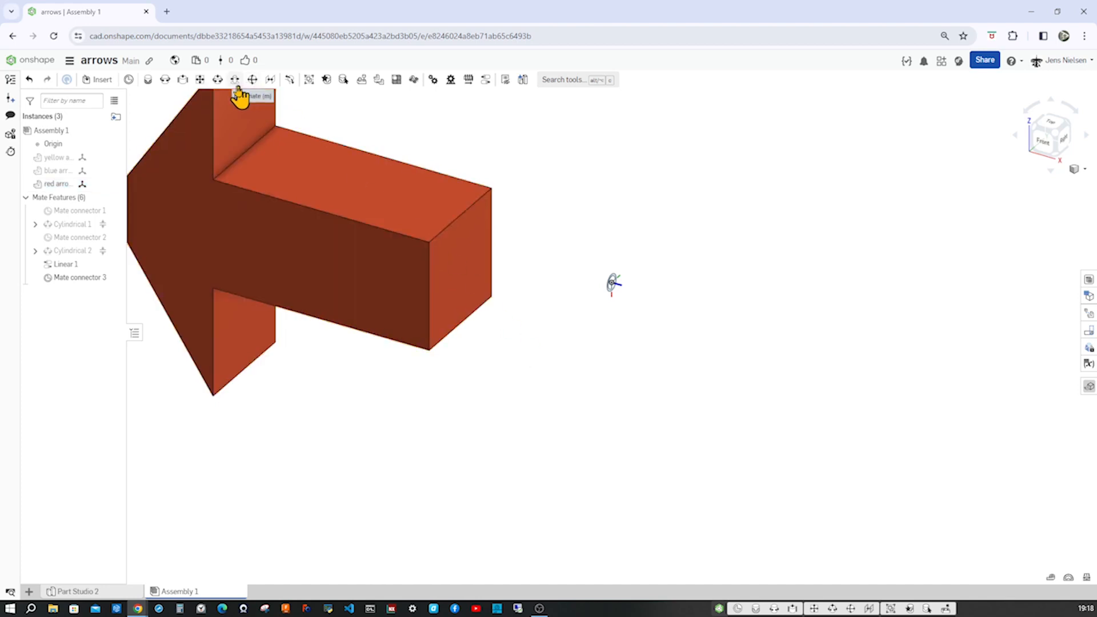
# Create Cylindrical 3 joining the red arrow's mate connector to Mate connector 3.
pyautogui.click(234, 79)
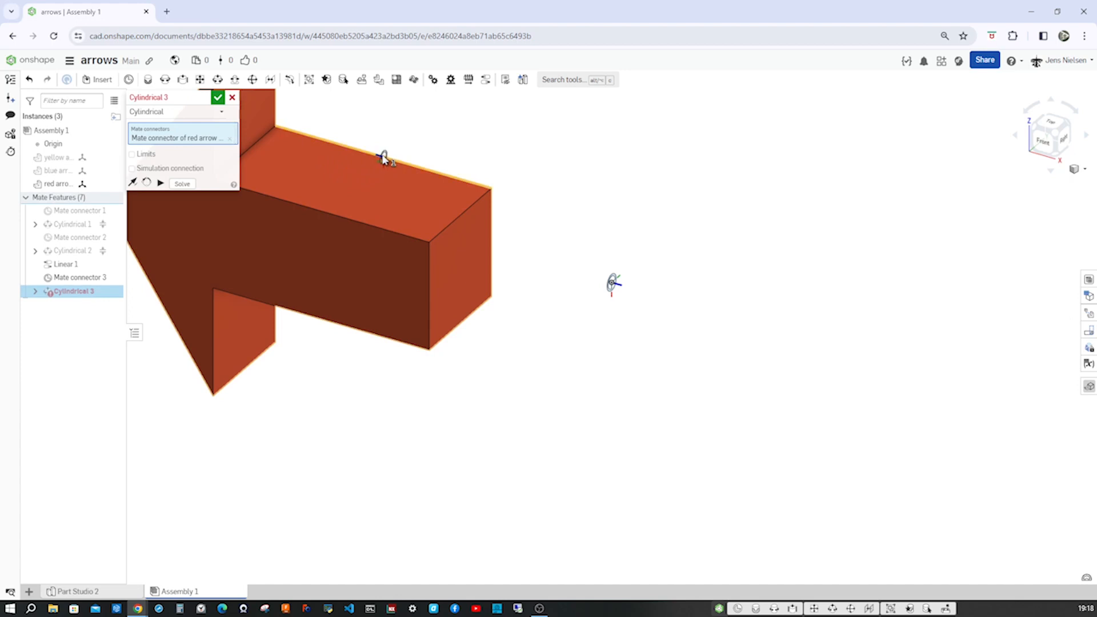
pyautogui.moveTo(614, 286)
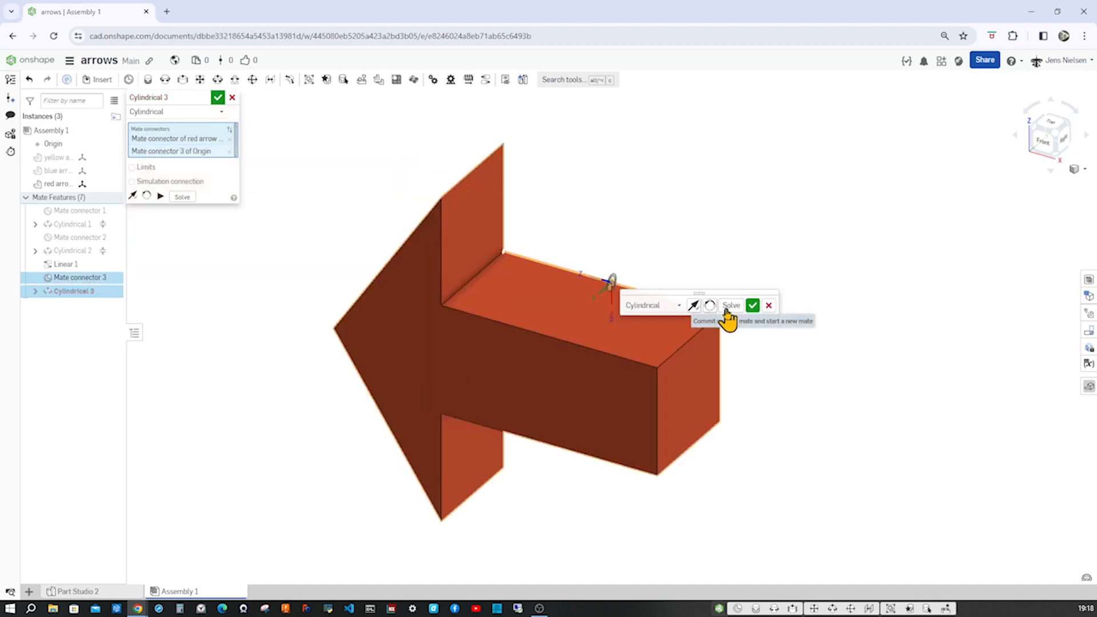
pyautogui.click(131, 168)
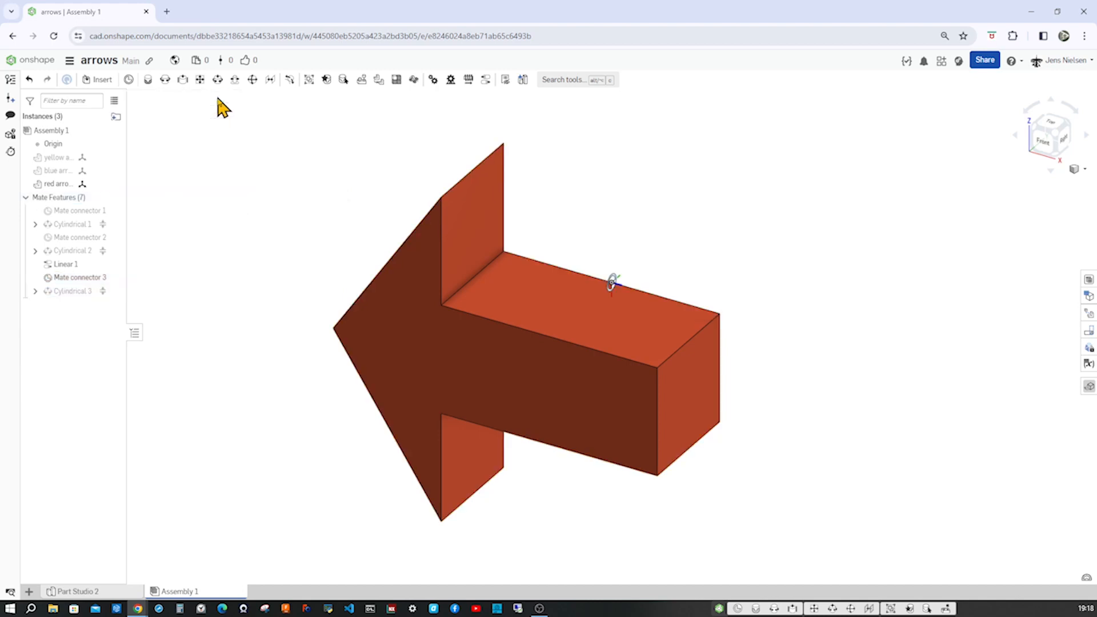
pyautogui.moveTo(215, 279)
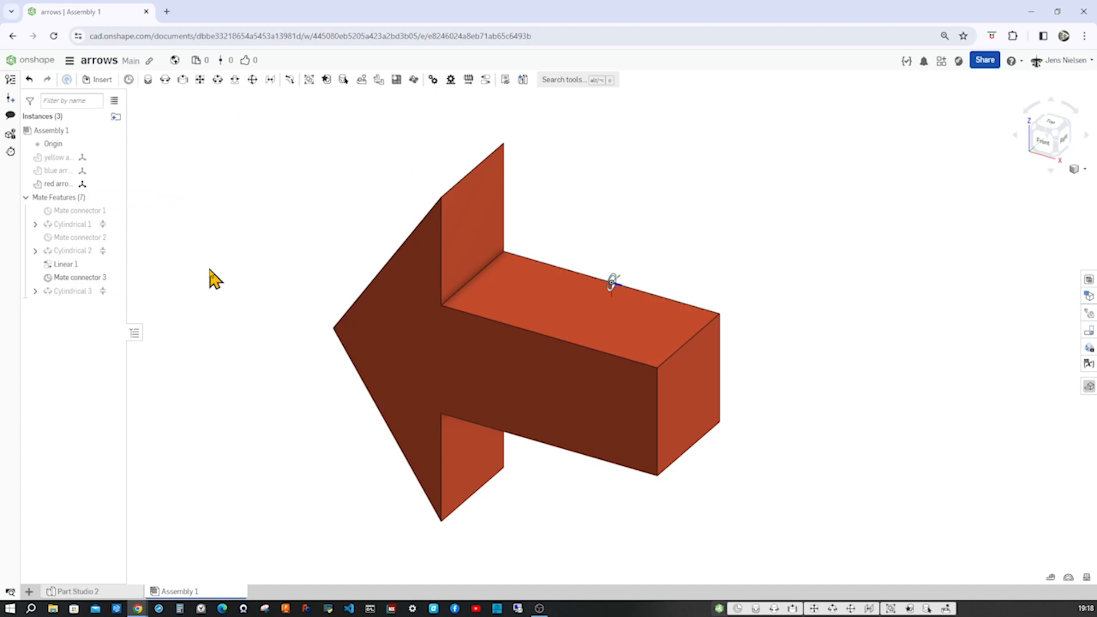
# Show all arrows and add Linear 2 coupling Cylindrical 2 with Cylindrical 3.
pyautogui.click(111, 156)
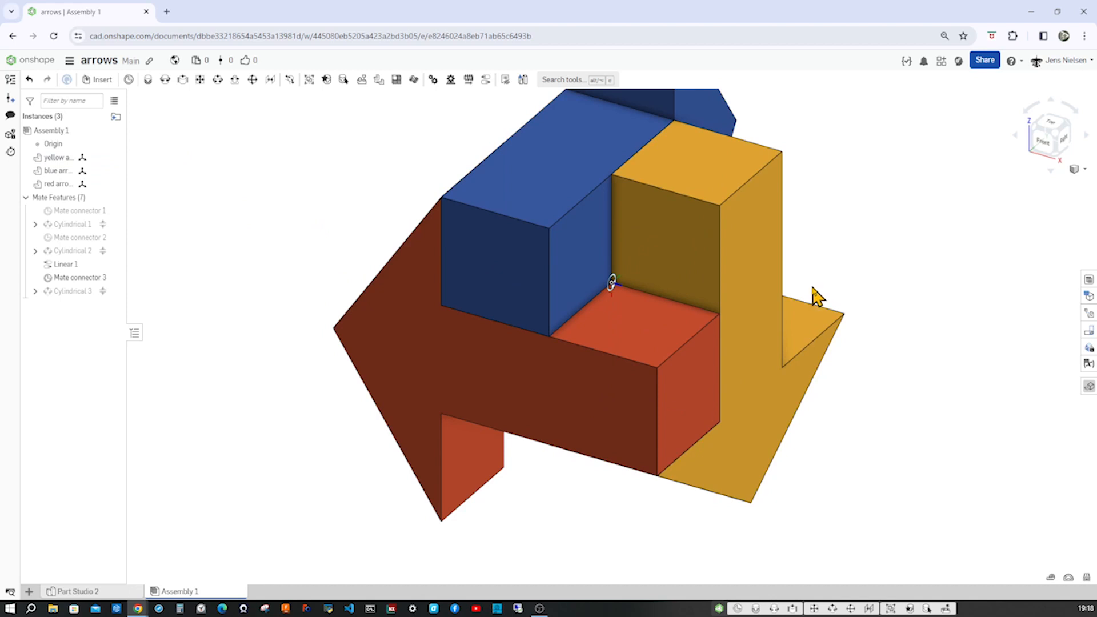
pyautogui.moveTo(857, 274)
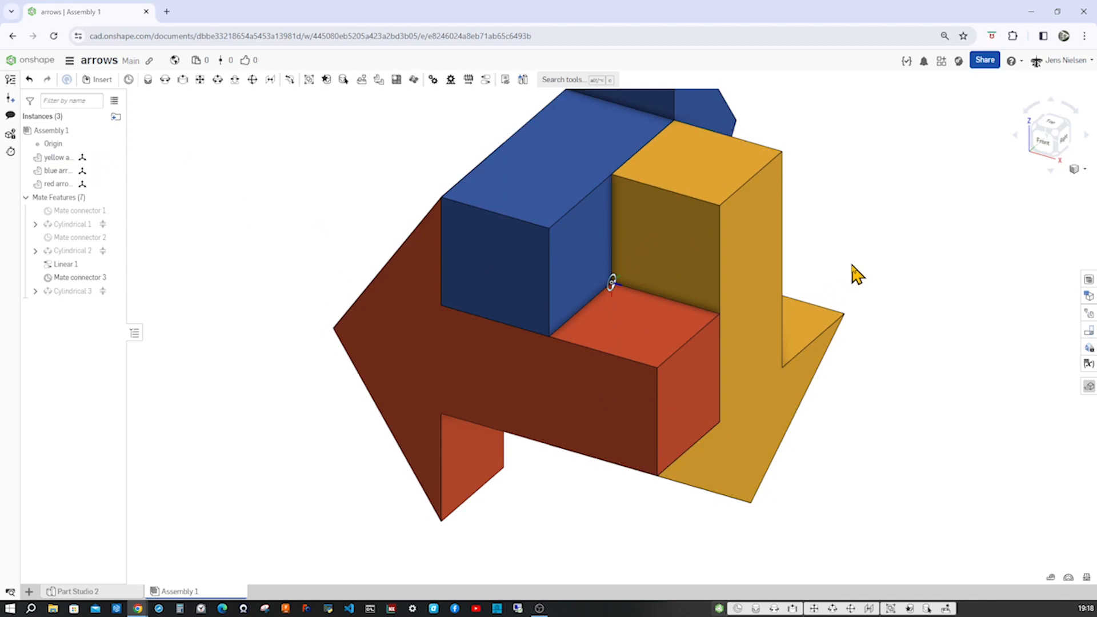
pyautogui.moveTo(445, 140)
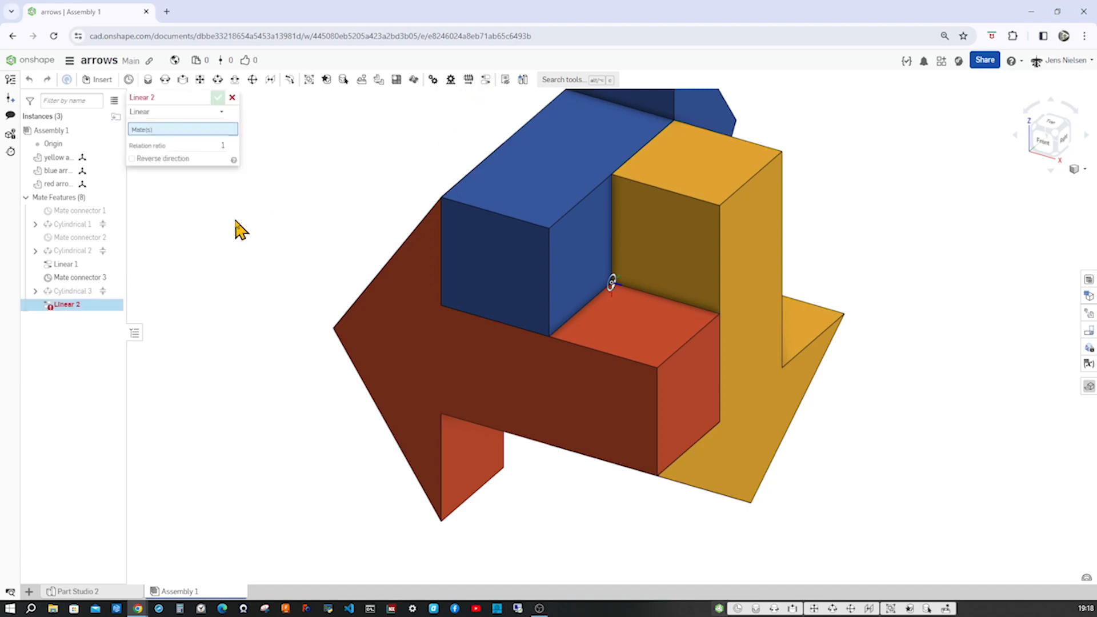
pyautogui.click(72, 250)
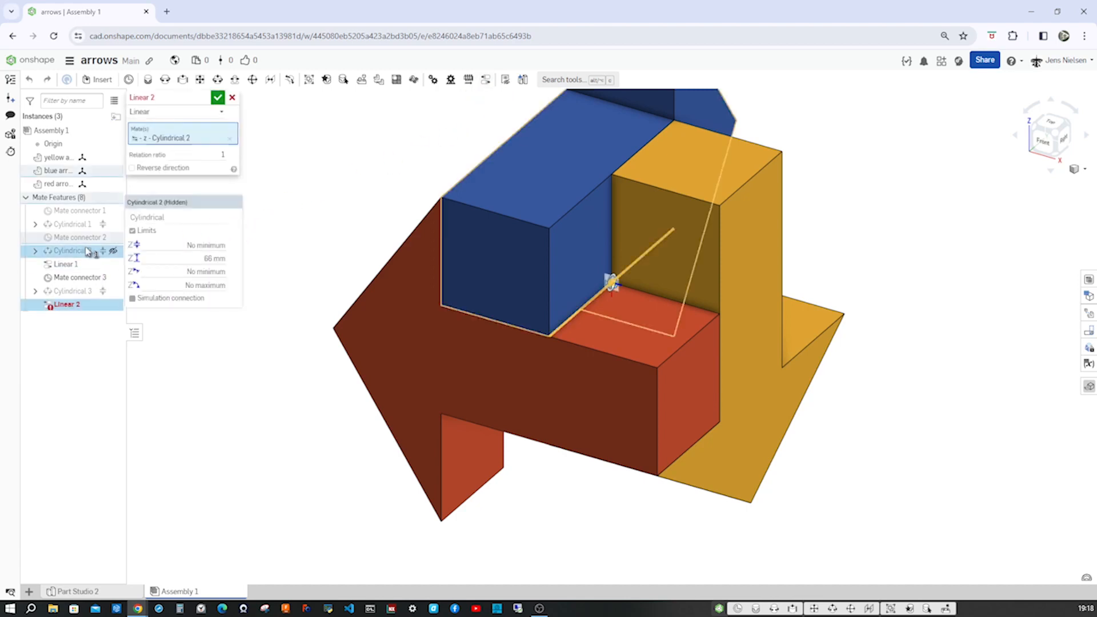
pyautogui.click(69, 290)
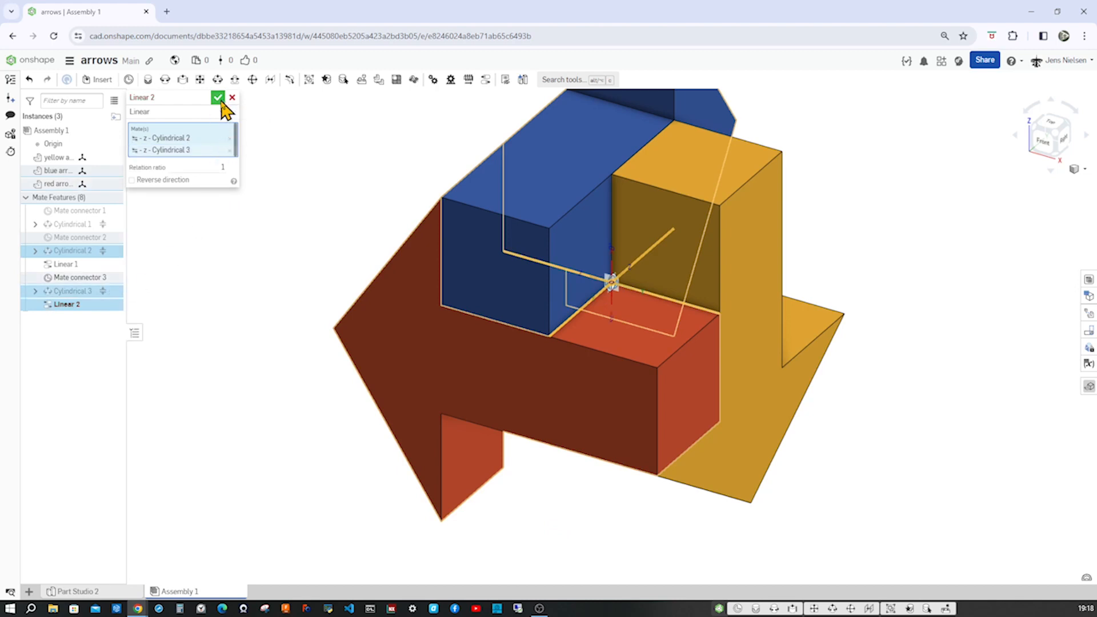
pyautogui.rightClick(72, 290)
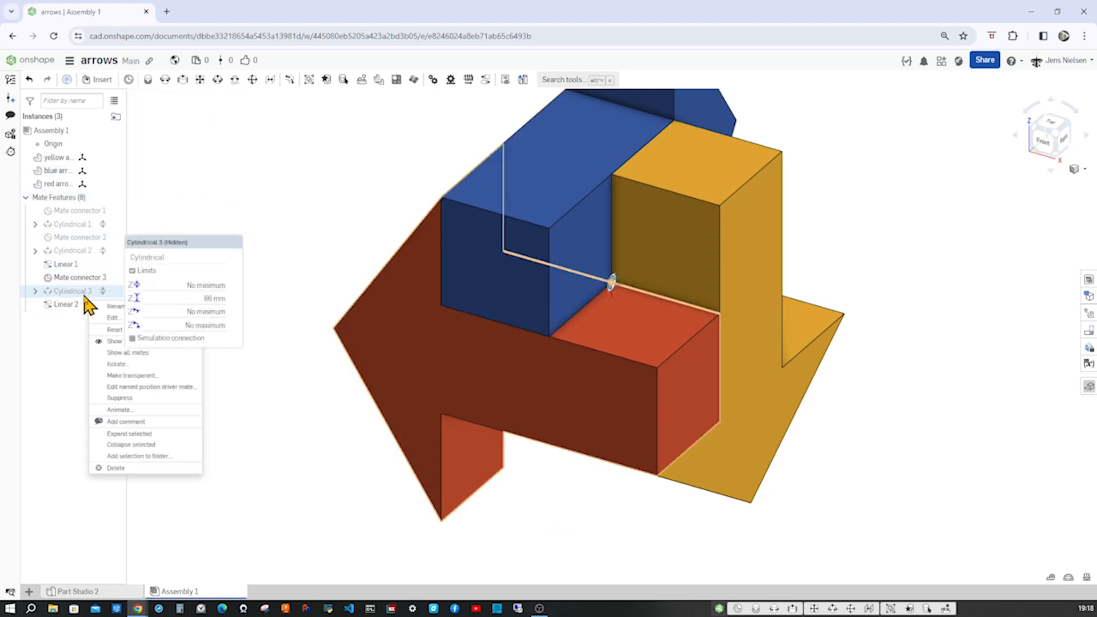
# Animate Cylindrical 3's Z slide from 0 to 66 mm, stopping at 22.4 mm.
pyautogui.click(119, 409)
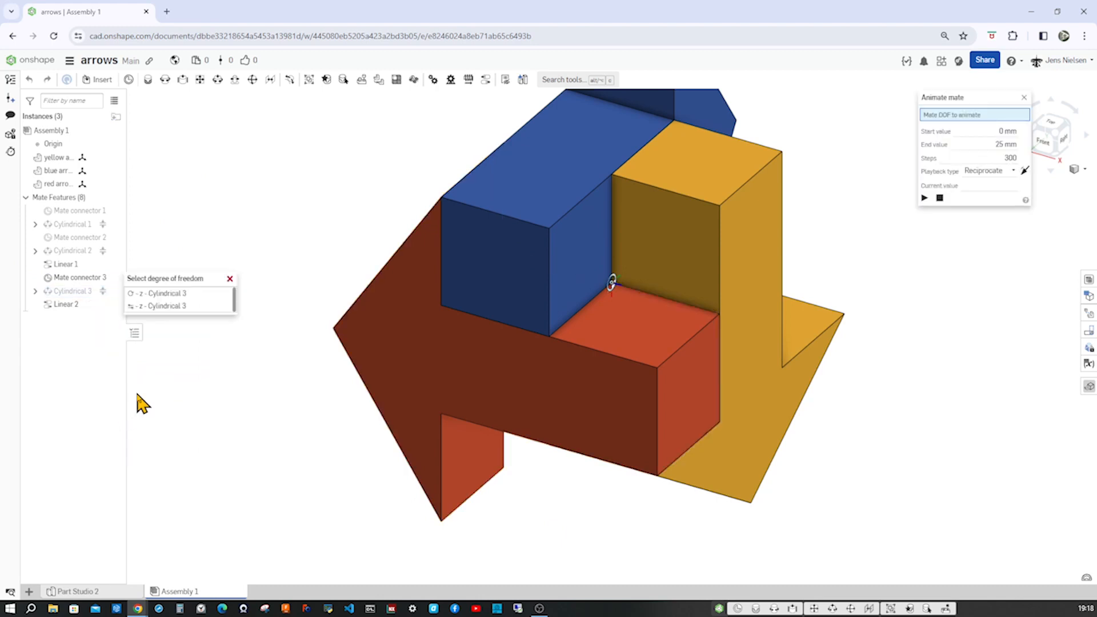
pyautogui.click(165, 305)
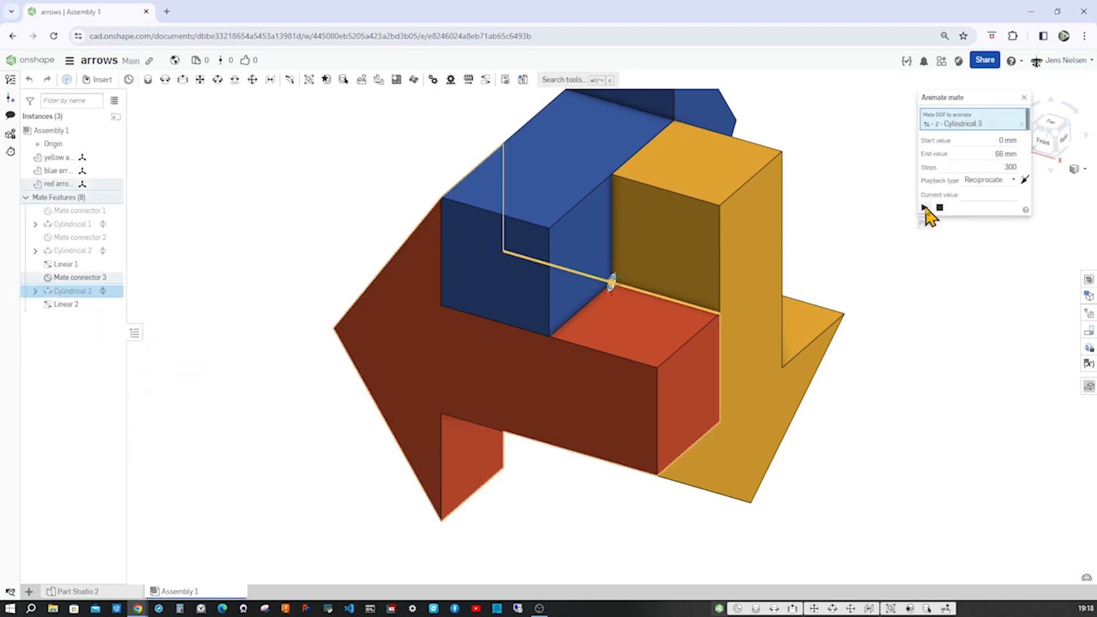
pyautogui.click(923, 208)
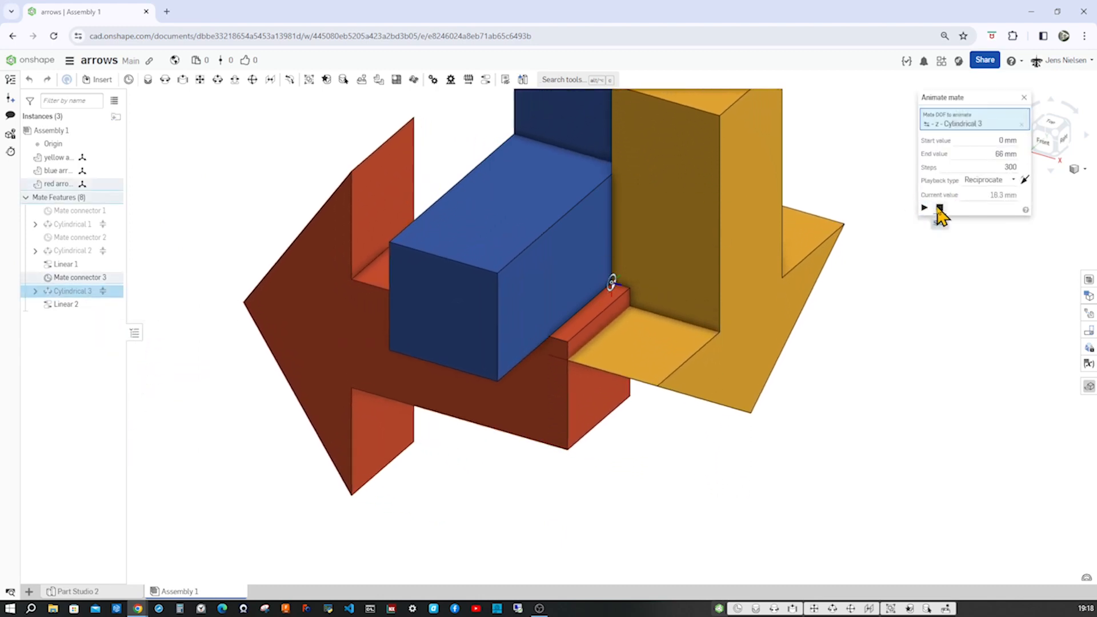
pyautogui.click(923, 208)
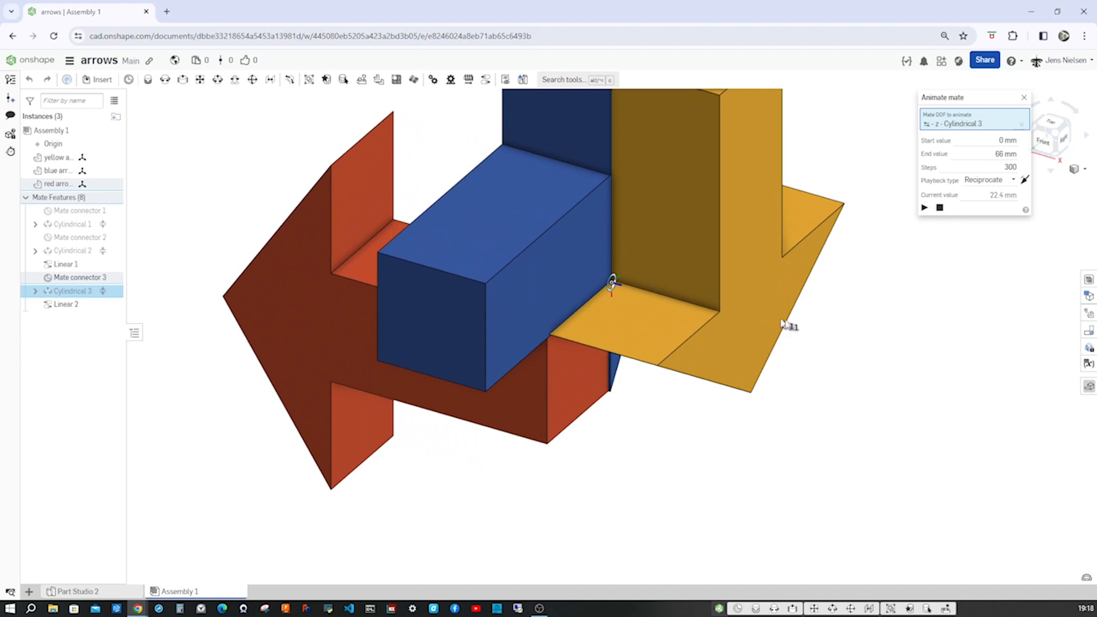
pyautogui.moveTo(836, 352)
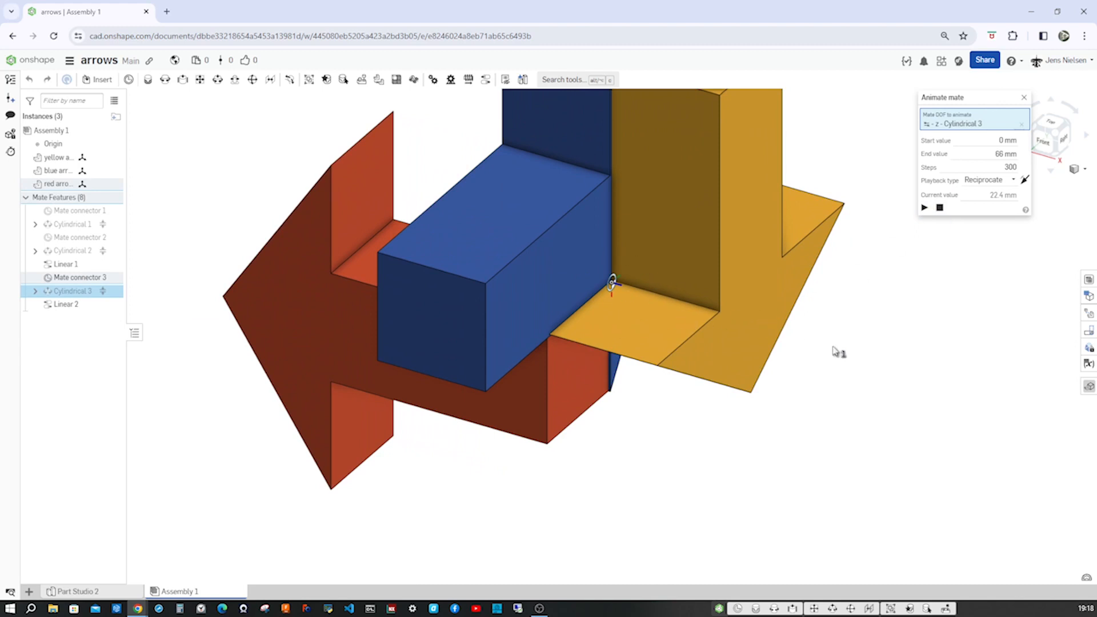